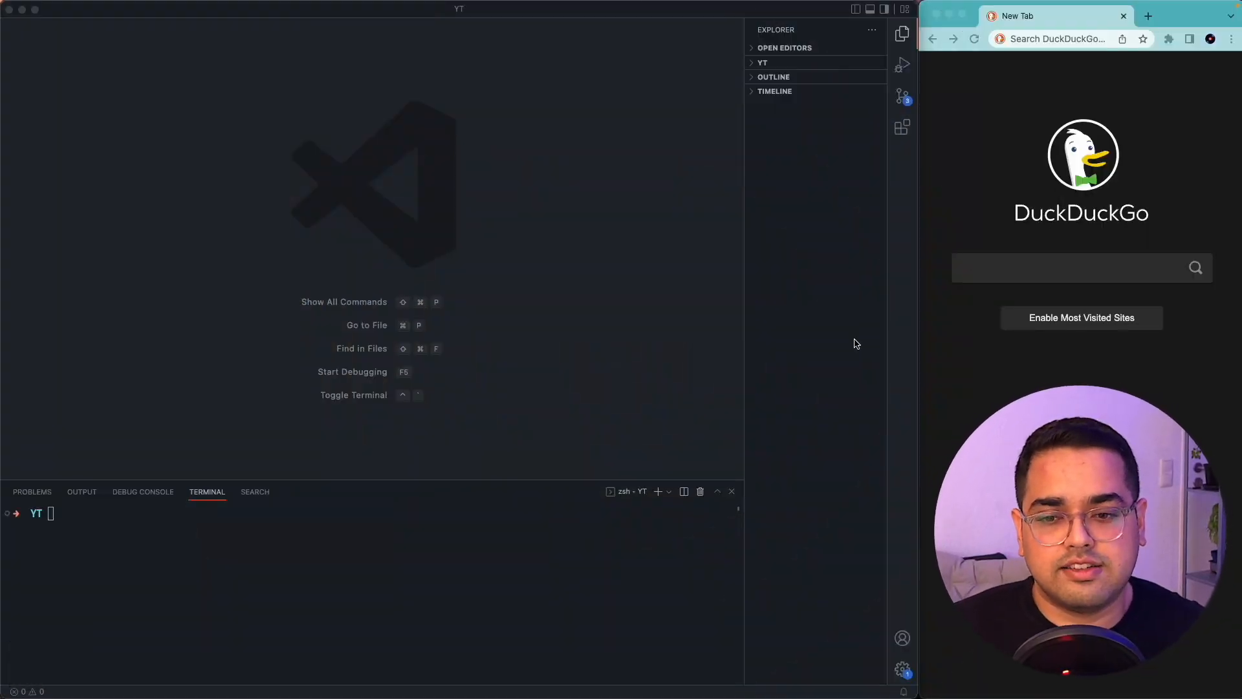
Step: Paste the dev-server command so the preact-signals-demo app compiles and runs
{"action": "key", "text": "cmd+v"}
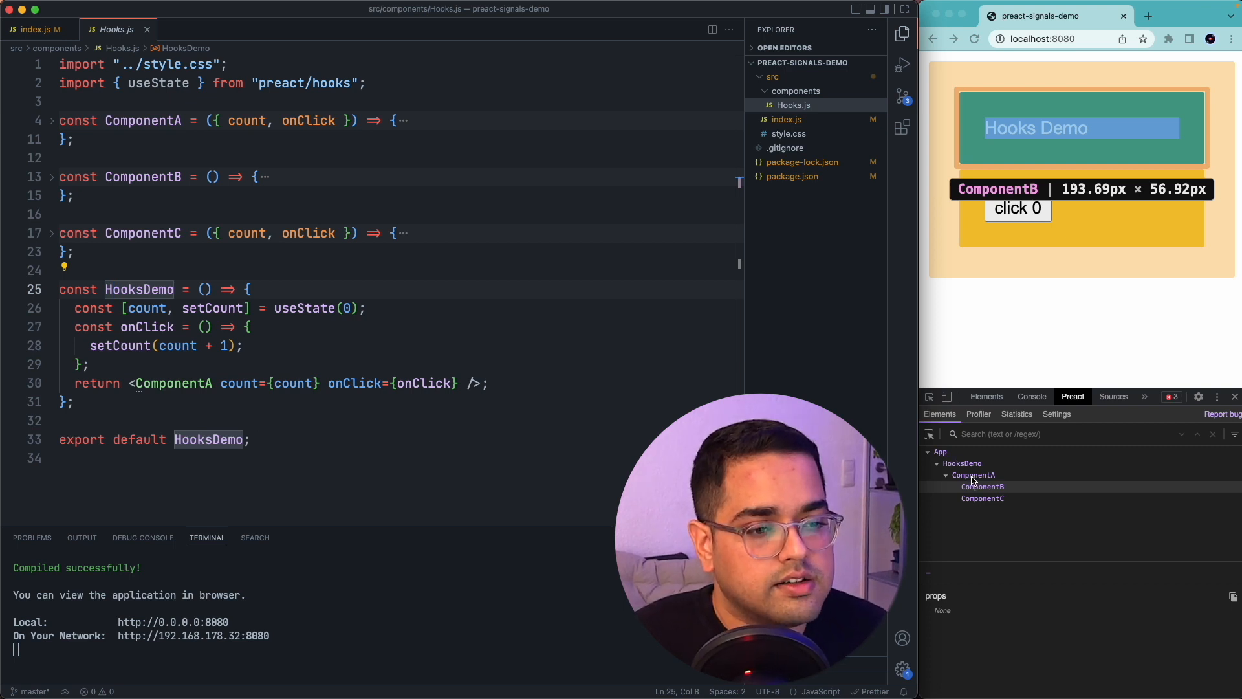
Step: Unfold ComponentA in Hooks.js and highlight every use of count
{"action": "left_click", "coordinate": [973, 475]}
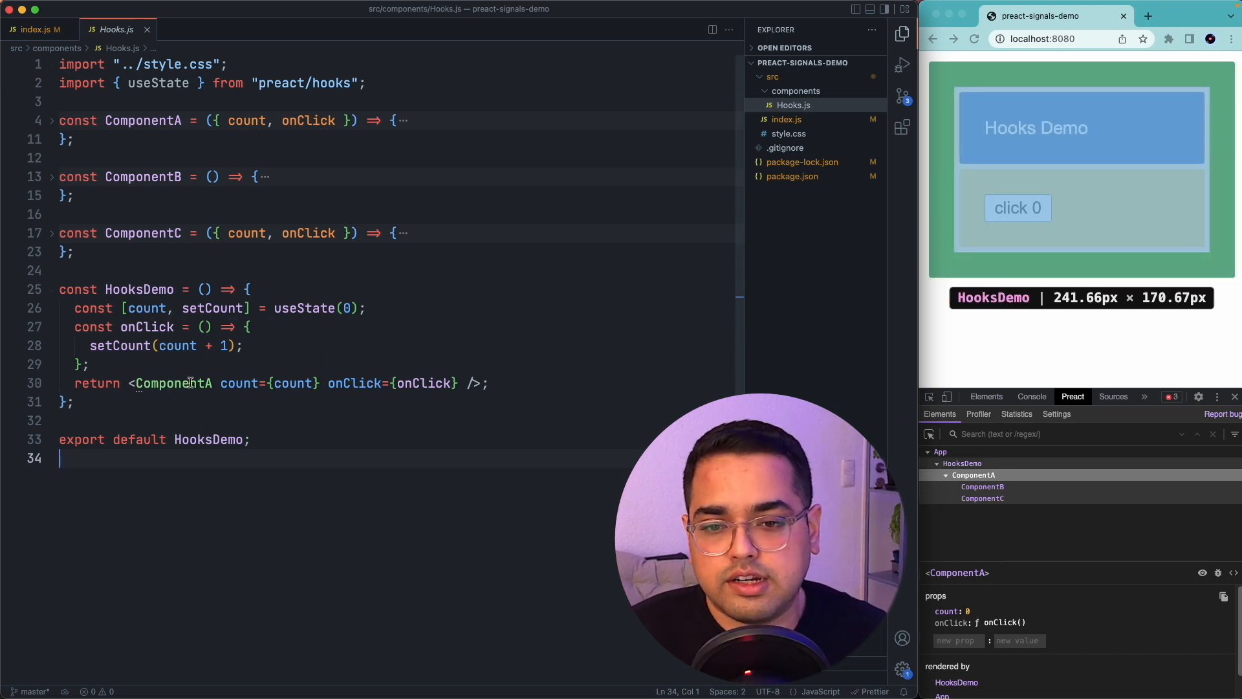
{"action": "double_click", "coordinate": [172, 383]}
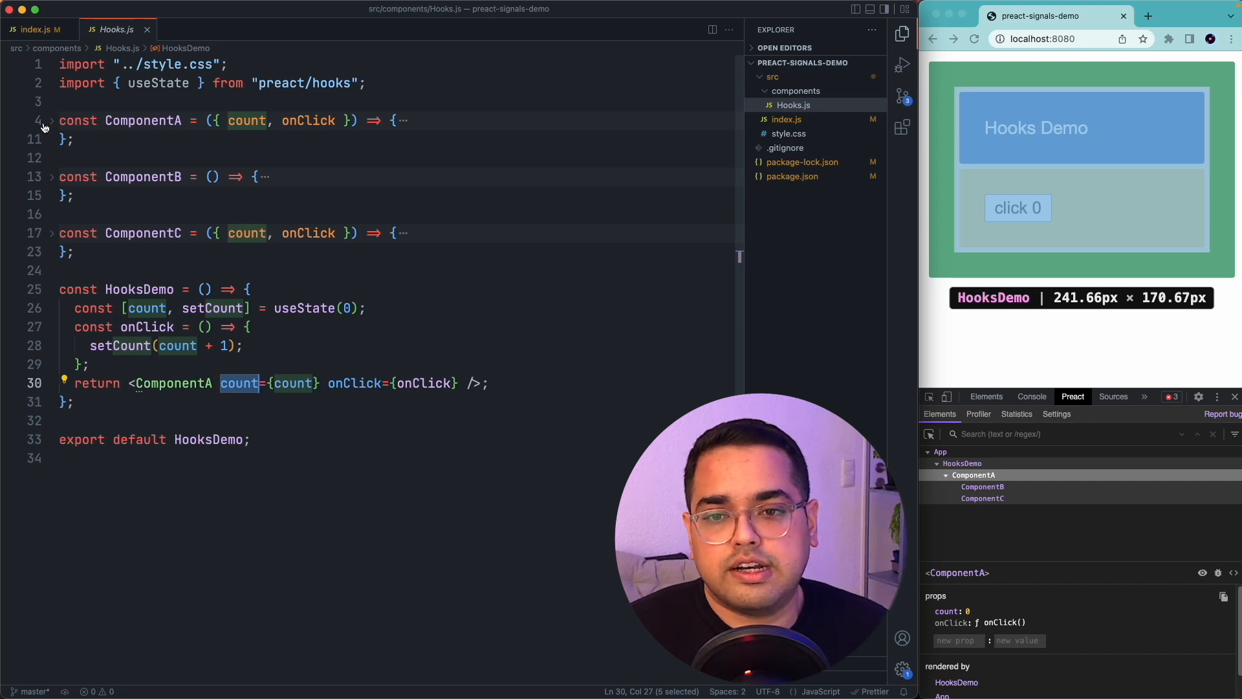
{"action": "left_click", "coordinate": [51, 120]}
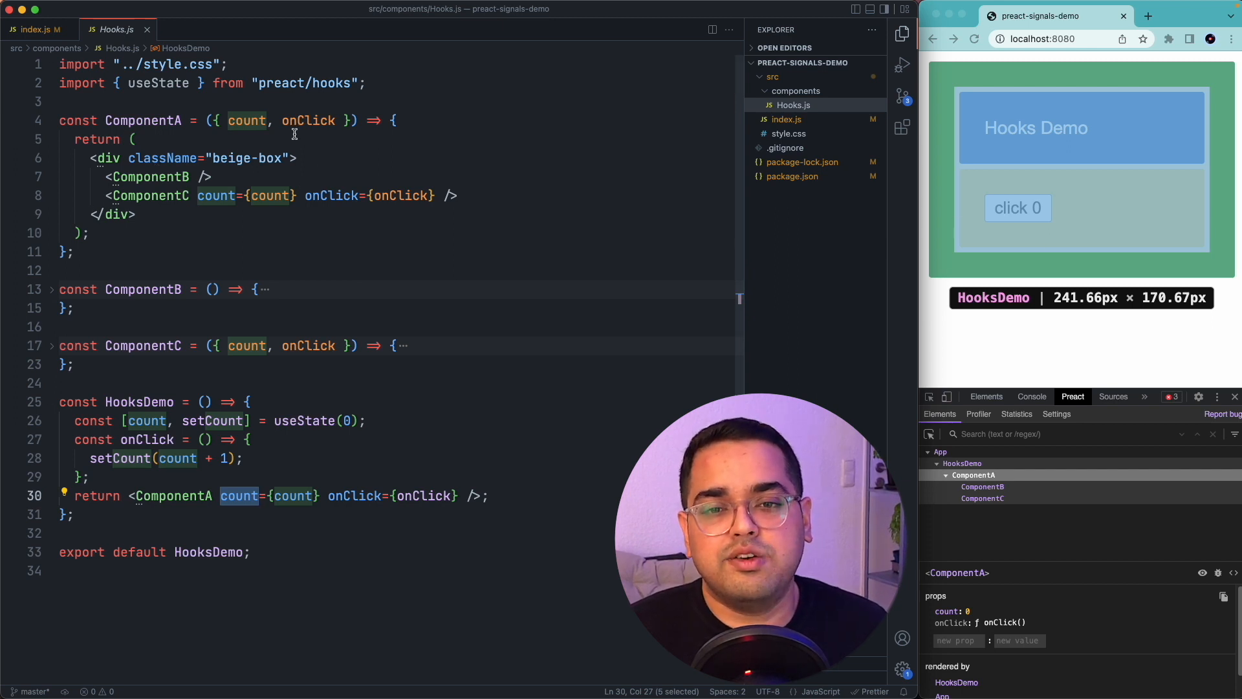
{"action": "mouse_move", "coordinate": [273, 195]}
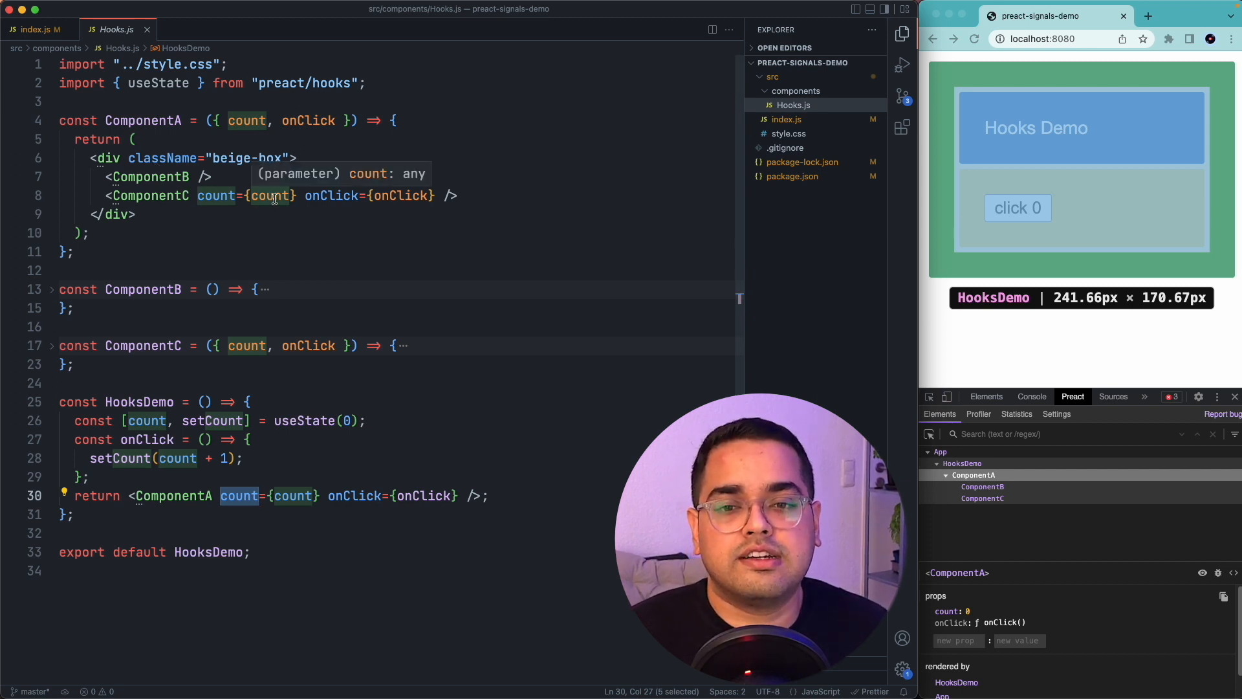
Step: Highlight ComponentB references and inspect ComponentB in the component tree
{"action": "left_click", "coordinate": [973, 474]}
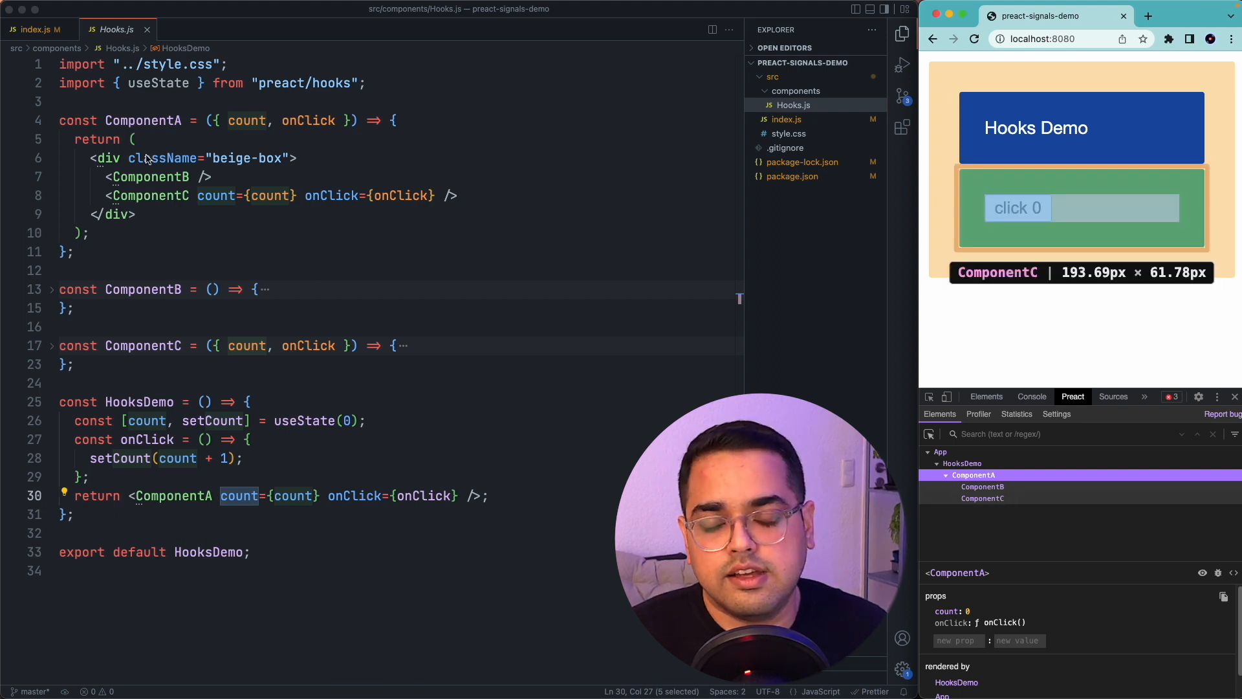
{"action": "double_click", "coordinate": [149, 176]}
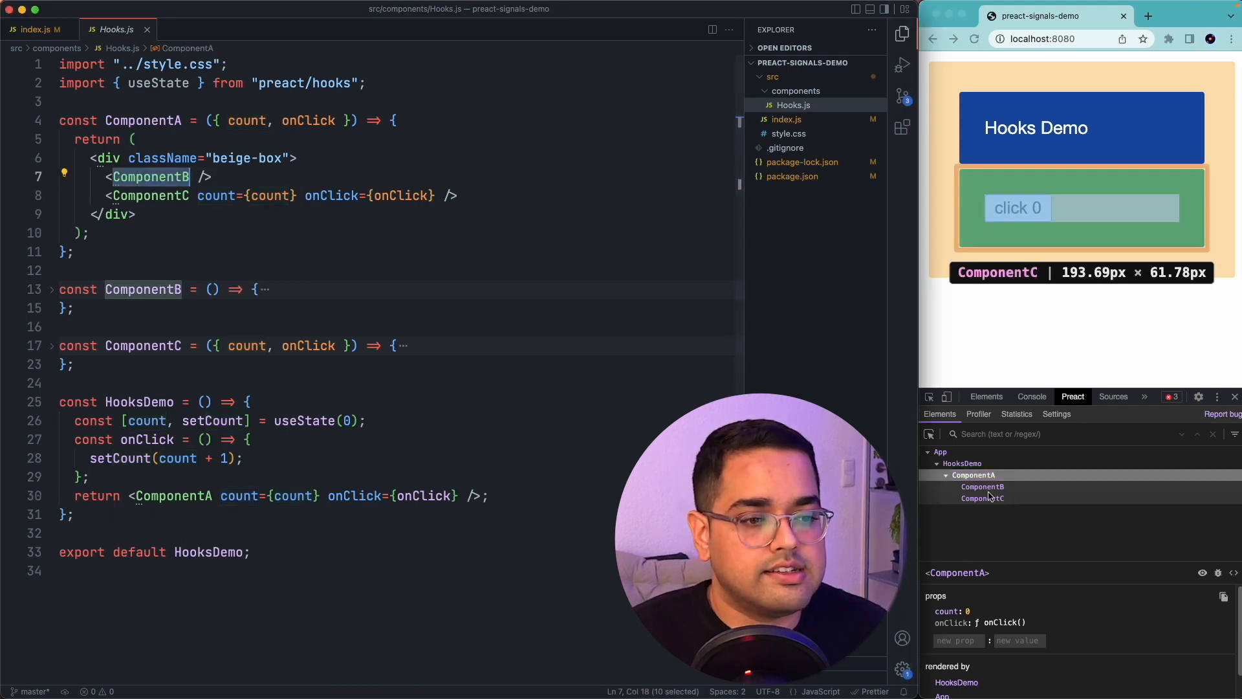
{"action": "left_click", "coordinate": [982, 487]}
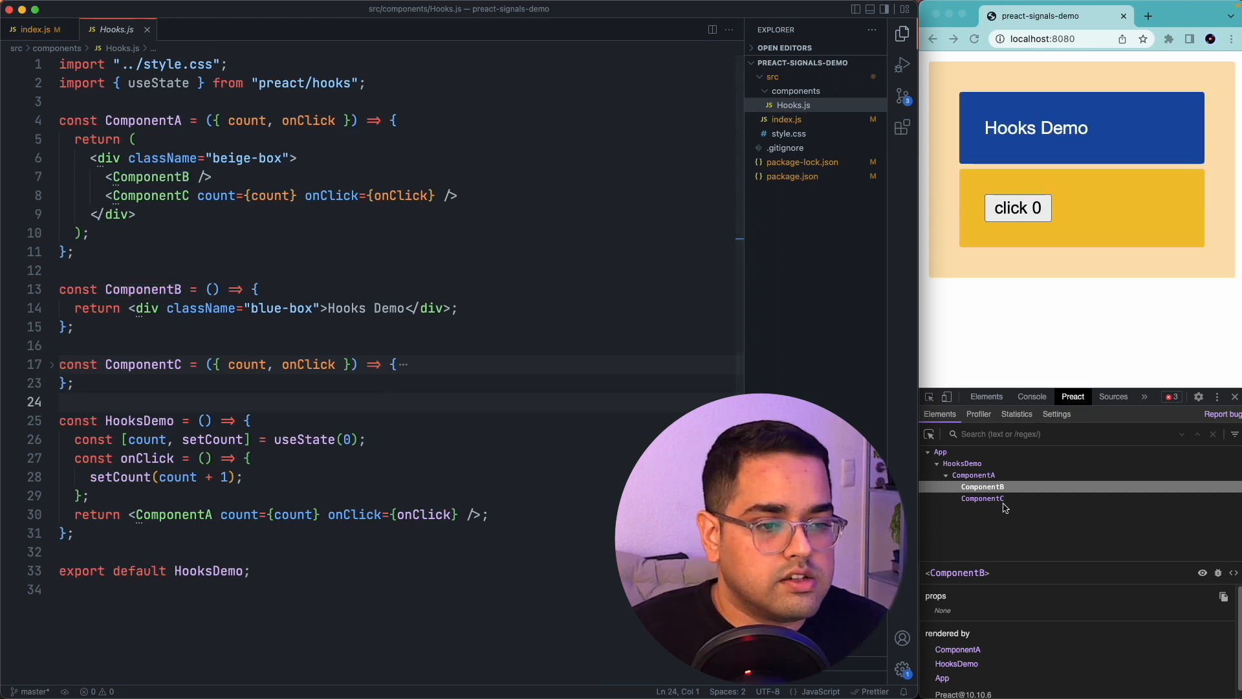
Step: Enable update highlighting in Preact DevTools settings and start clicking the counter
{"action": "left_click", "coordinate": [1057, 414]}
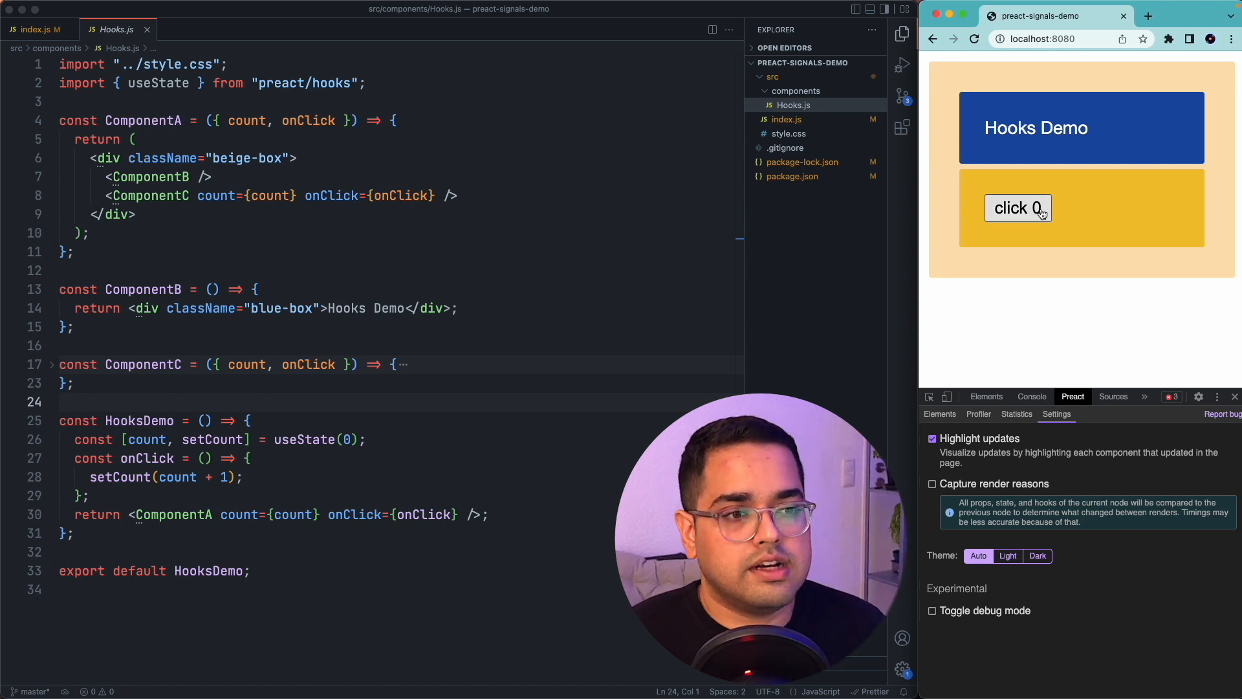
{"action": "left_click", "coordinate": [1019, 207]}
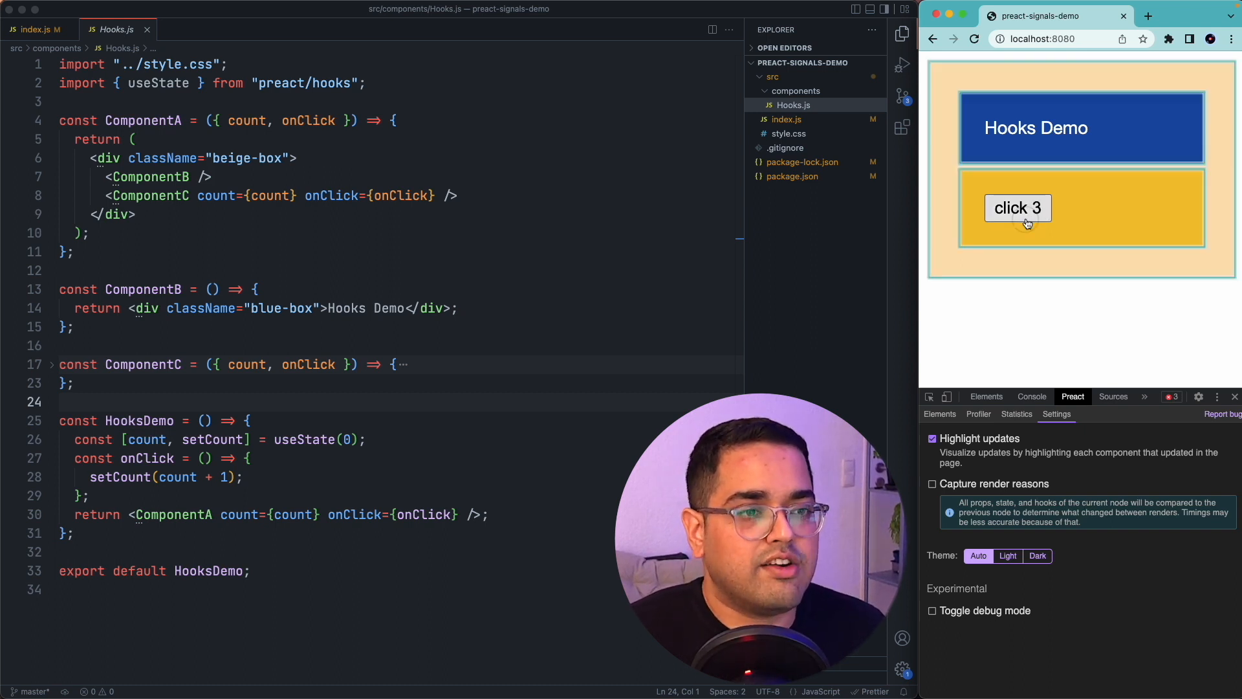
{"action": "left_click", "coordinate": [1018, 207]}
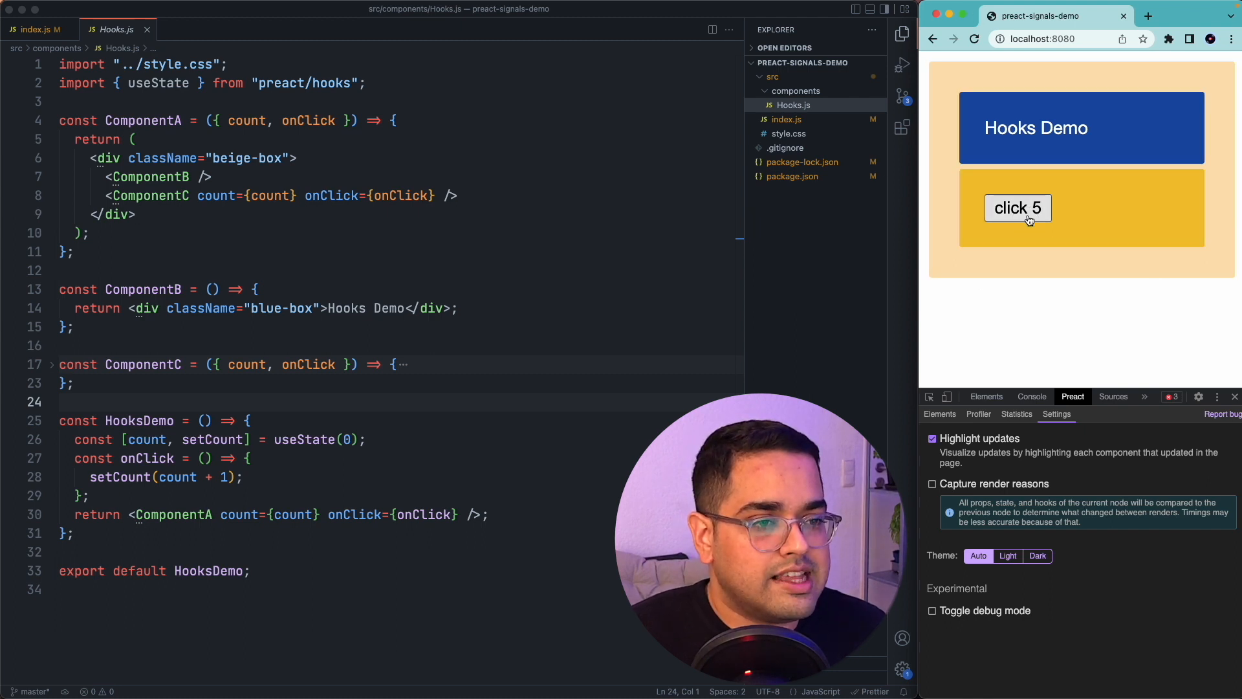
{"action": "left_click", "coordinate": [1017, 207]}
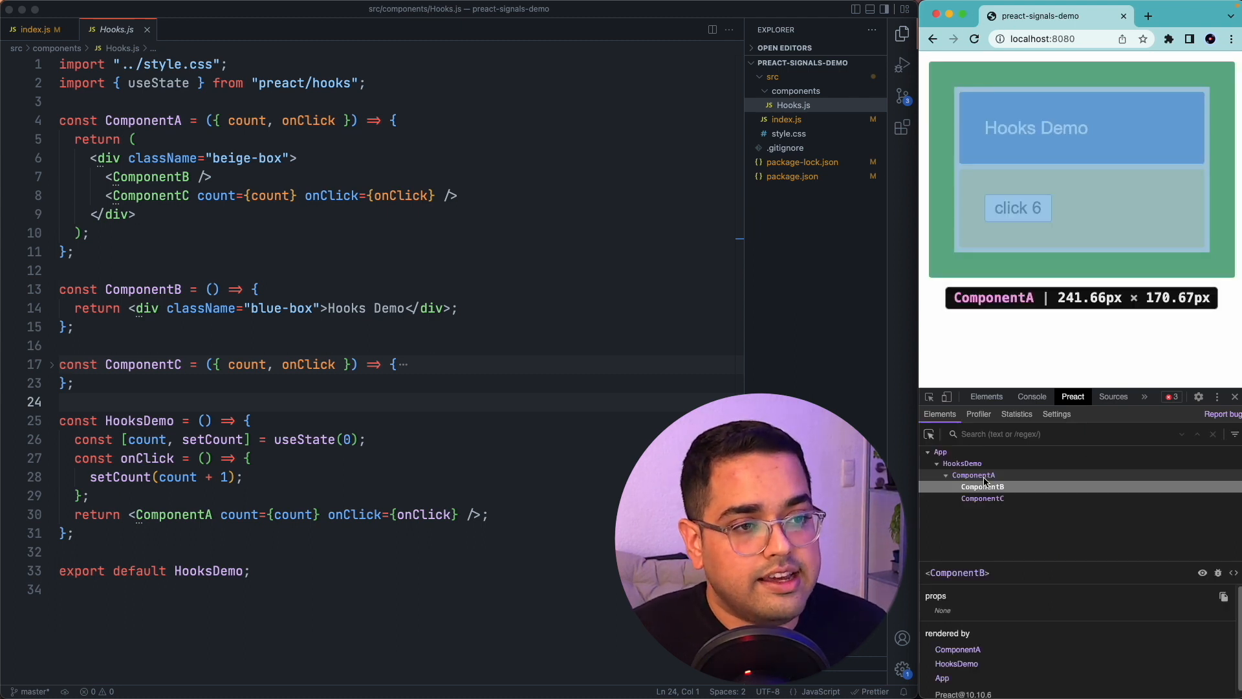
Step: Keep clicking until the counter reads 10, then return to the code editor
{"action": "left_click", "coordinate": [1018, 207]}
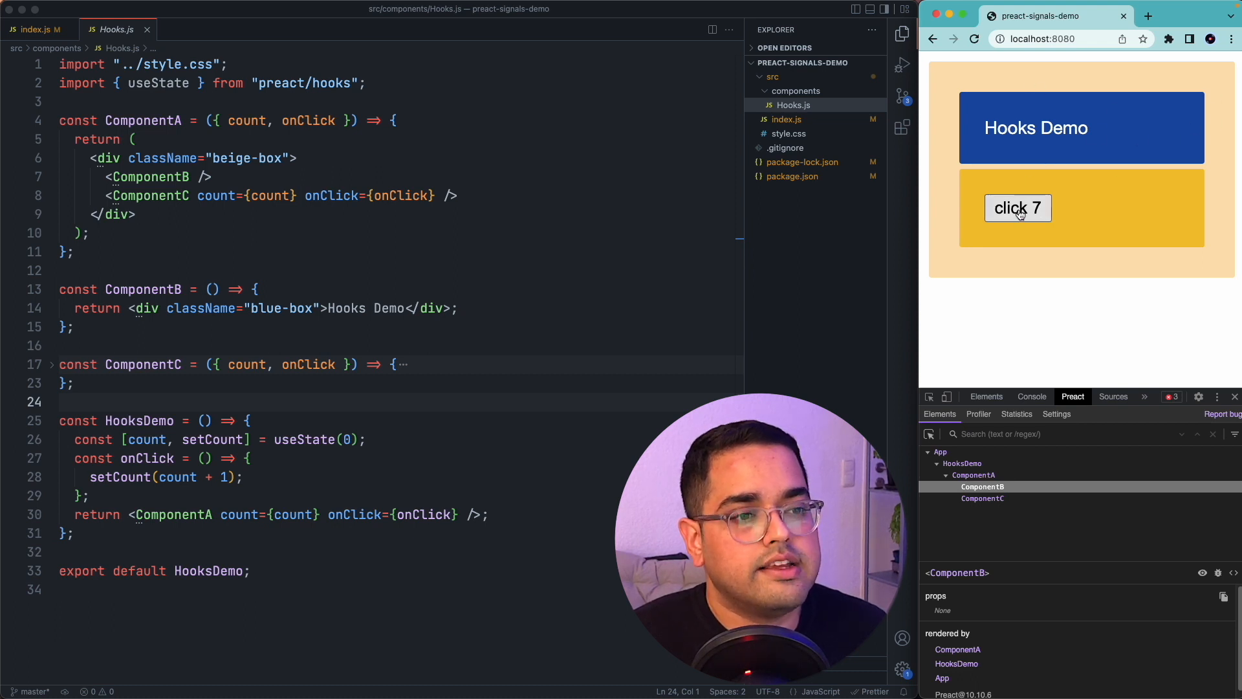
{"action": "left_click", "coordinate": [1018, 207]}
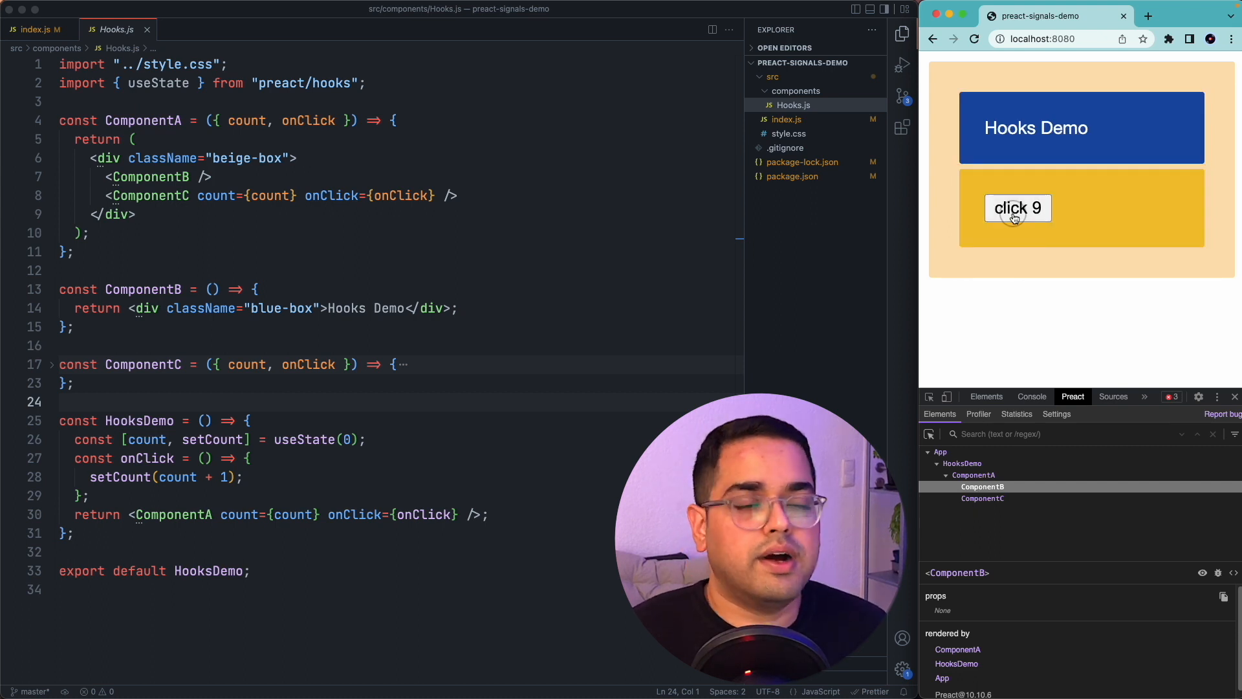
{"action": "left_click", "coordinate": [1017, 207]}
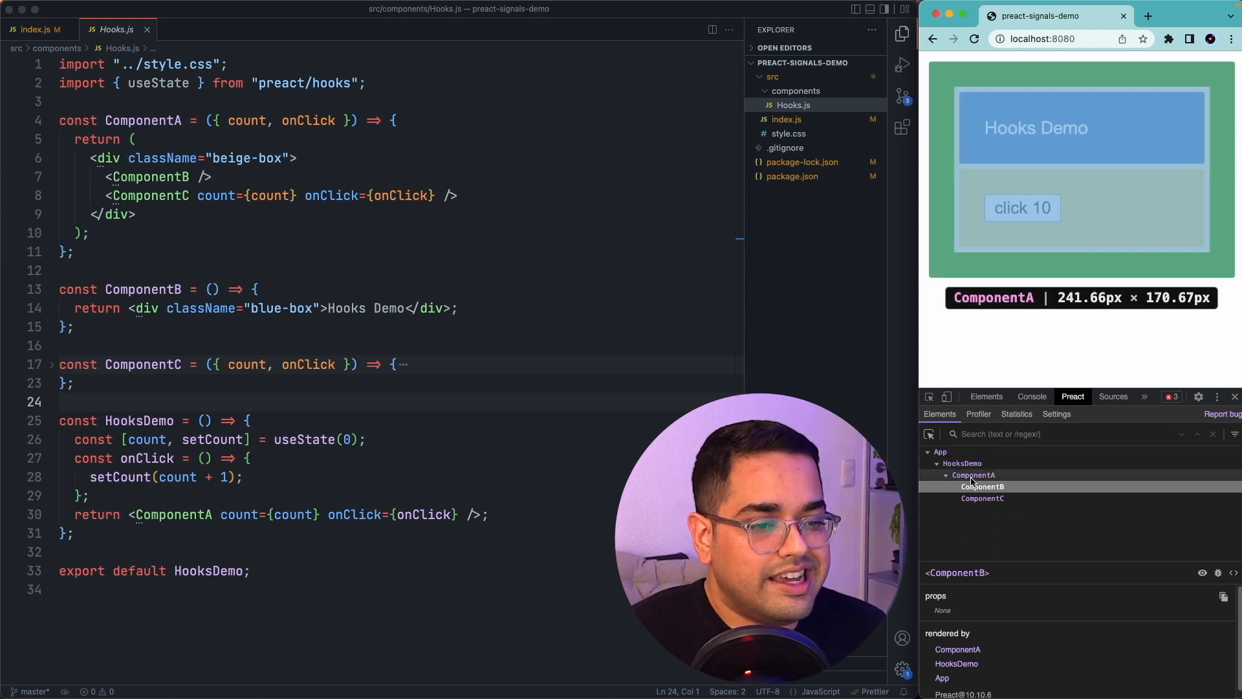
{"action": "left_click", "coordinate": [982, 485]}
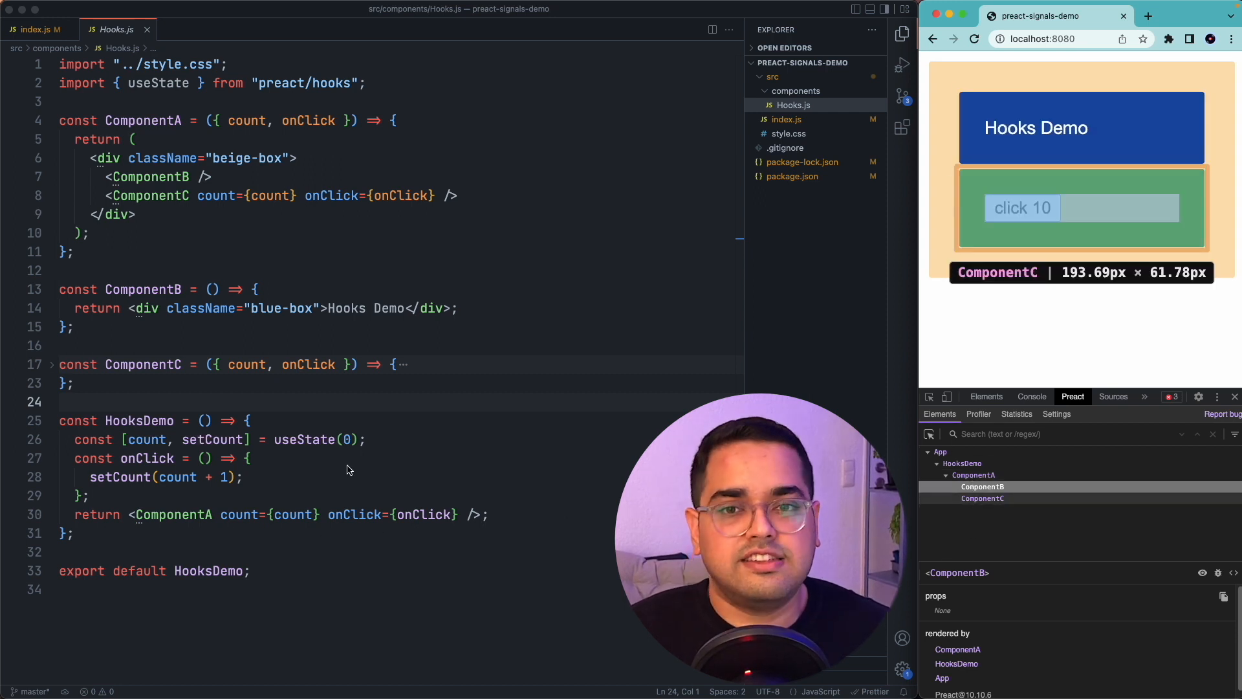
{"action": "mouse_move", "coordinate": [416, 357]}
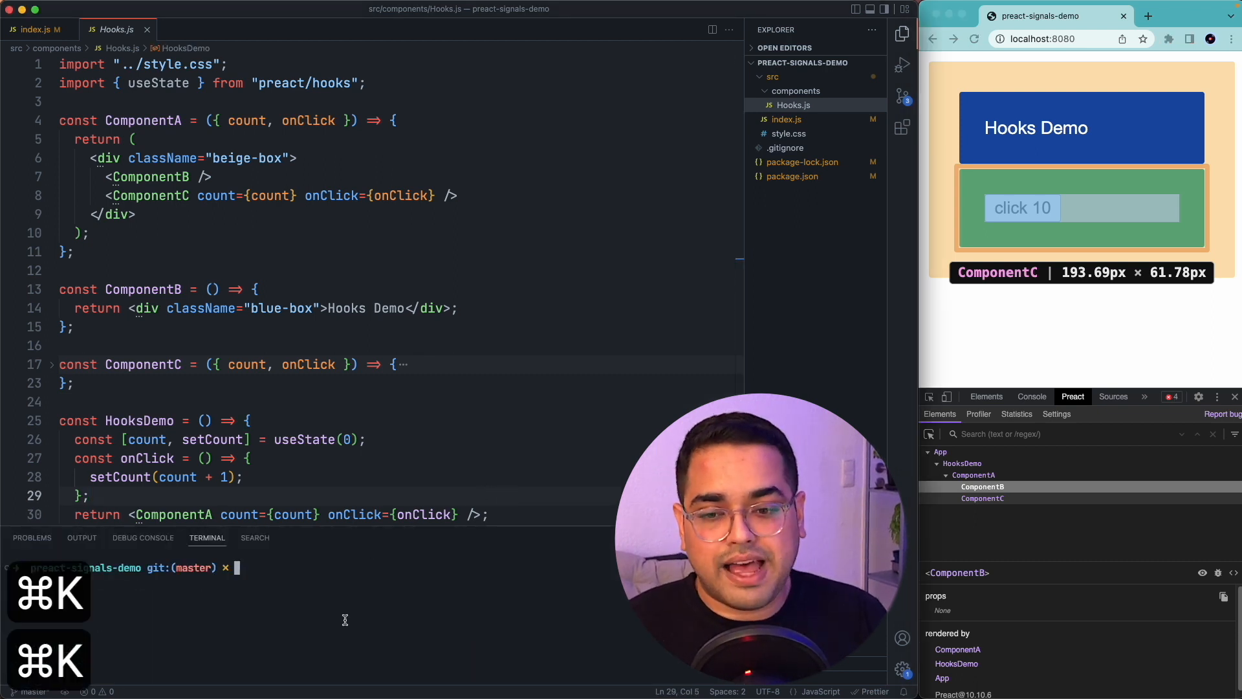
{"action": "type", "text": "npm run dev"}
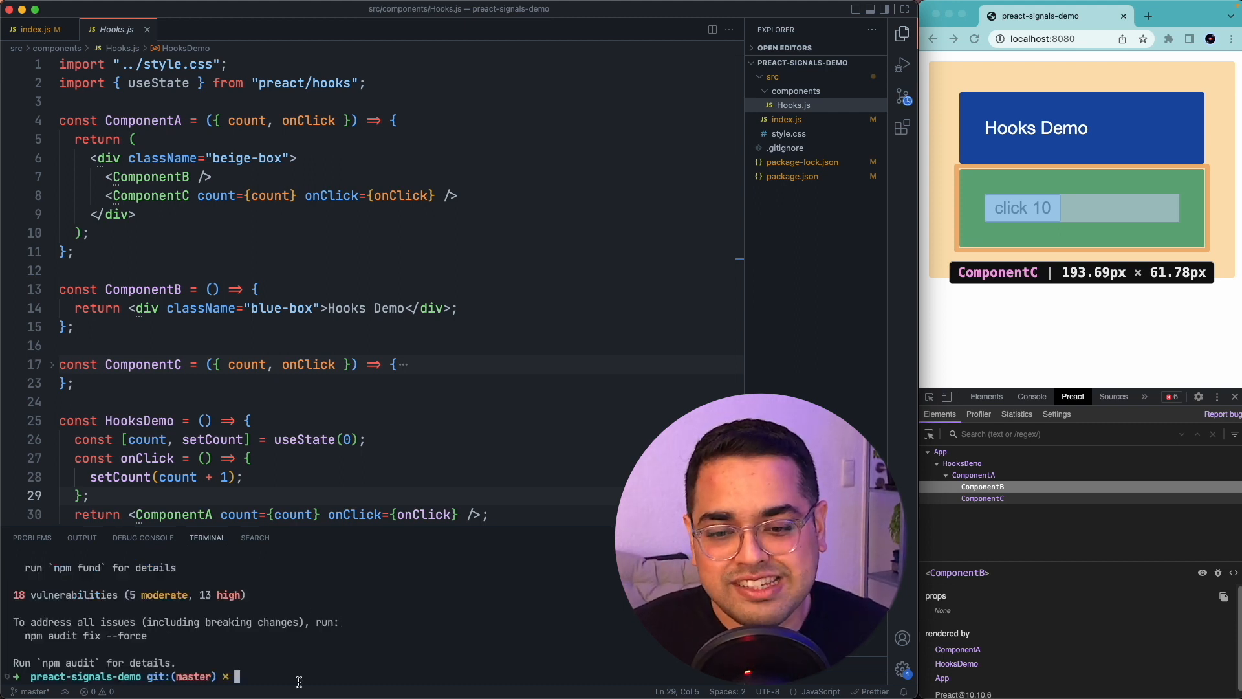
{"action": "type", "text": "npm install @preact/signals"}
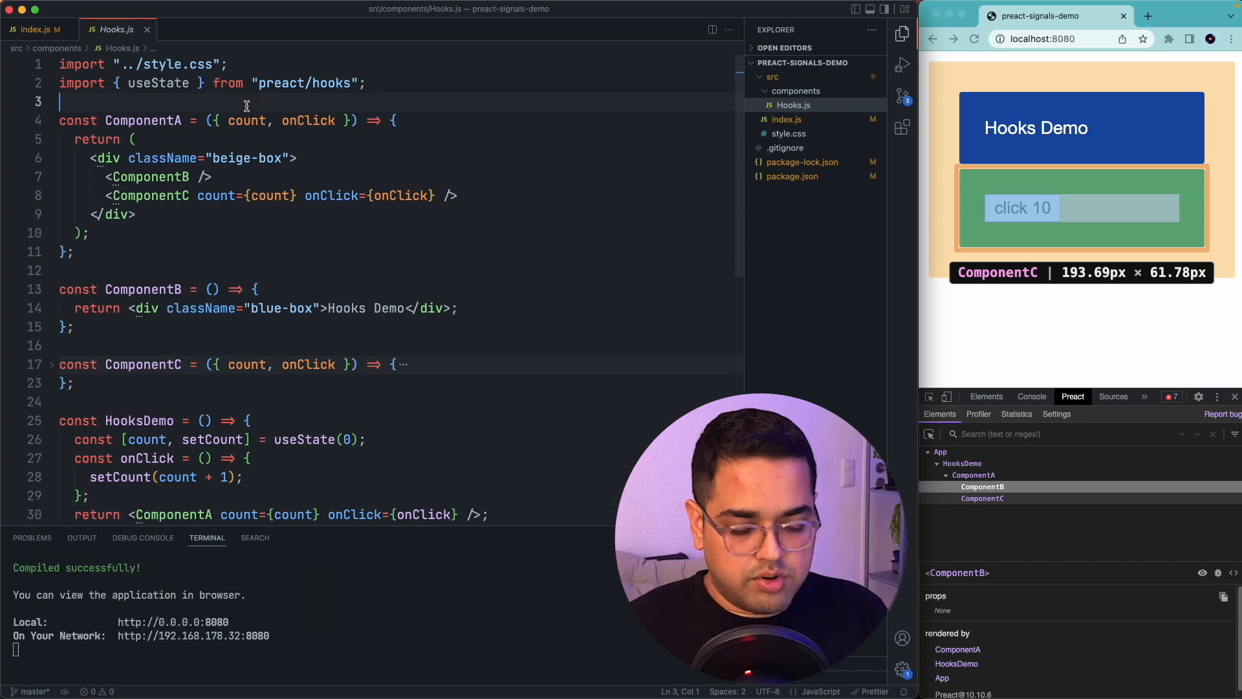
{"action": "type", "text": "import {} from {"}
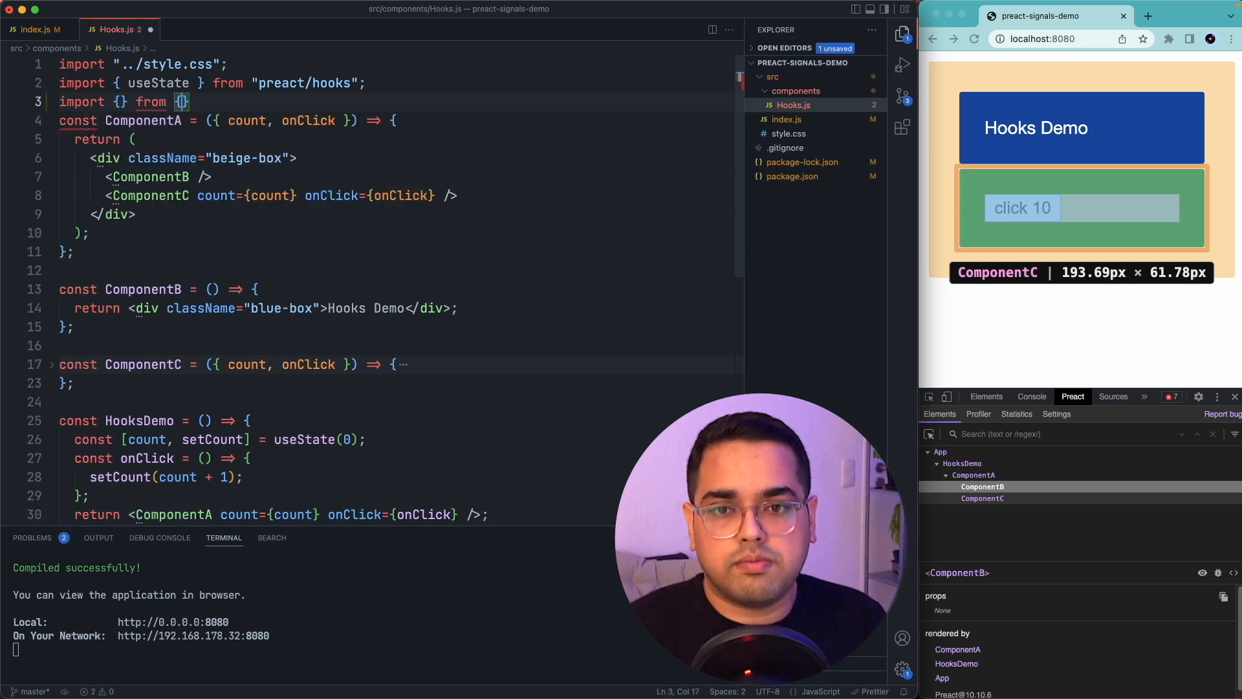
{"action": "type", "text": "\"\""}
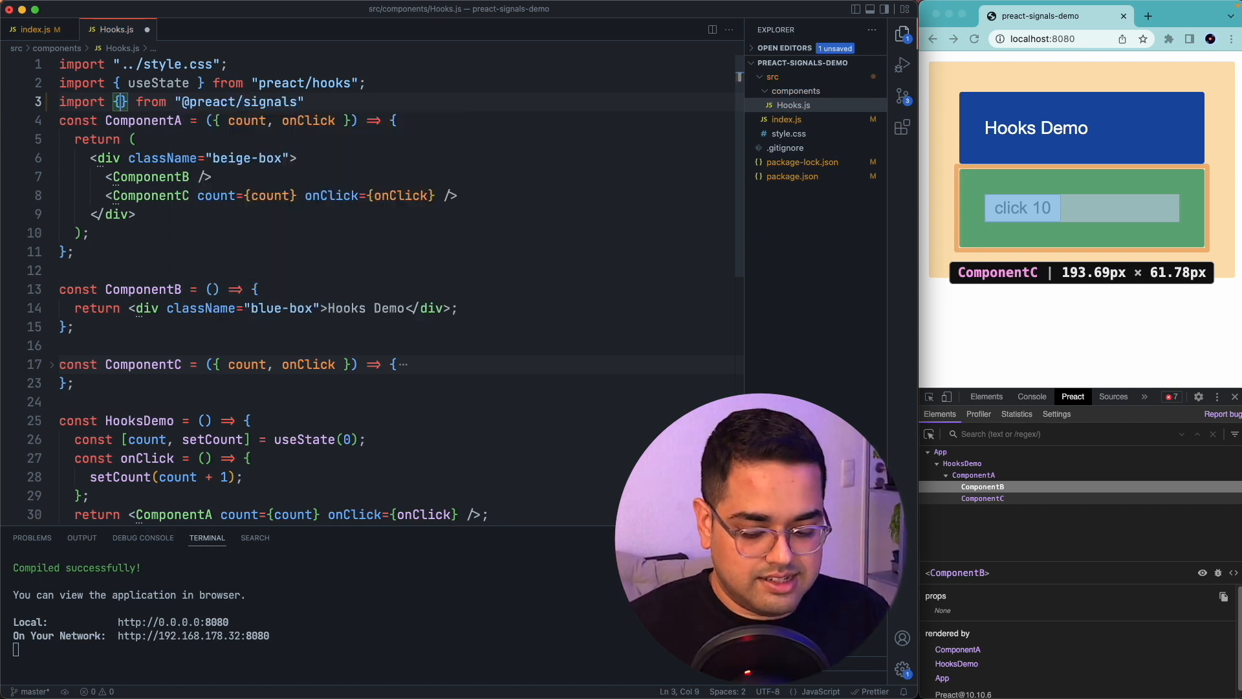
{"action": "type", "text": "signal"}
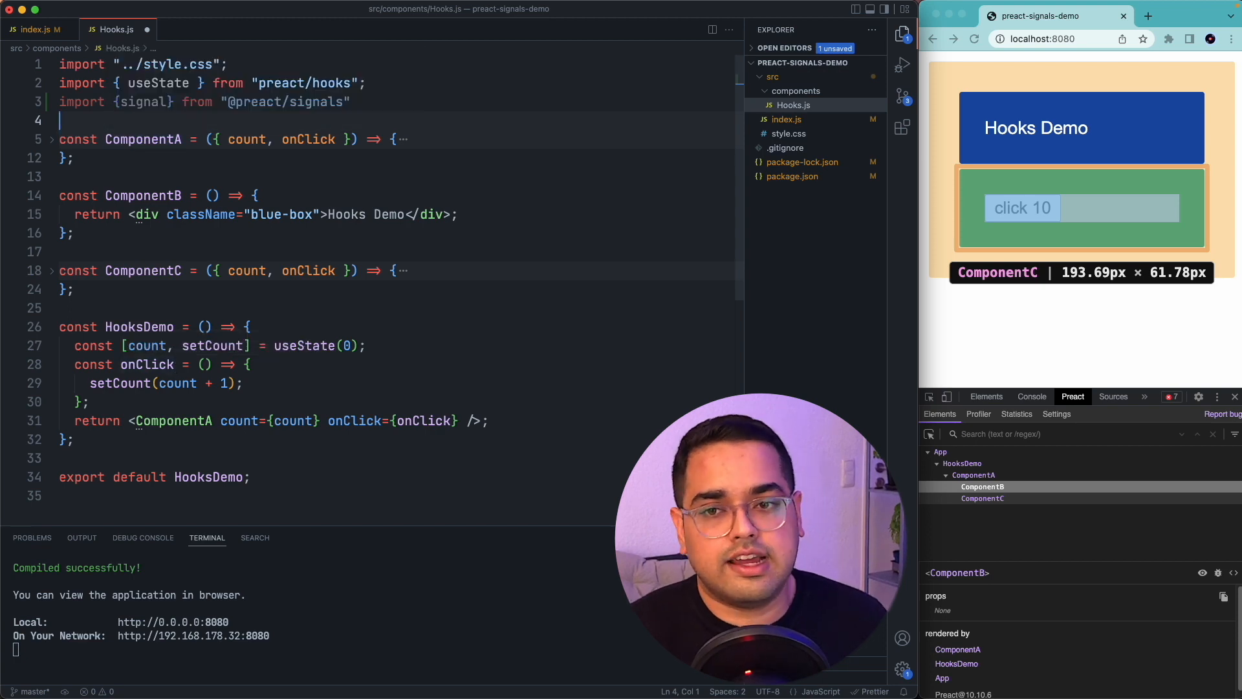
Step: Declare a module-level const count = signal(0) above the components
{"action": "type", "text": "const count = 0;"}
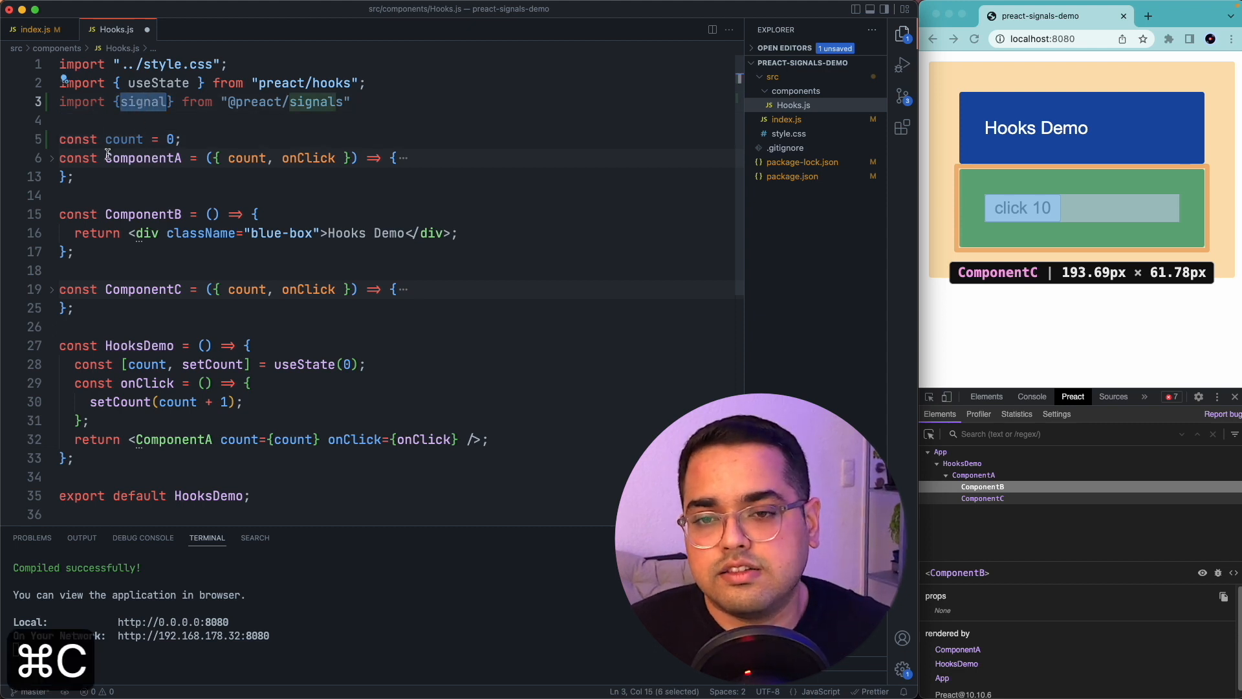
{"action": "left_click", "coordinate": [164, 138]}
{"action": "type", "text": "signal(0)"}
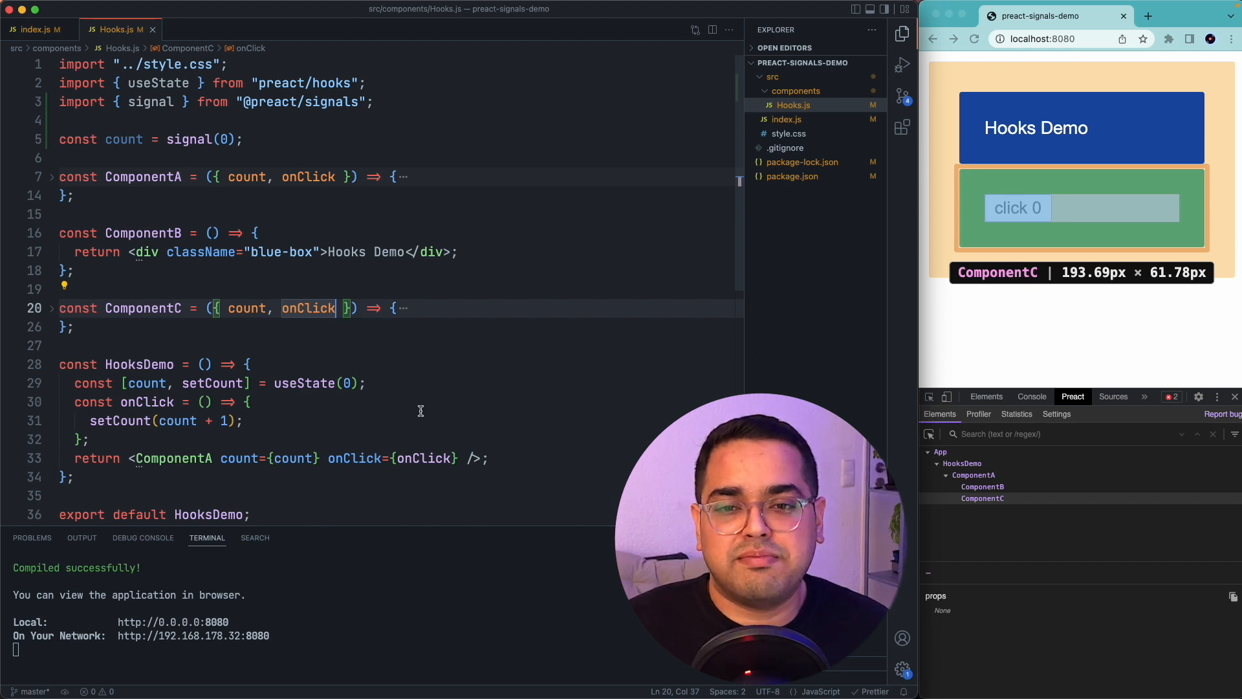
Step: Replace the useState counter so onClick sets count.value = count.value + 1
{"action": "double_click", "coordinate": [189, 140]}
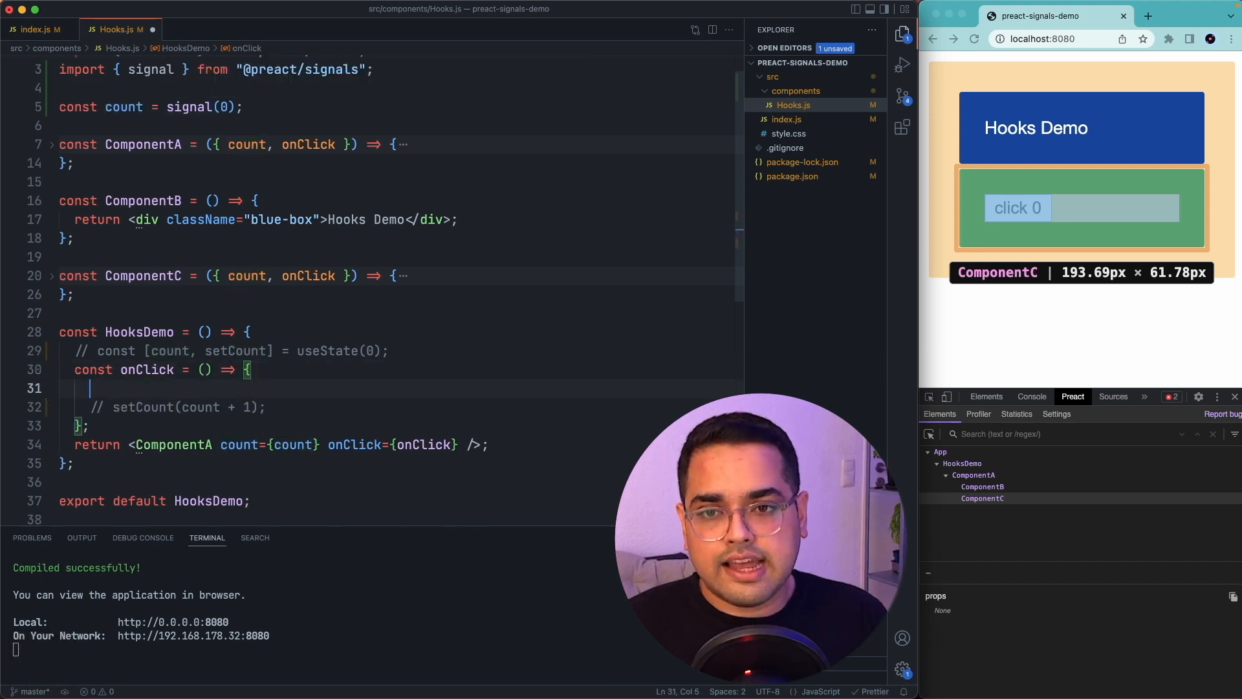
{"action": "type", "text": "count.value = count."}
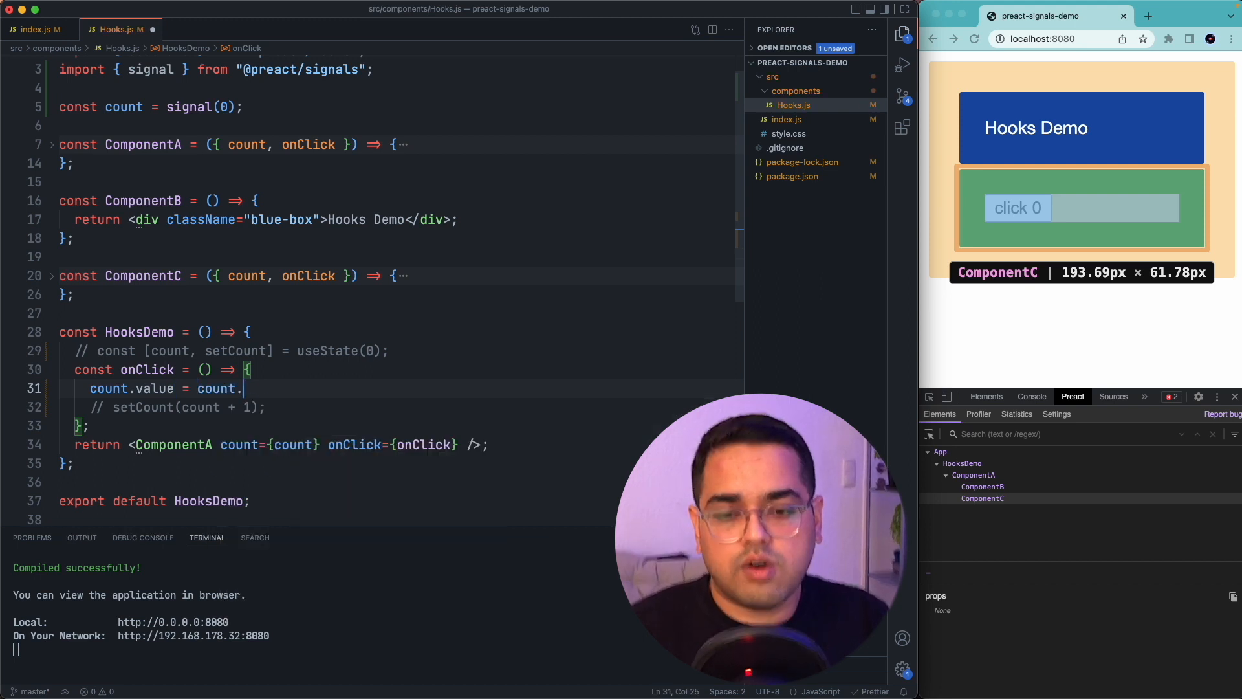
{"action": "type", "text": "value +"}
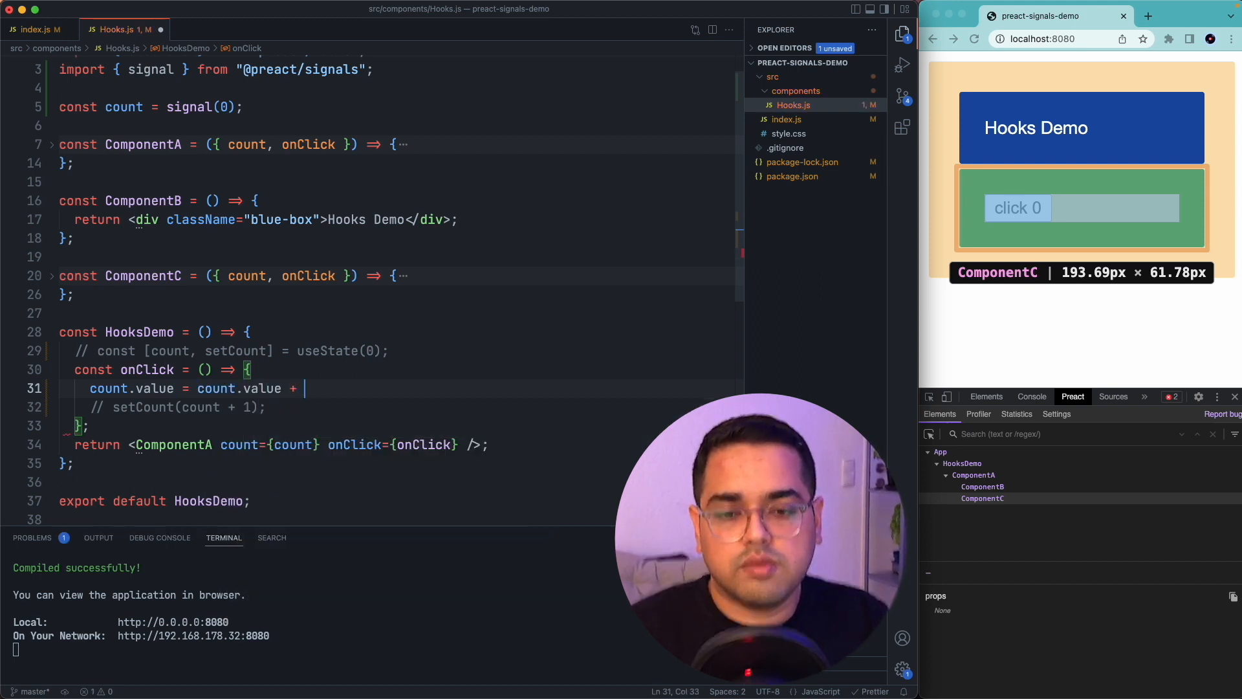
{"action": "type", "text": "1;"}
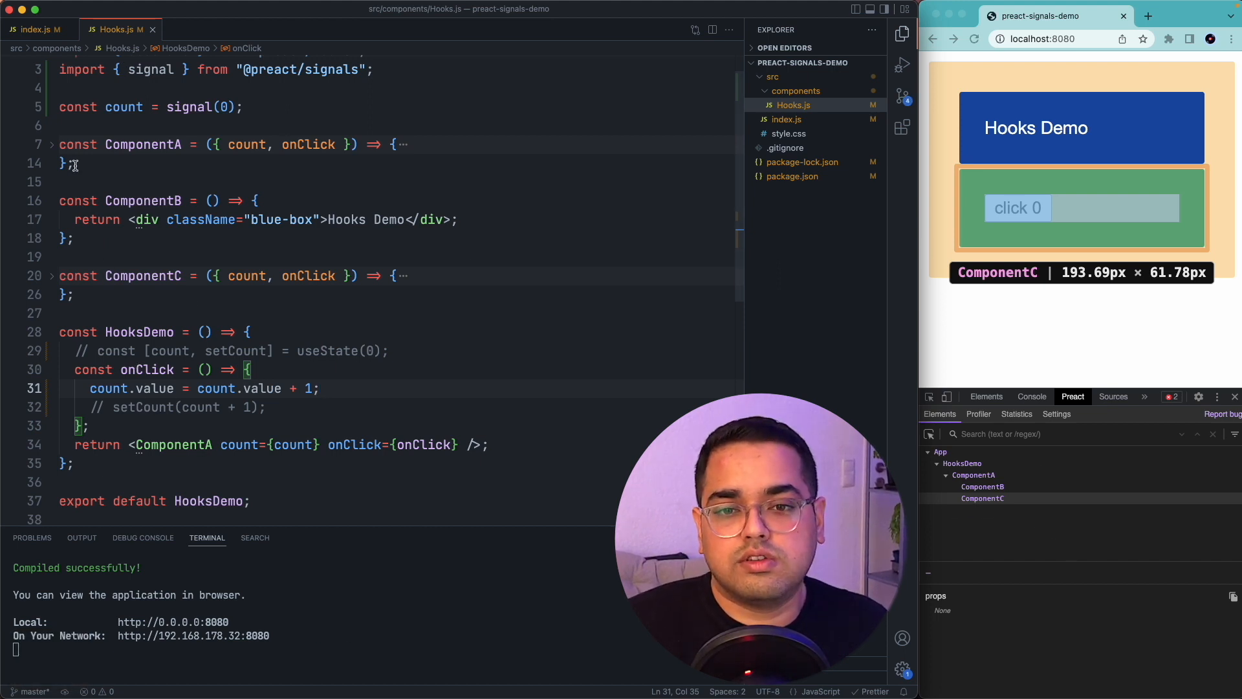
{"action": "mouse_move", "coordinate": [180, 365]}
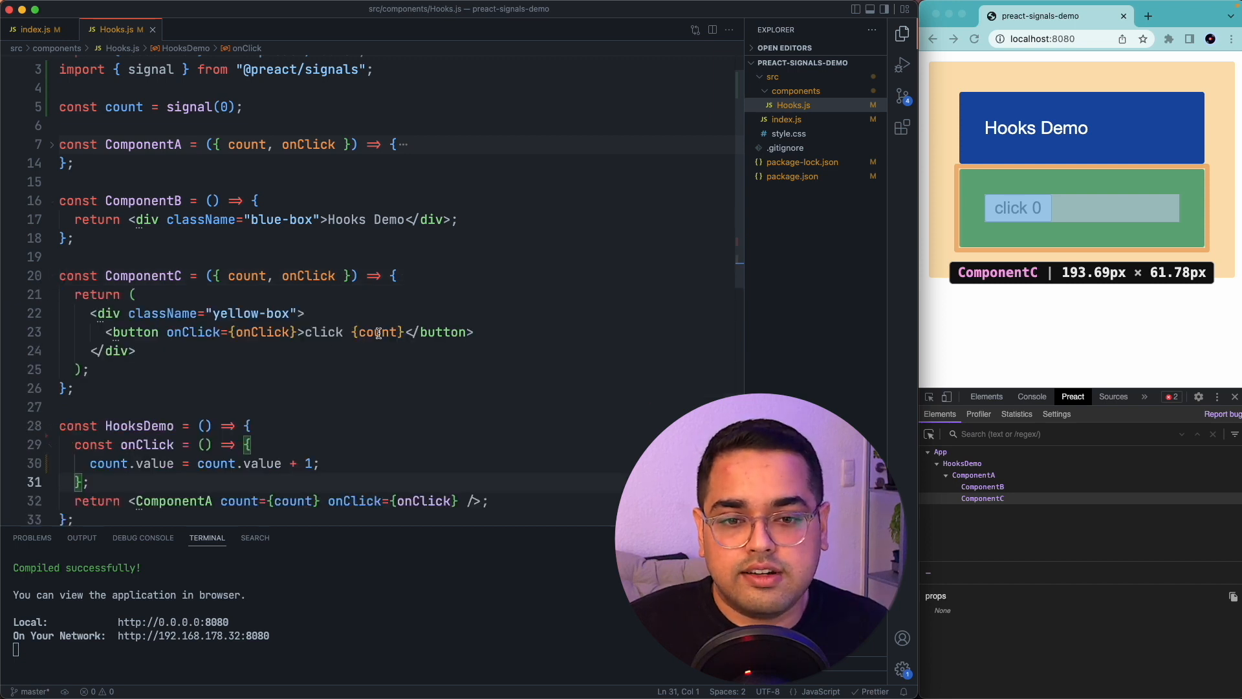
Step: Make ComponentC's button show count.value, save Hooks.js, and select HooksDemo for renaming
{"action": "double_click", "coordinate": [378, 332]}
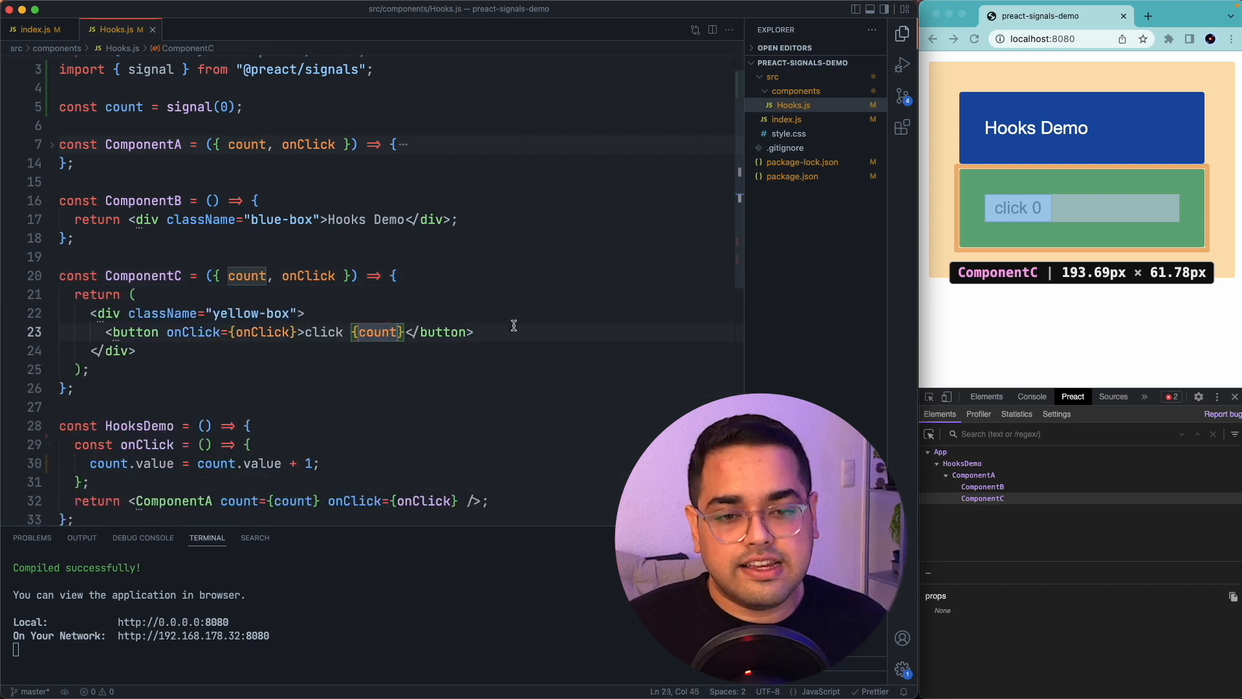
{"action": "type", "text": ".va"}
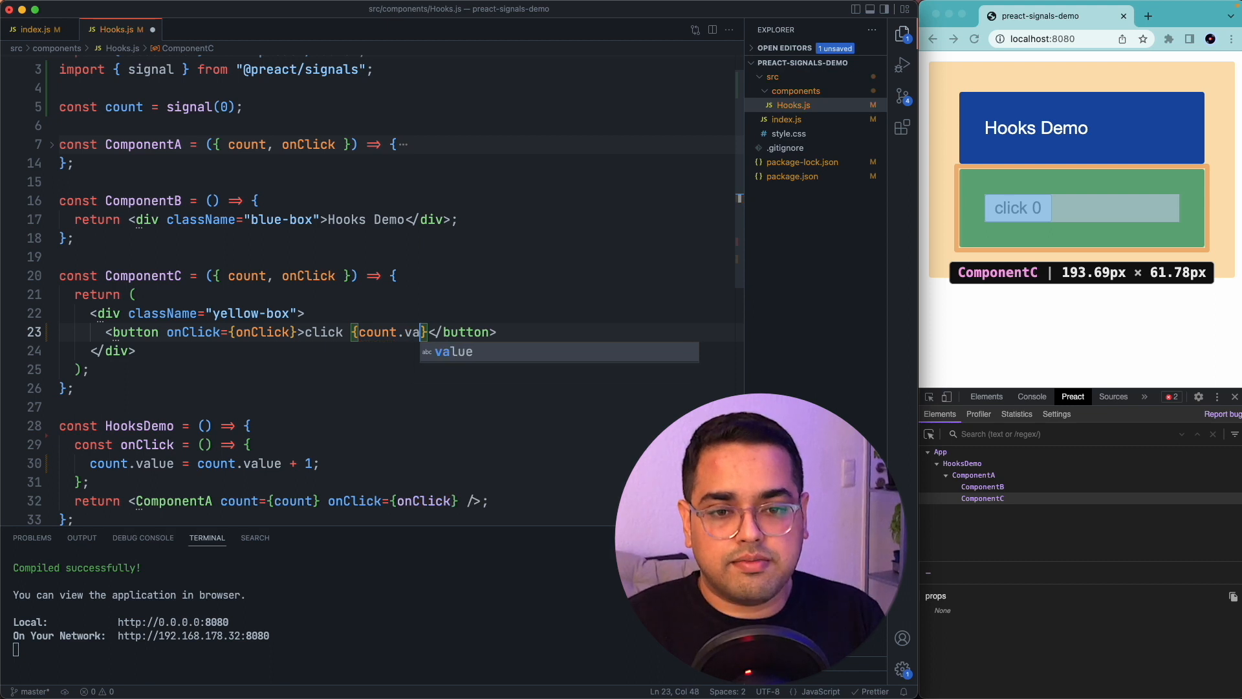
{"action": "key", "text": "Tab"}
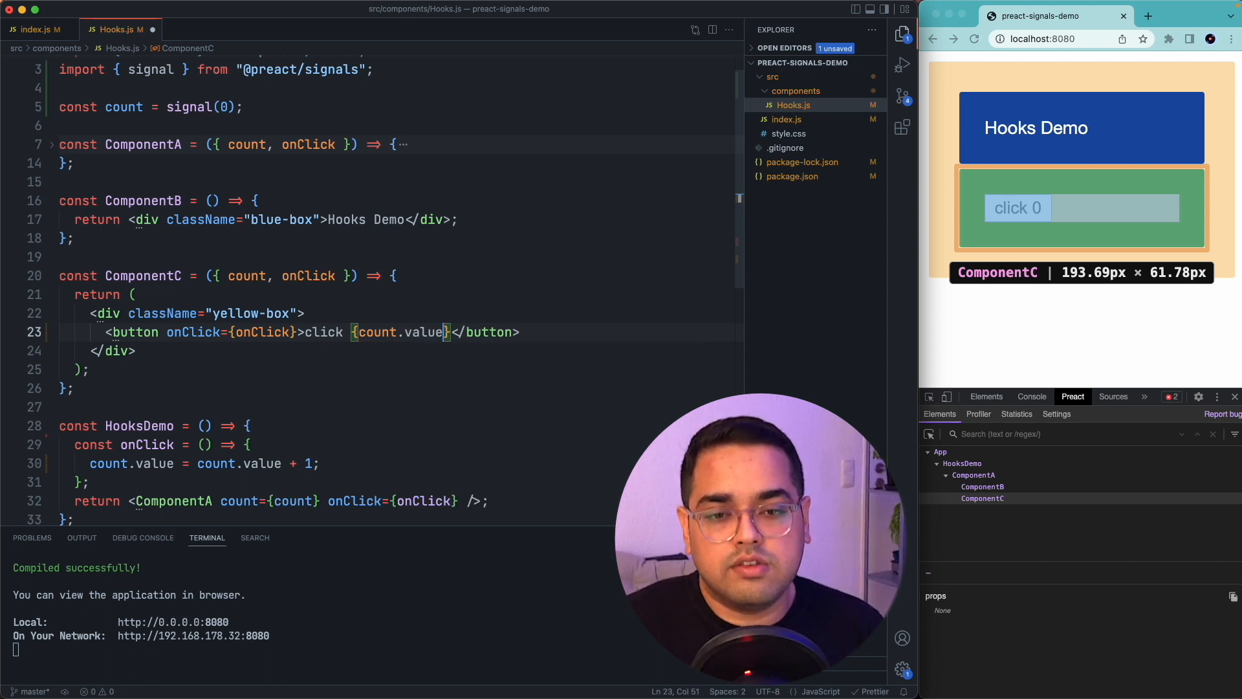
{"action": "key", "text": "cmd+s"}
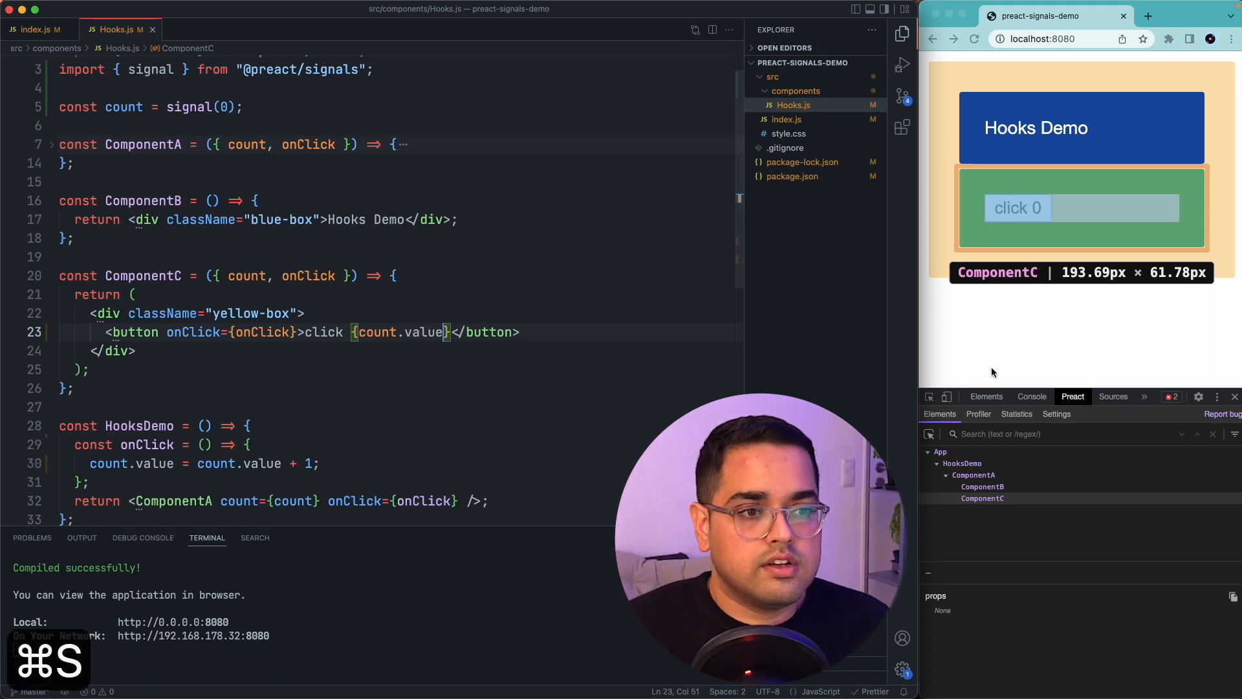
{"action": "double_click", "coordinate": [347, 251]}
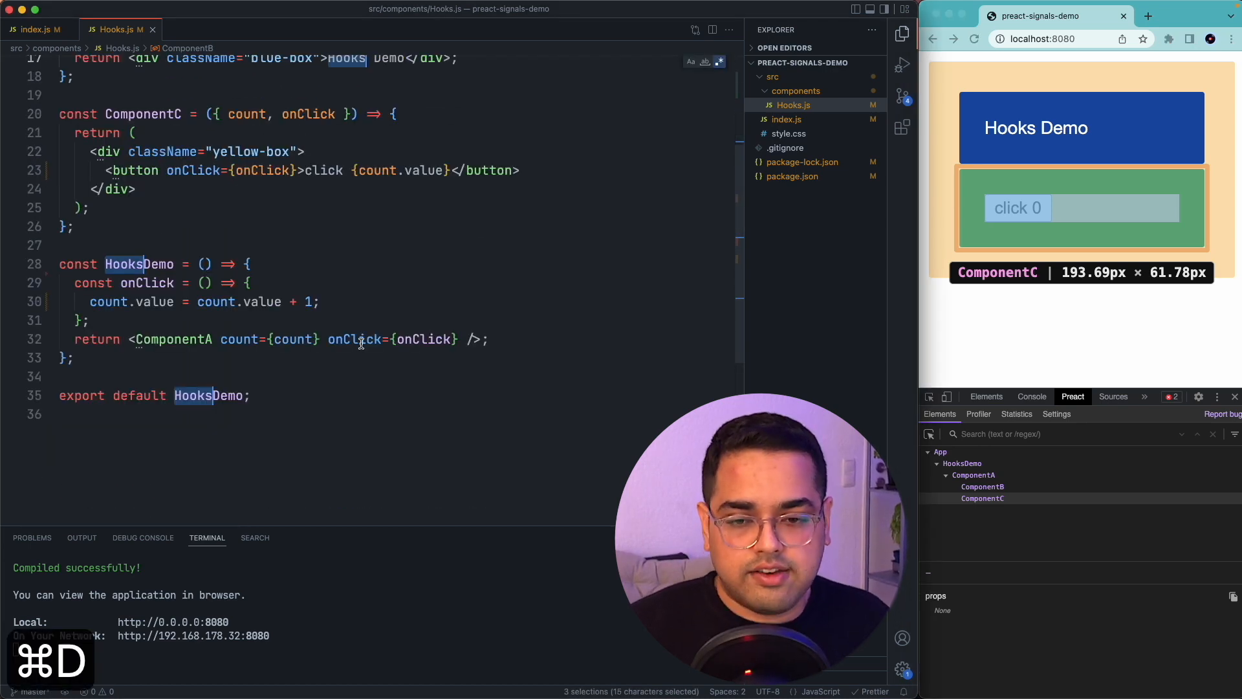
Step: Rename HooksDemo to SignalsDemo and click the page button to push the counter toward 15
{"action": "type", "text": "Signal"}
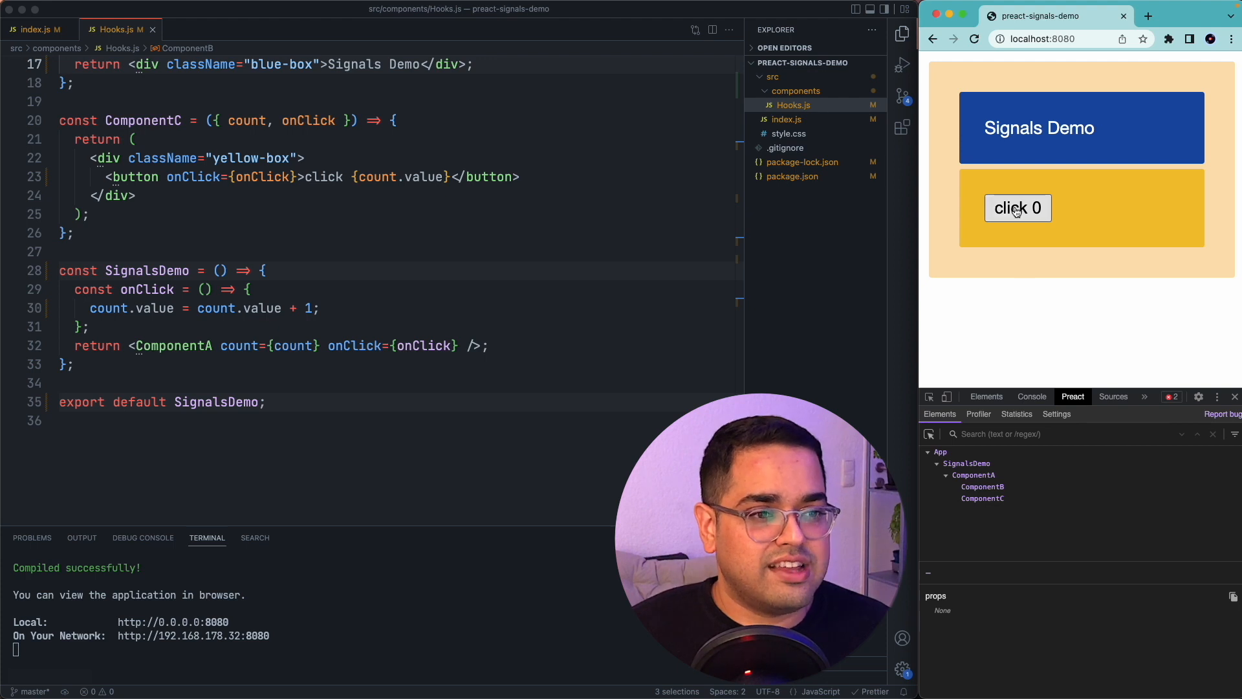
{"action": "left_click", "coordinate": [1016, 207]}
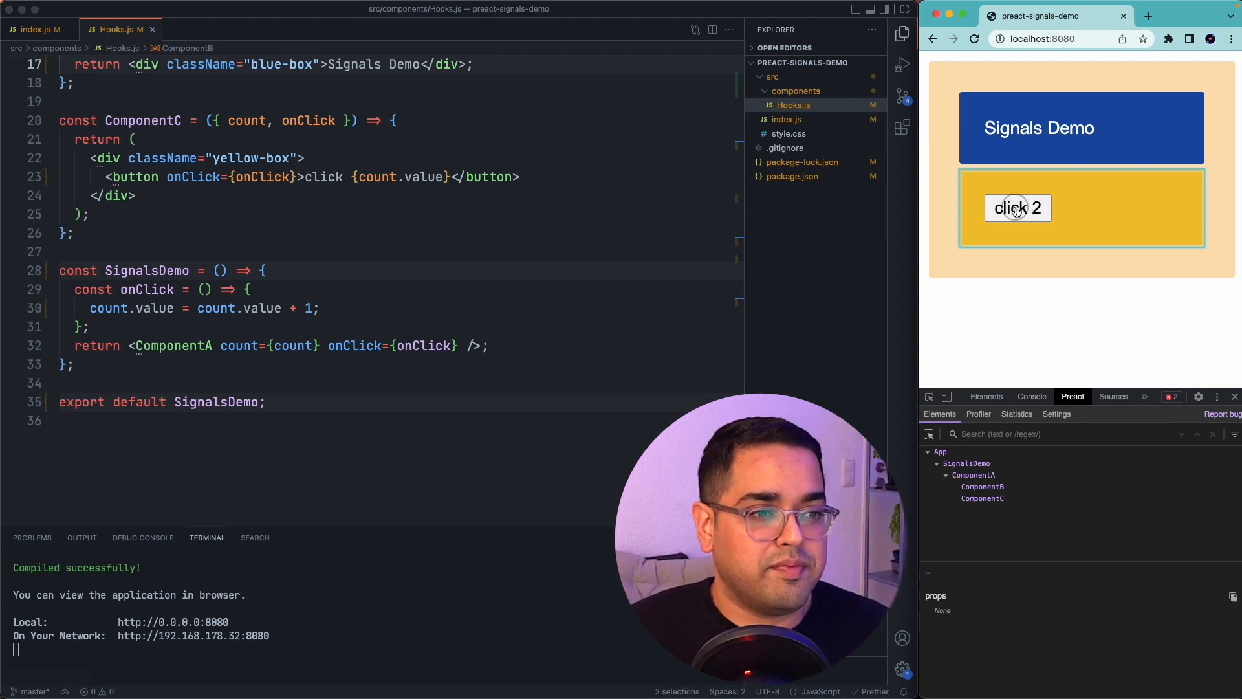
{"action": "left_click", "coordinate": [1017, 207]}
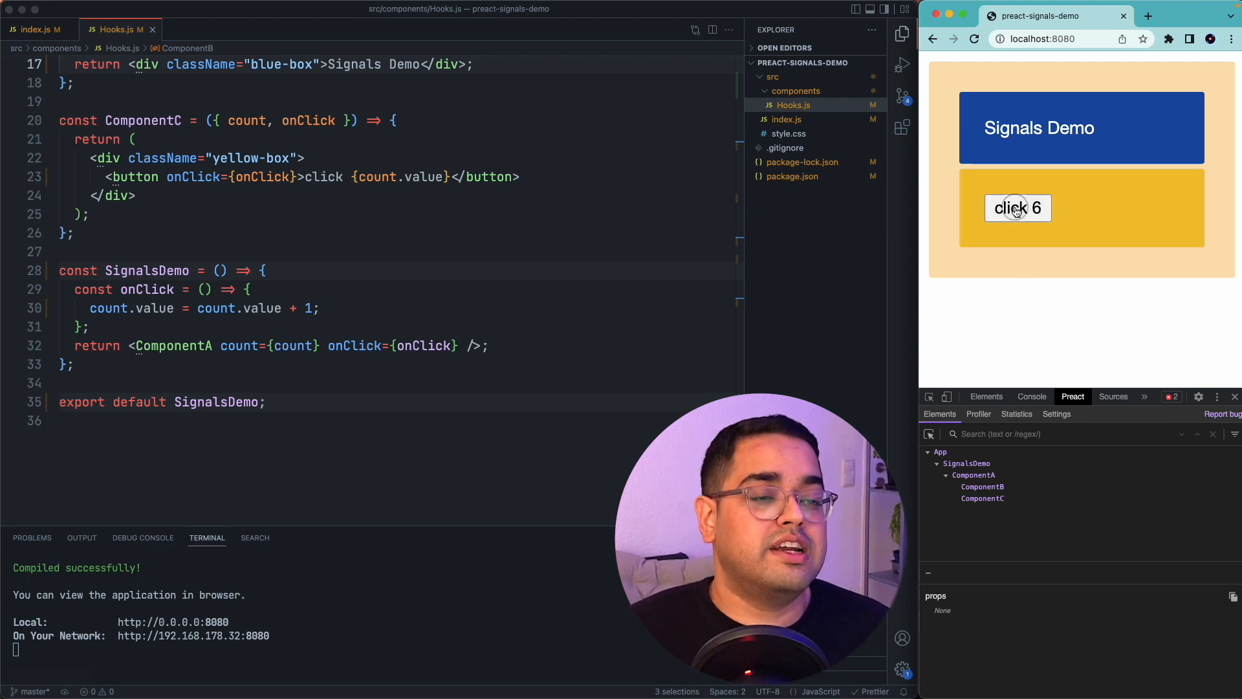
{"action": "left_click", "coordinate": [1017, 207]}
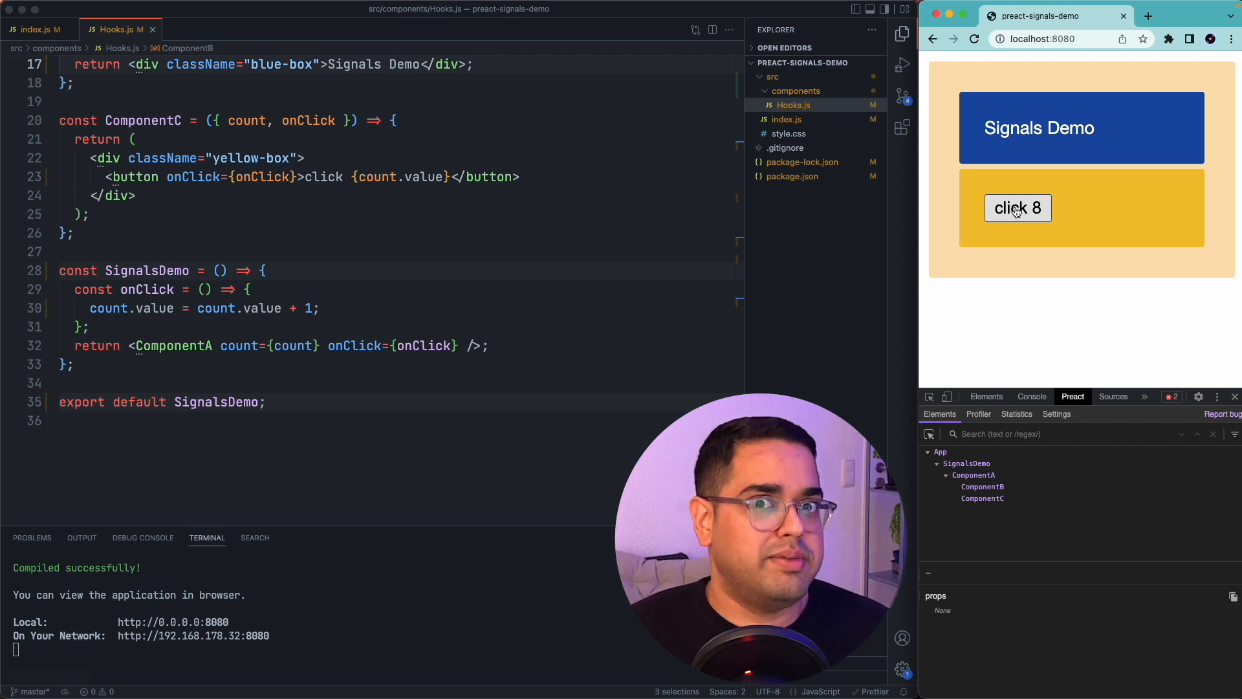
{"action": "left_click", "coordinate": [1018, 207]}
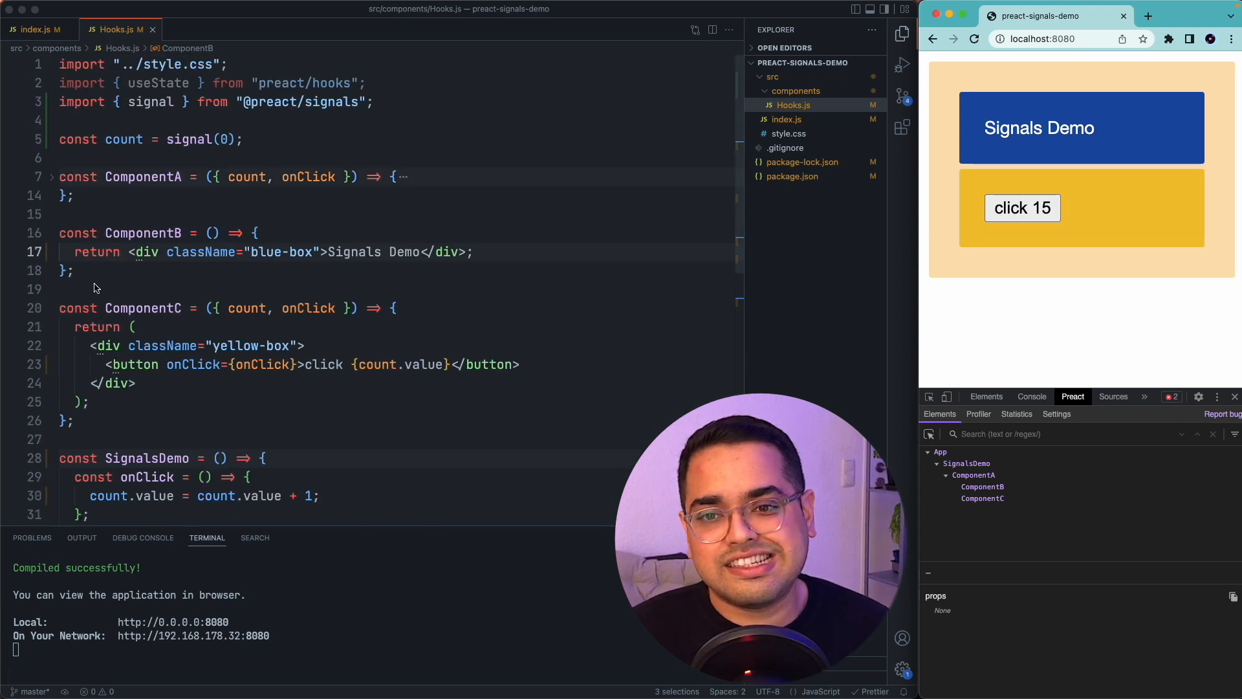
{"action": "double_click", "coordinate": [124, 140]}
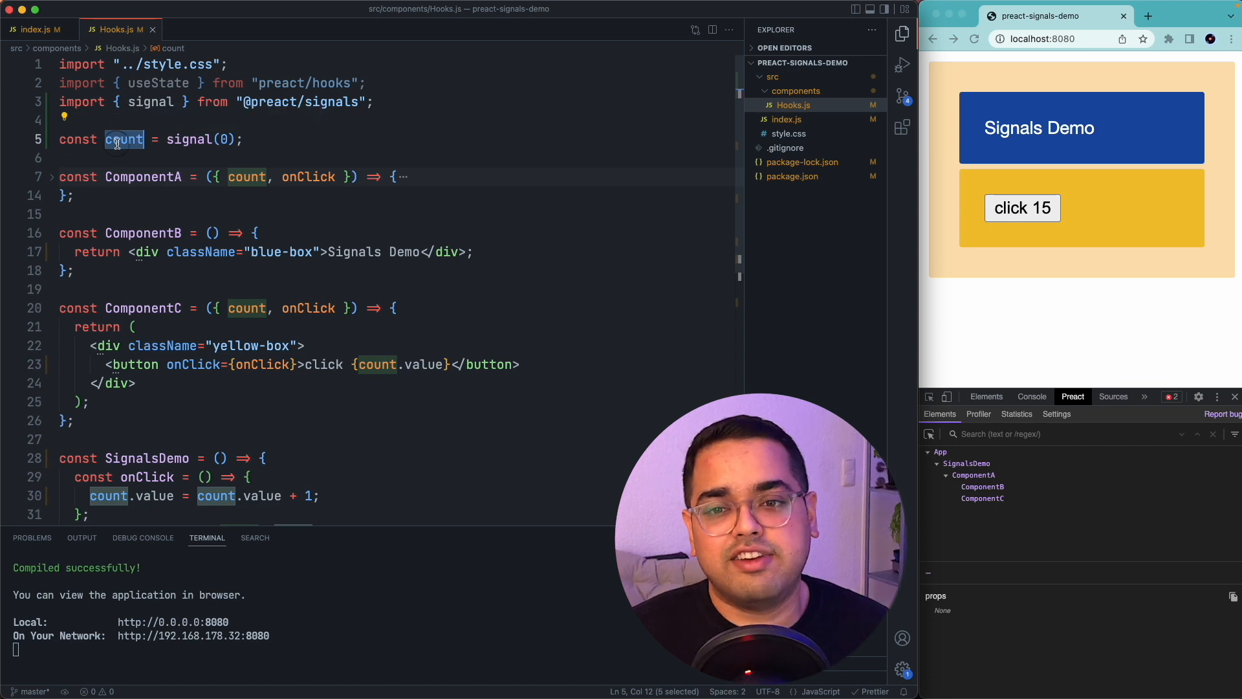
{"action": "mouse_move", "coordinate": [124, 140]}
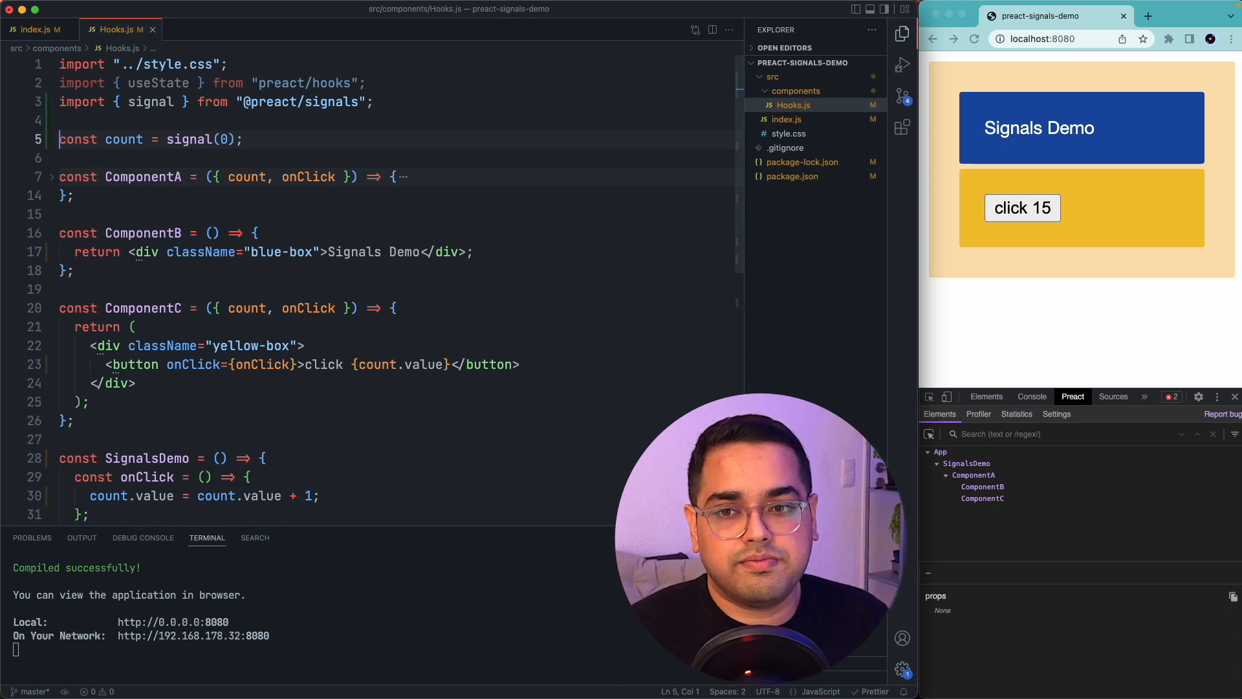
{"action": "type", "text": "export"}
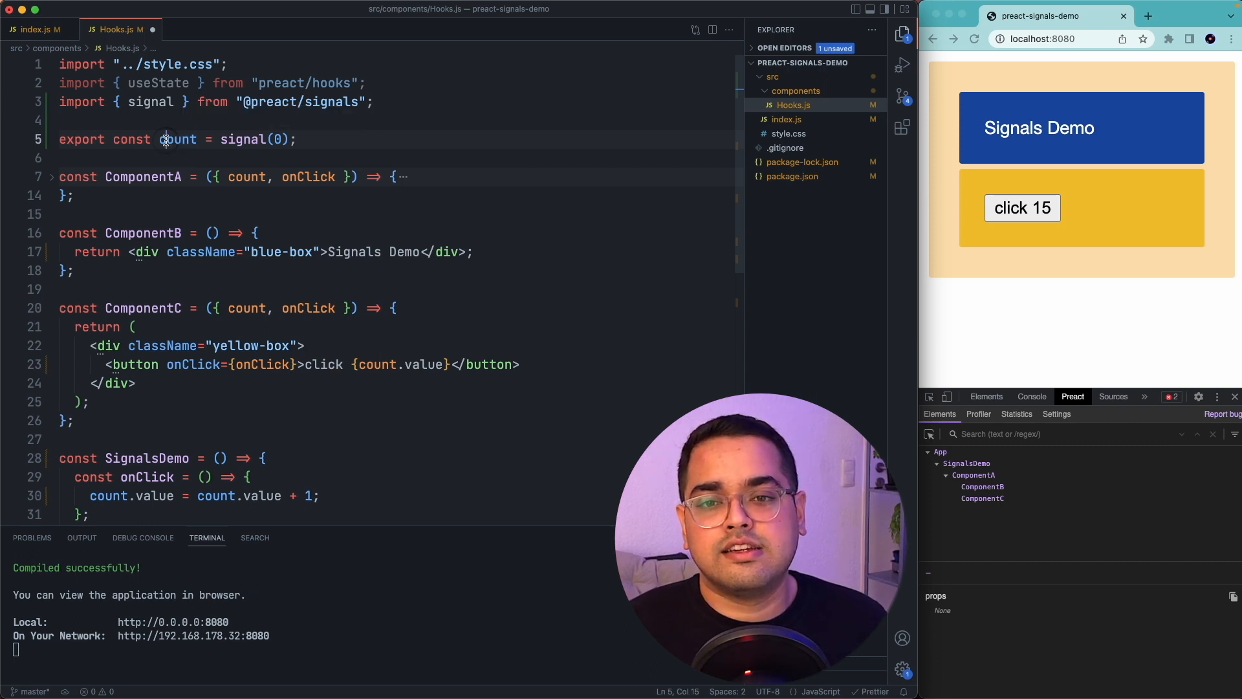
{"action": "double_click", "coordinate": [178, 139]}
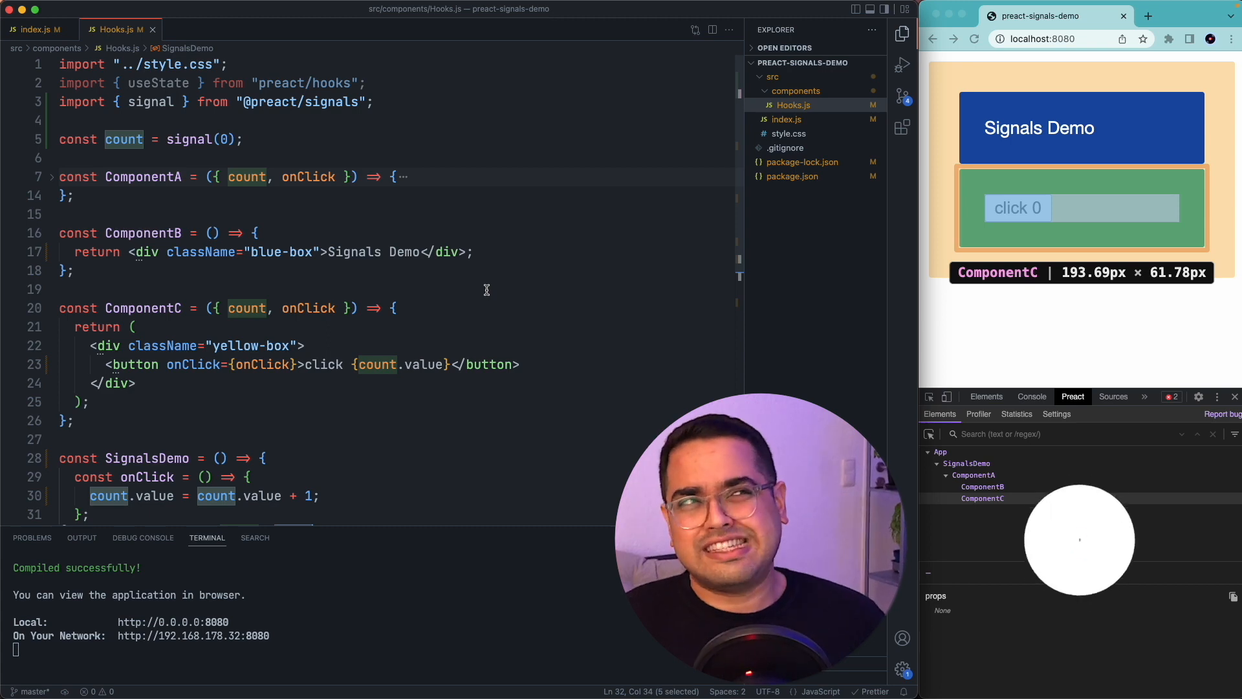
{"action": "scroll", "scroll_direction": "down", "scroll_amount": 3}
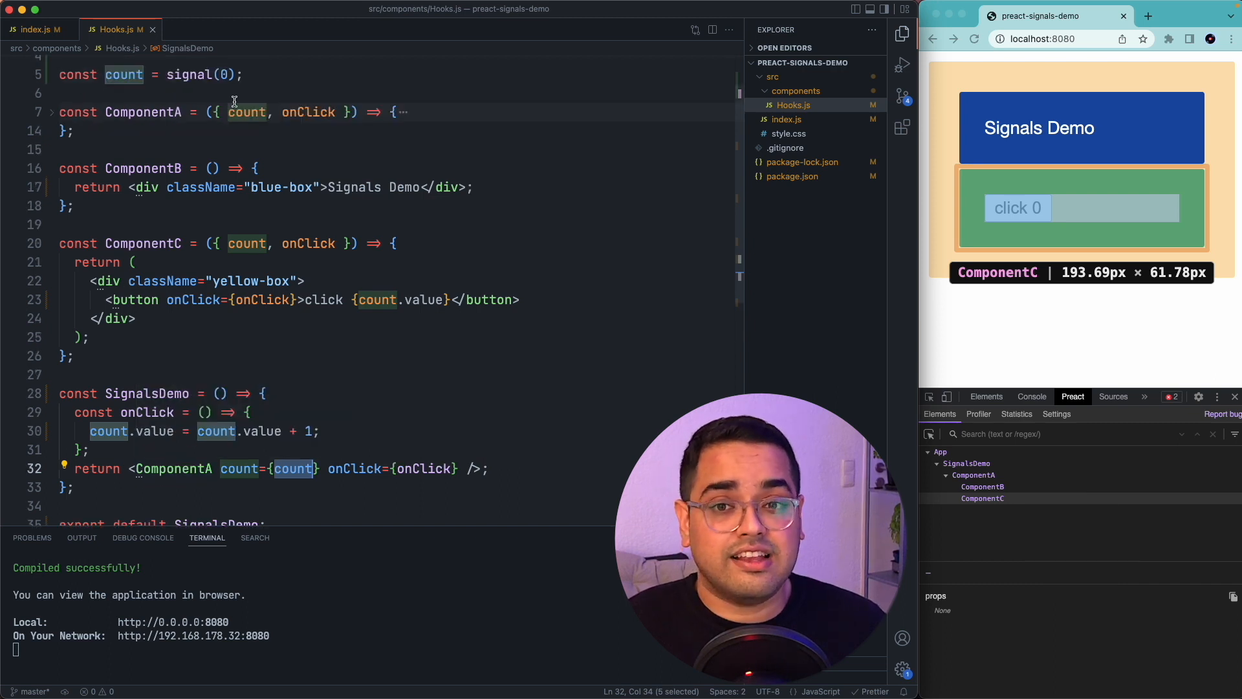
{"action": "scroll", "scroll_direction": "down", "scroll_amount": 3}
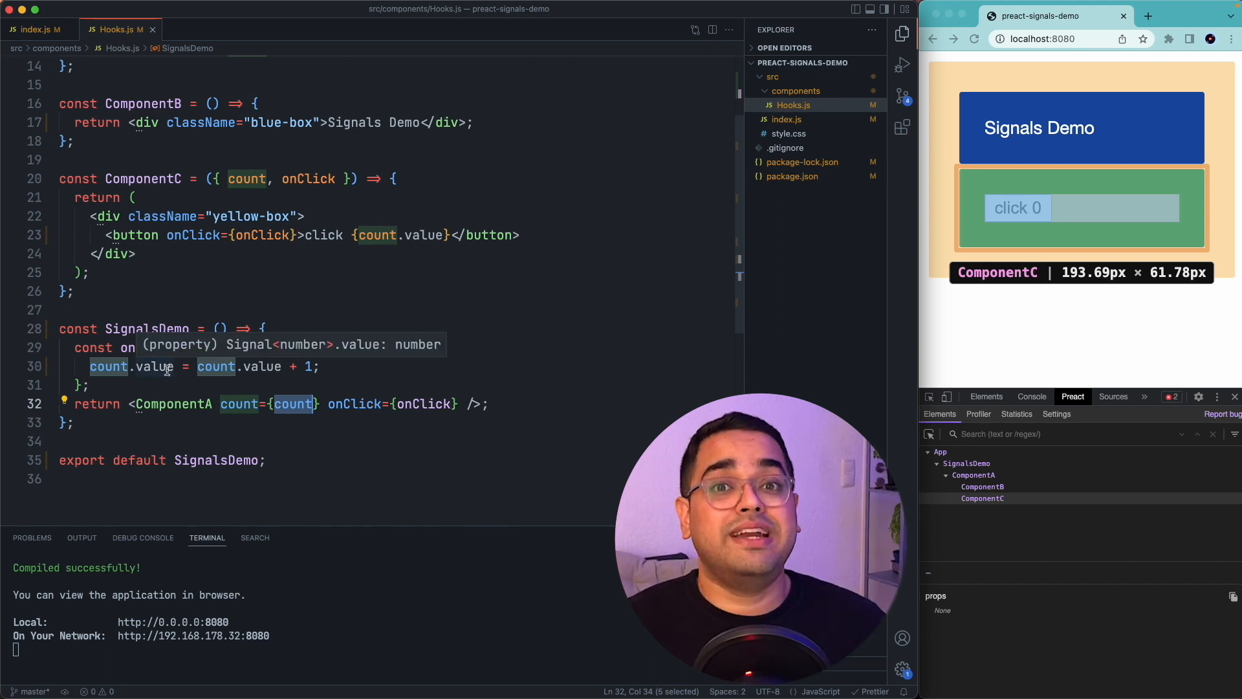
{"action": "mouse_move", "coordinate": [1179, 80]}
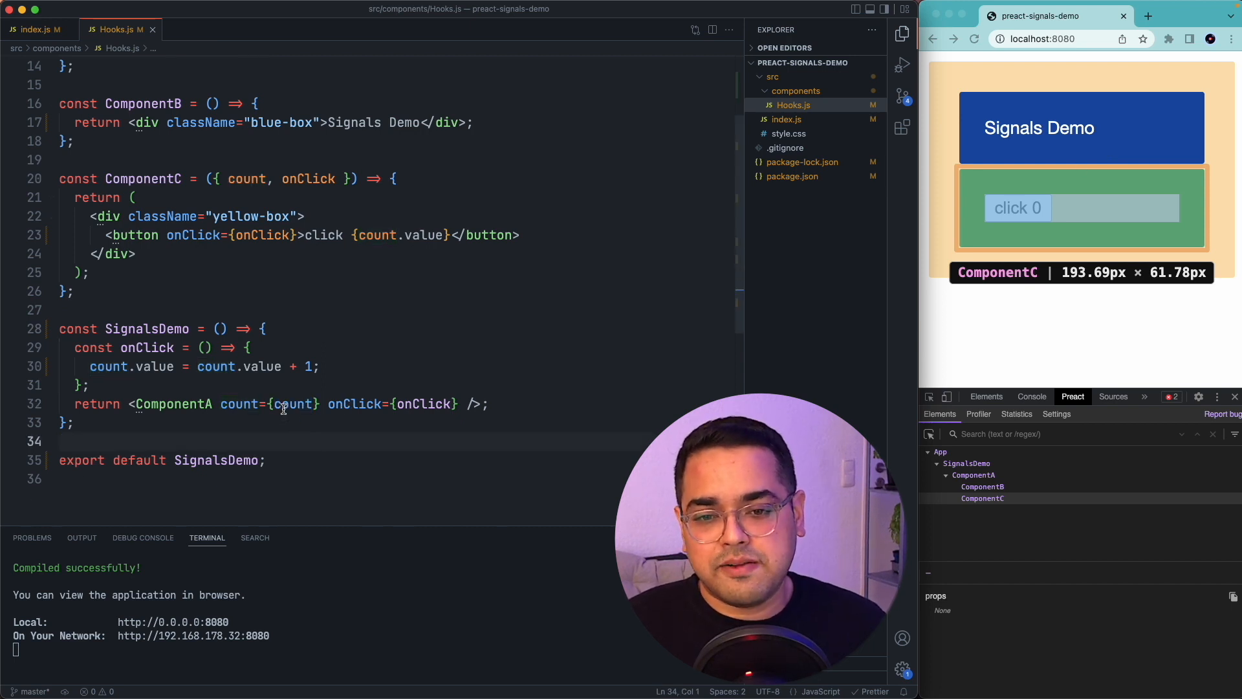
{"action": "double_click", "coordinate": [294, 403]}
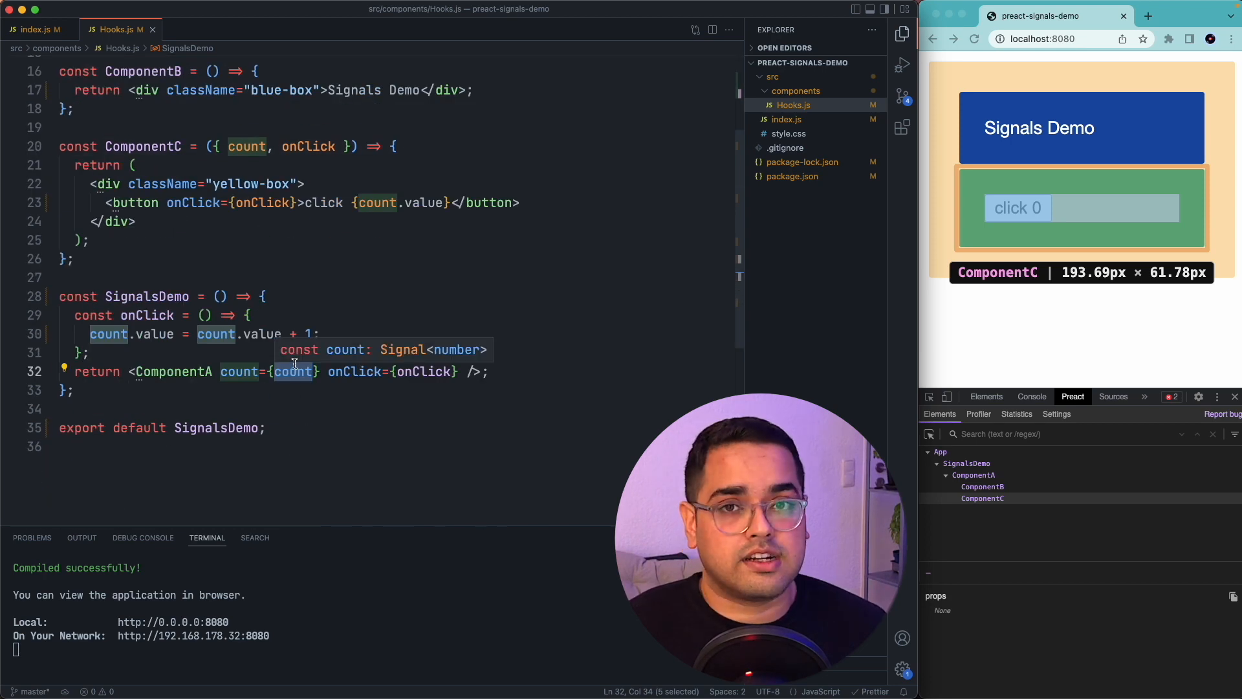
{"action": "mouse_move", "coordinate": [292, 357]}
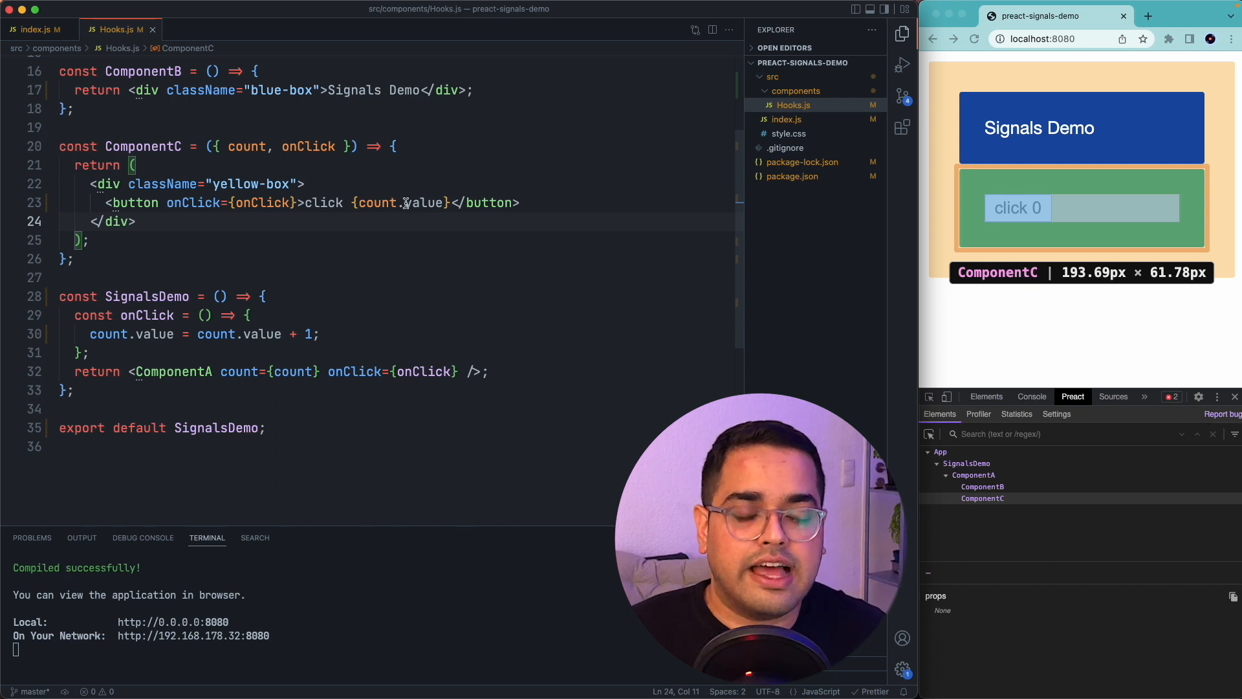
{"action": "double_click", "coordinate": [419, 203]}
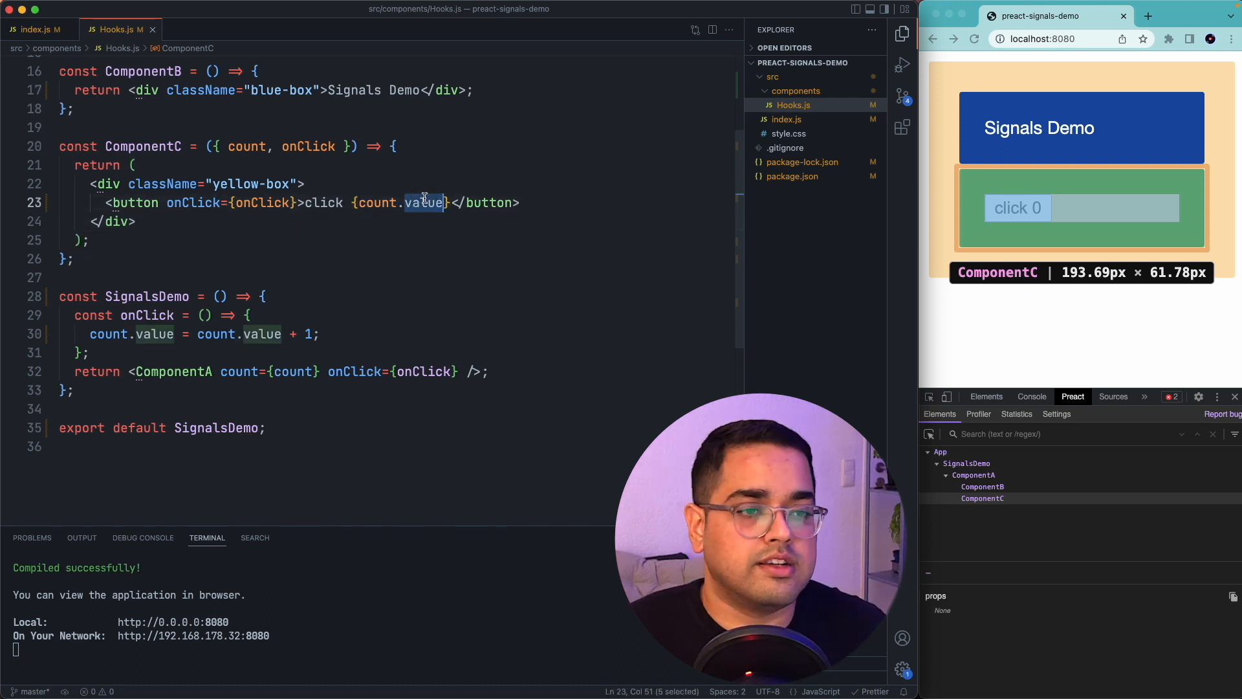
{"action": "left_click", "coordinate": [1018, 207]}
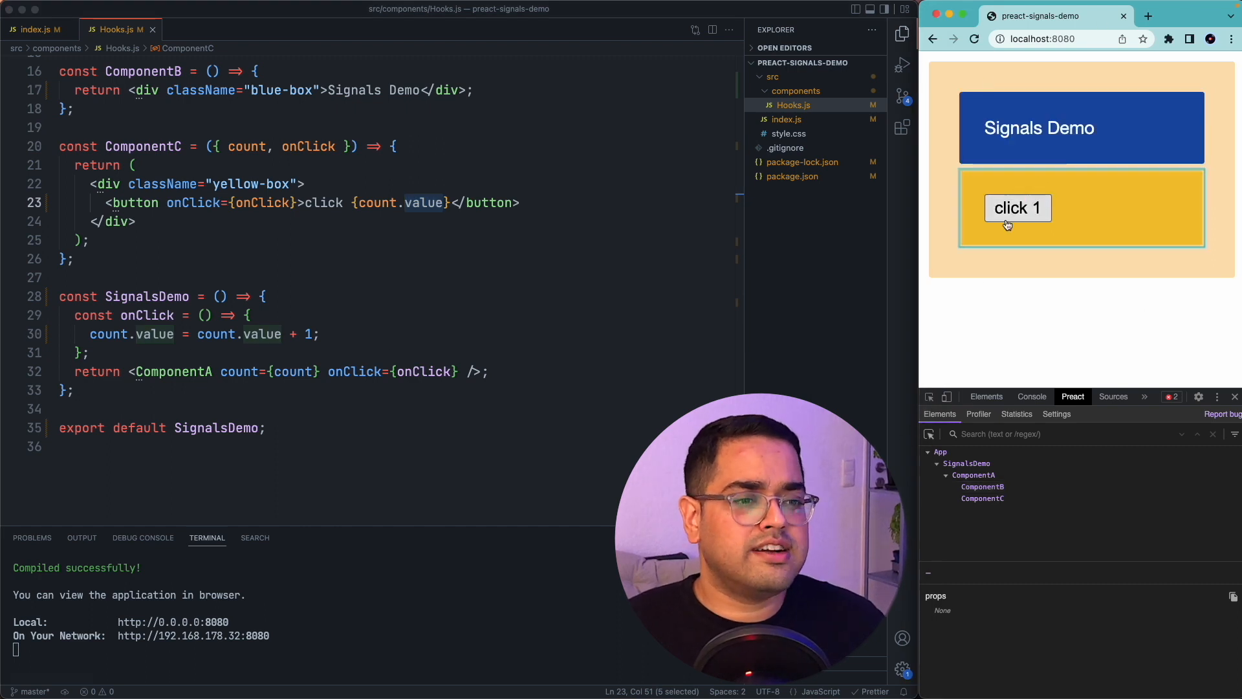
{"action": "left_click", "coordinate": [1018, 207]}
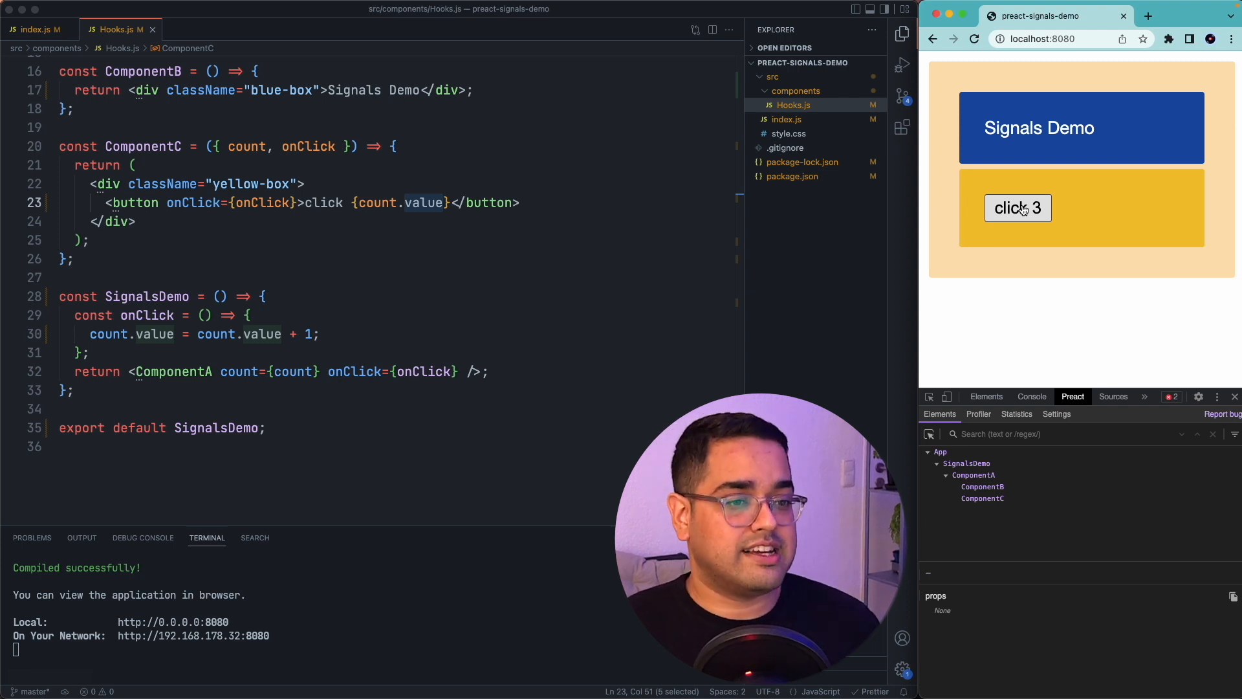
{"action": "left_click", "coordinate": [1018, 207]}
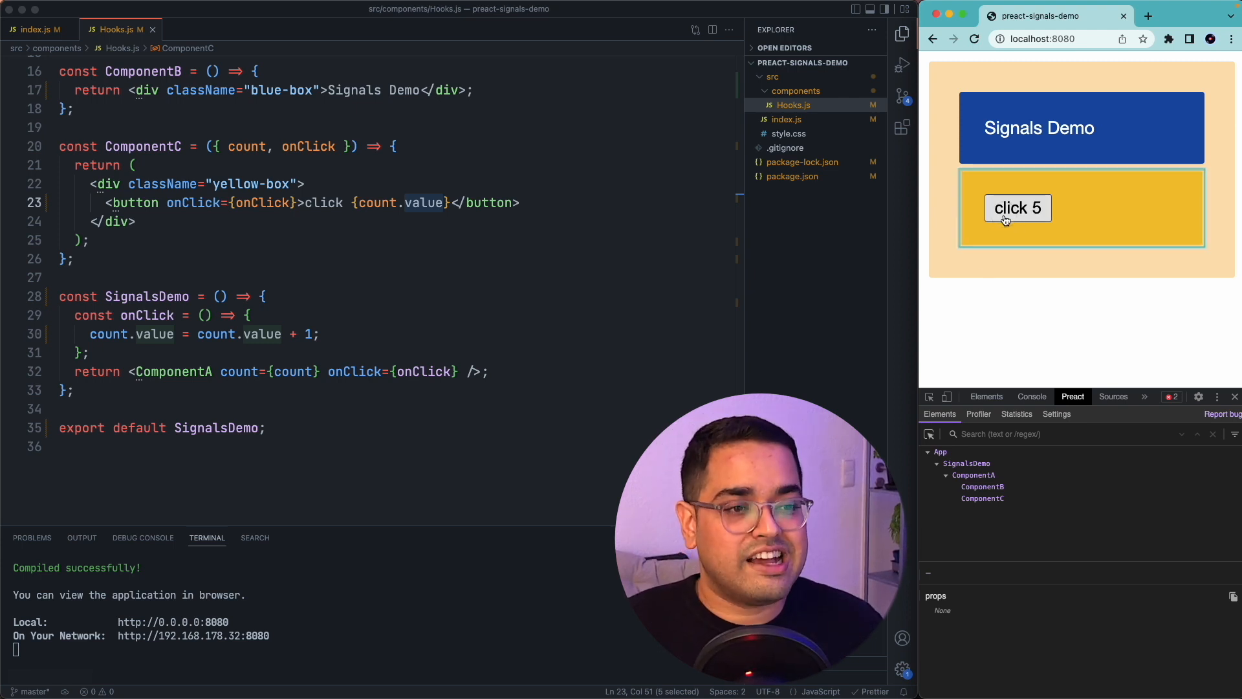
{"action": "mouse_move", "coordinate": [1050, 183]}
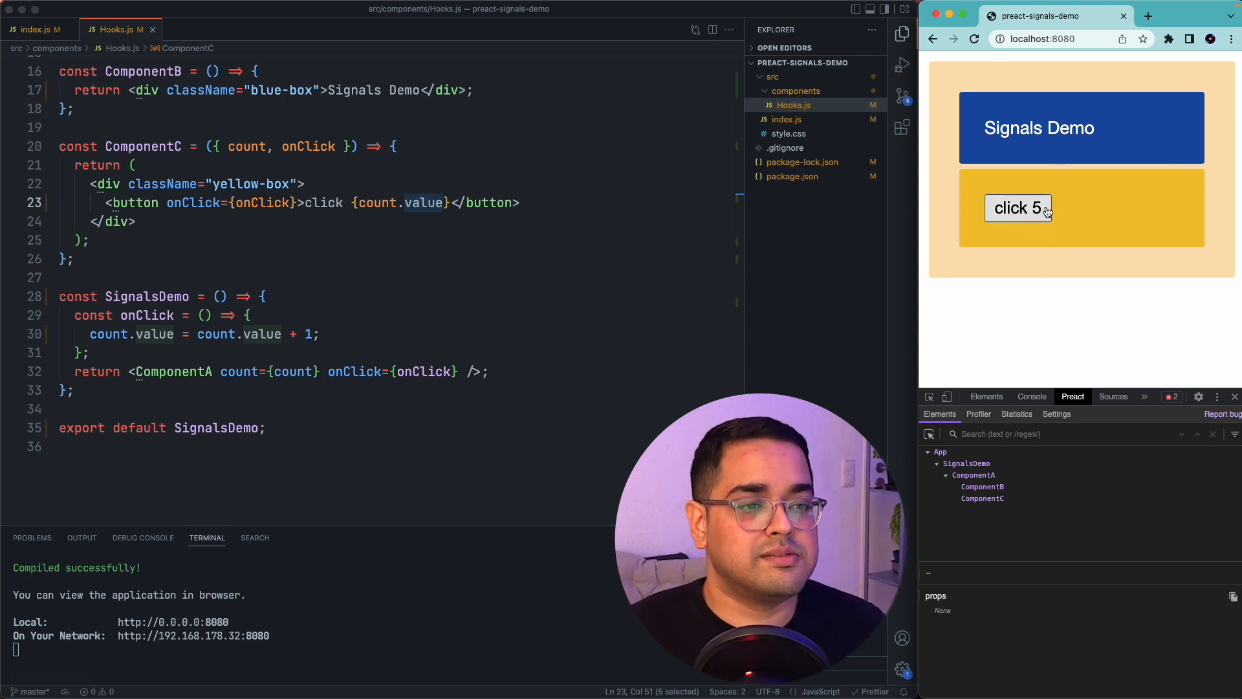
{"action": "mouse_move", "coordinate": [940, 134]}
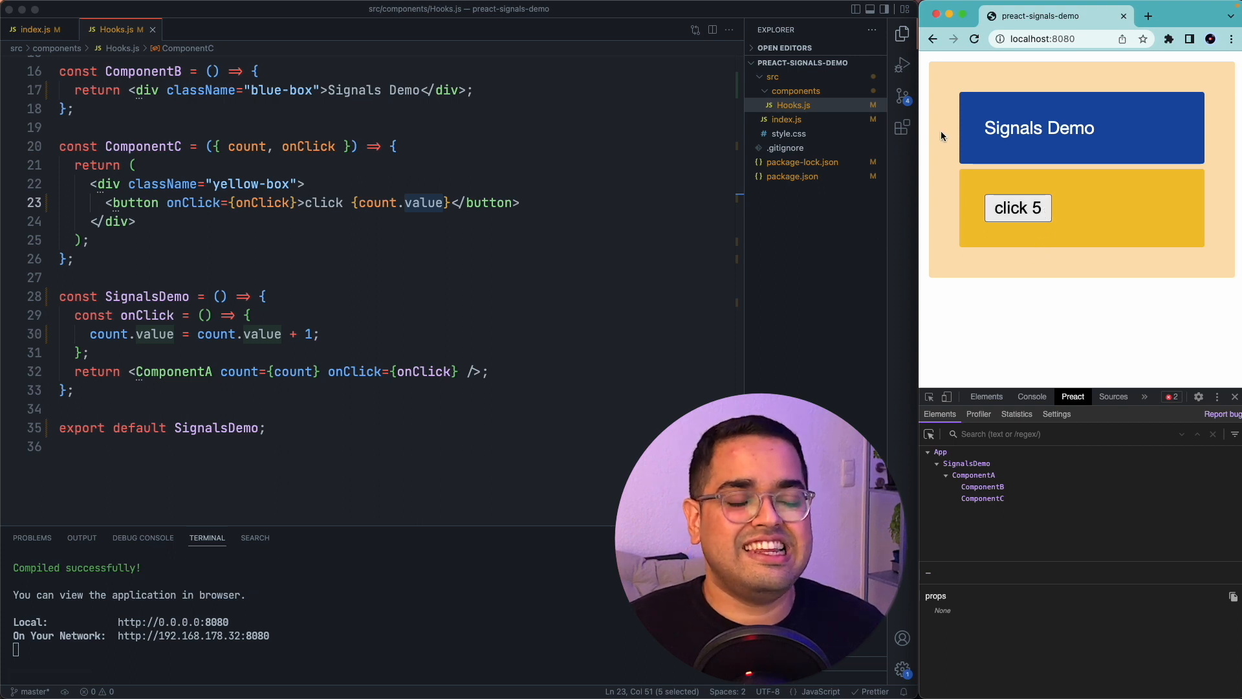
{"action": "mouse_move", "coordinate": [1006, 225]}
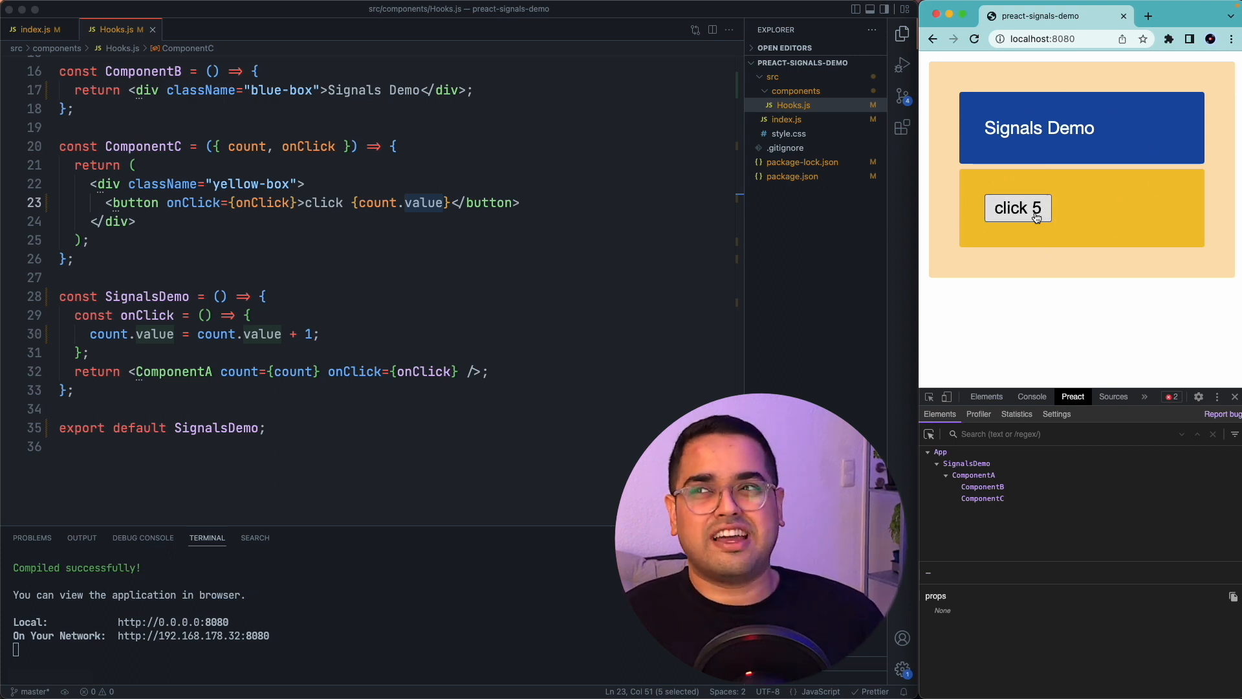
{"action": "left_click", "coordinate": [1018, 207]}
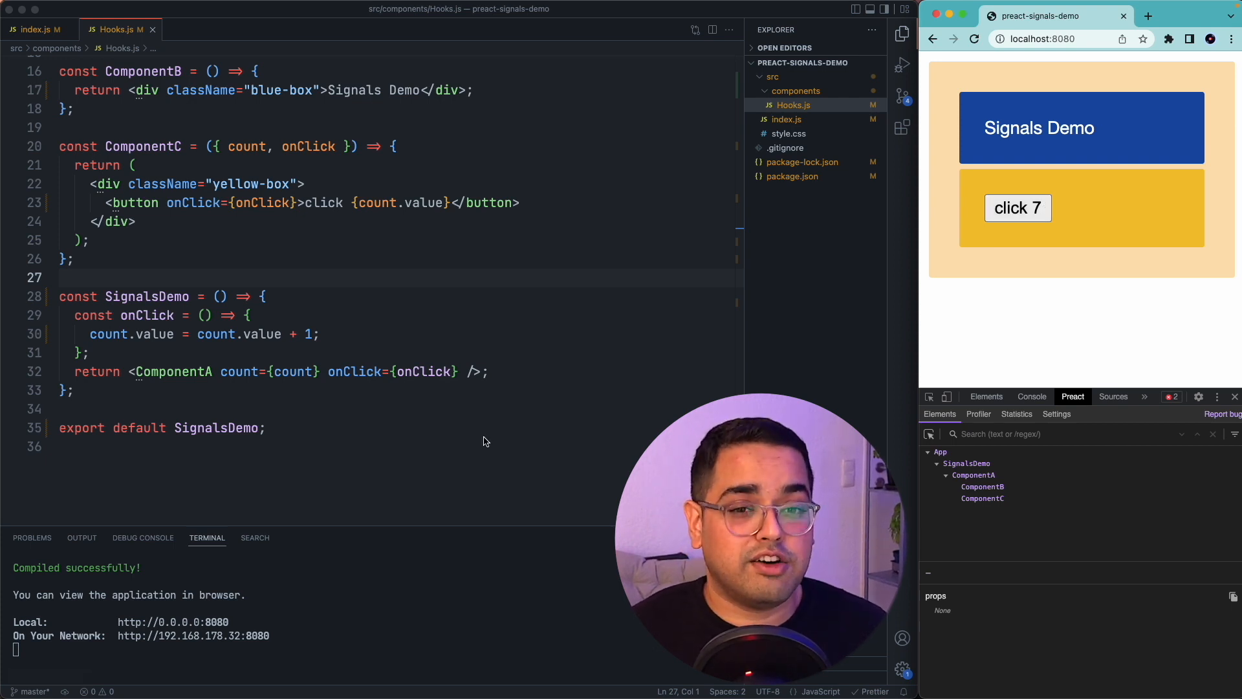
{"action": "mouse_move", "coordinate": [1060, 296]}
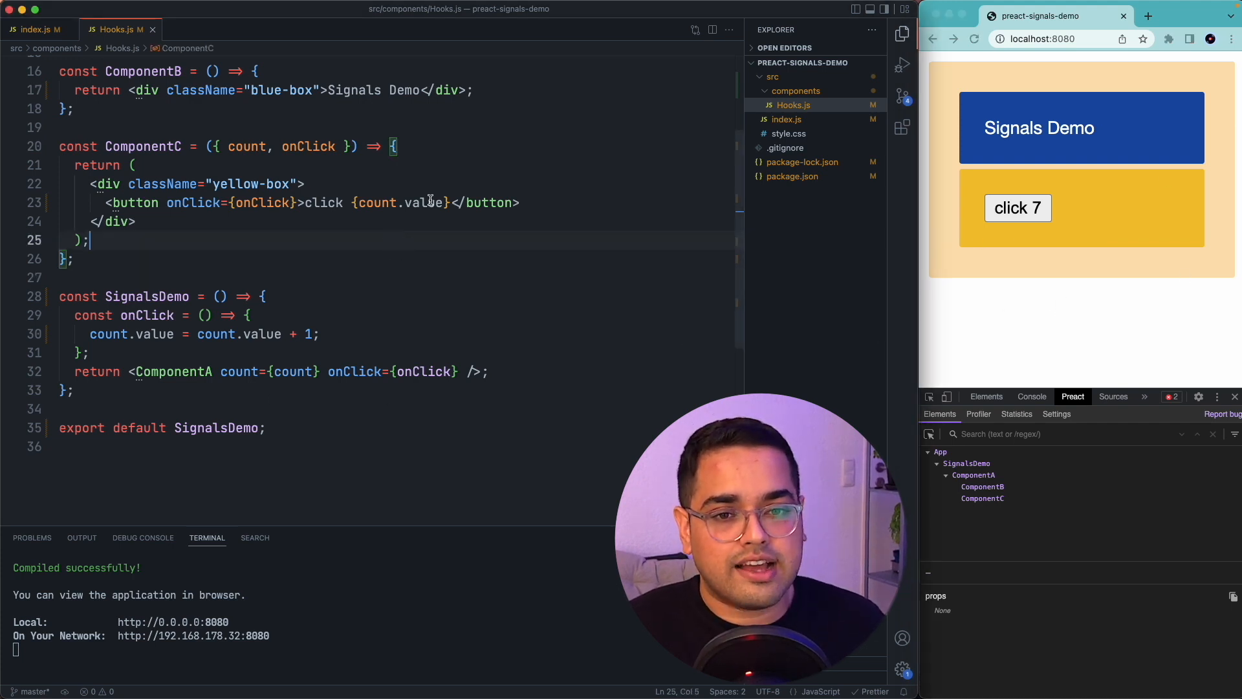
Step: Remove .value so the button renders the bare count signal, then reload the app
{"action": "double_click", "coordinate": [424, 201]}
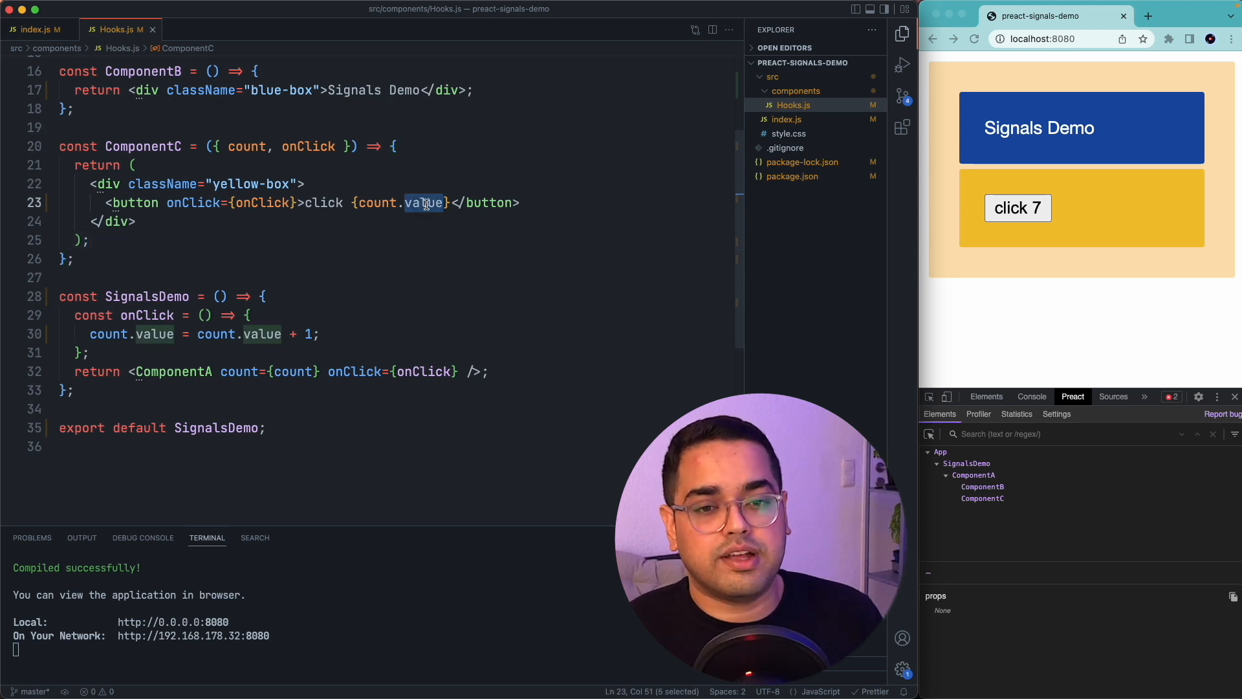
{"action": "key", "text": "Backspace"}
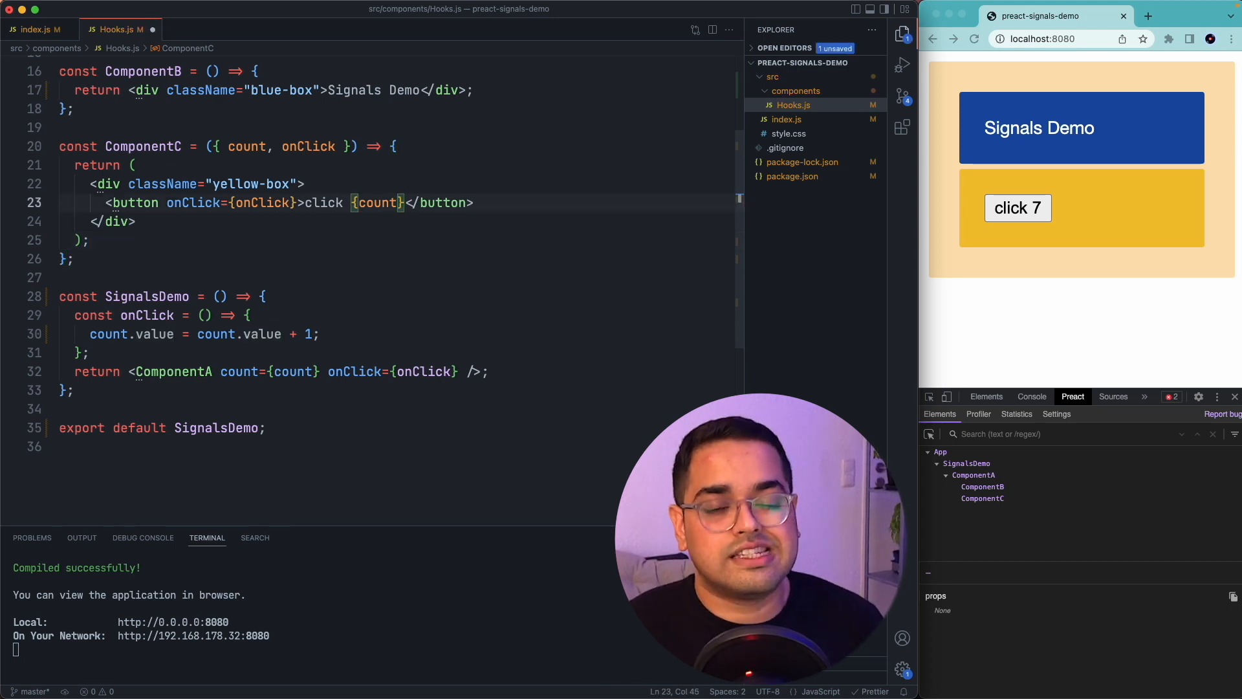
{"action": "left_click", "coordinate": [376, 203]}
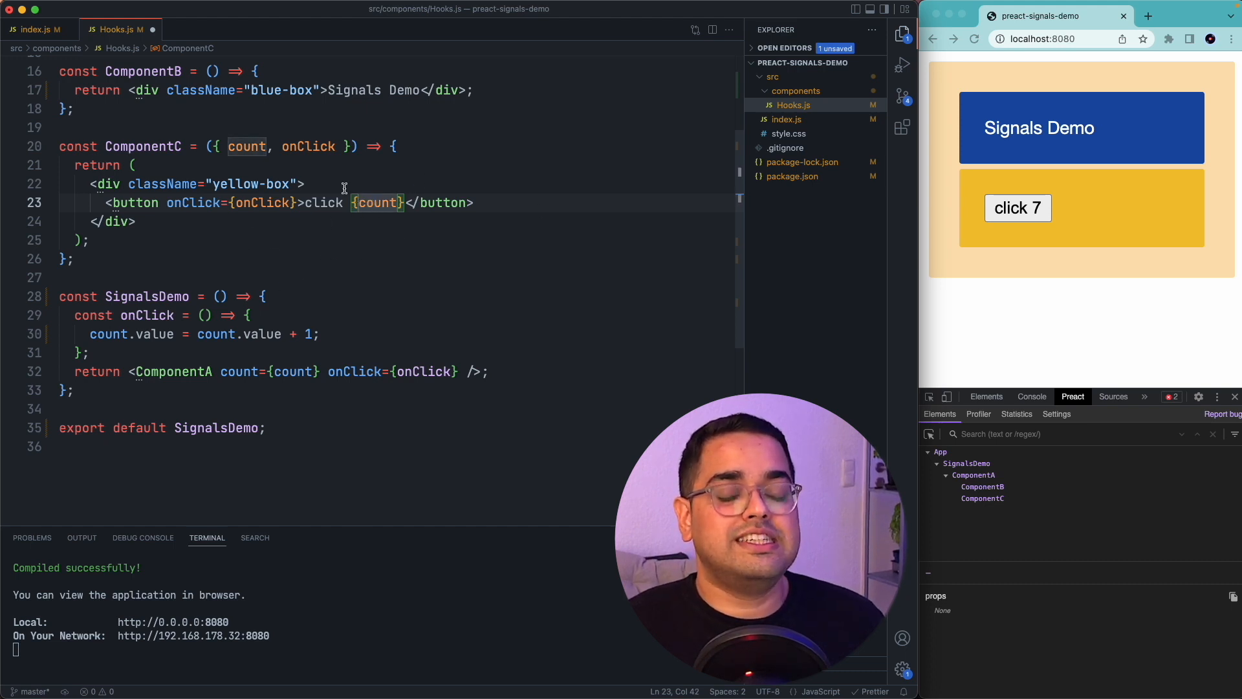
{"action": "mouse_move", "coordinate": [1181, 204]}
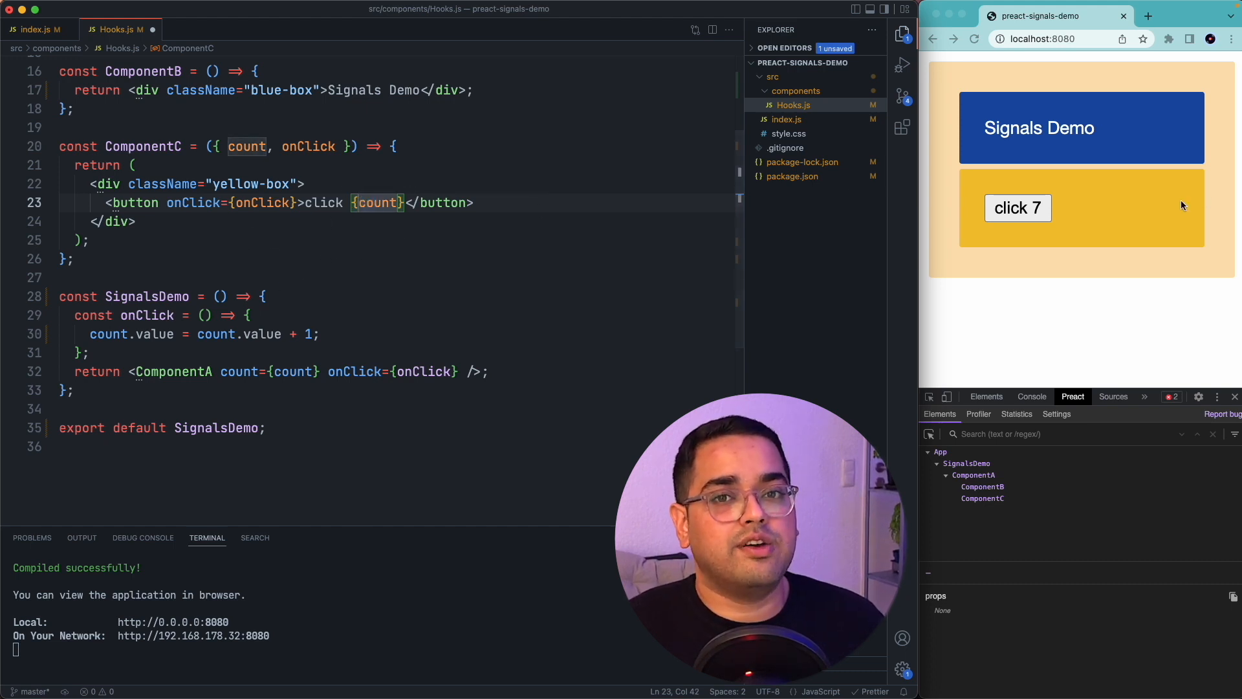
{"action": "key", "text": "cmd+r"}
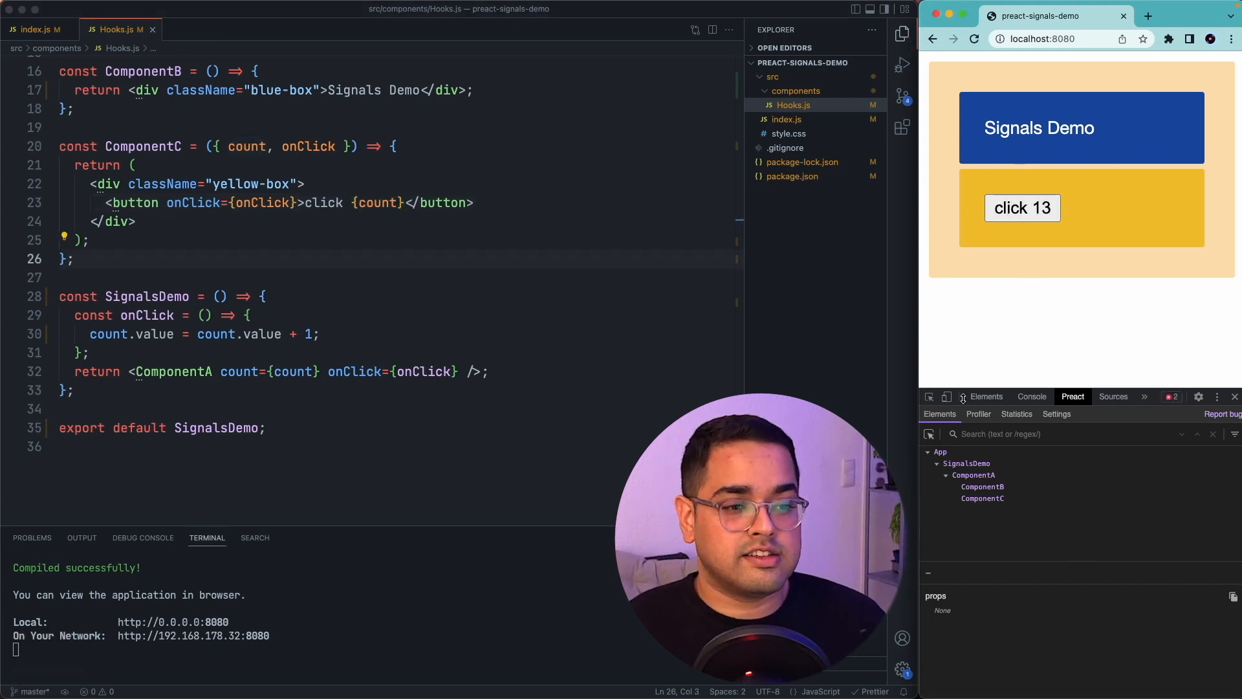
Step: Inspect the counter button's element in DevTools and increment the counter on the page
{"action": "left_click", "coordinate": [986, 396]}
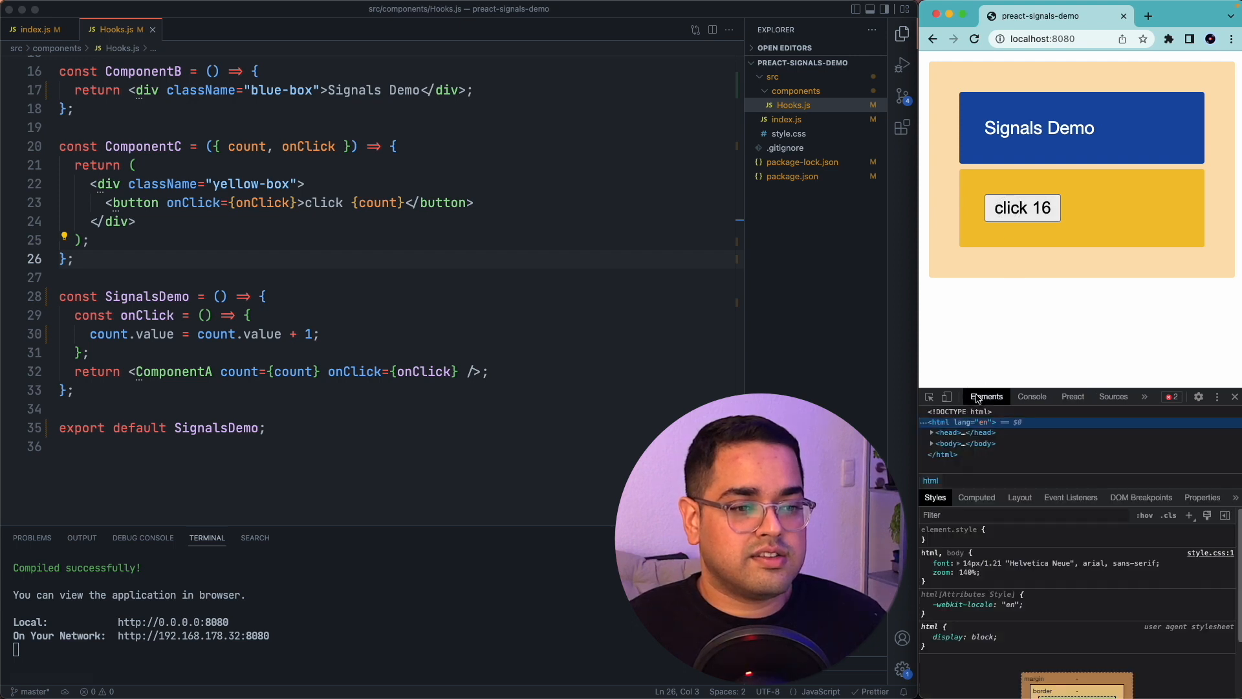
{"action": "left_click", "coordinate": [932, 442]}
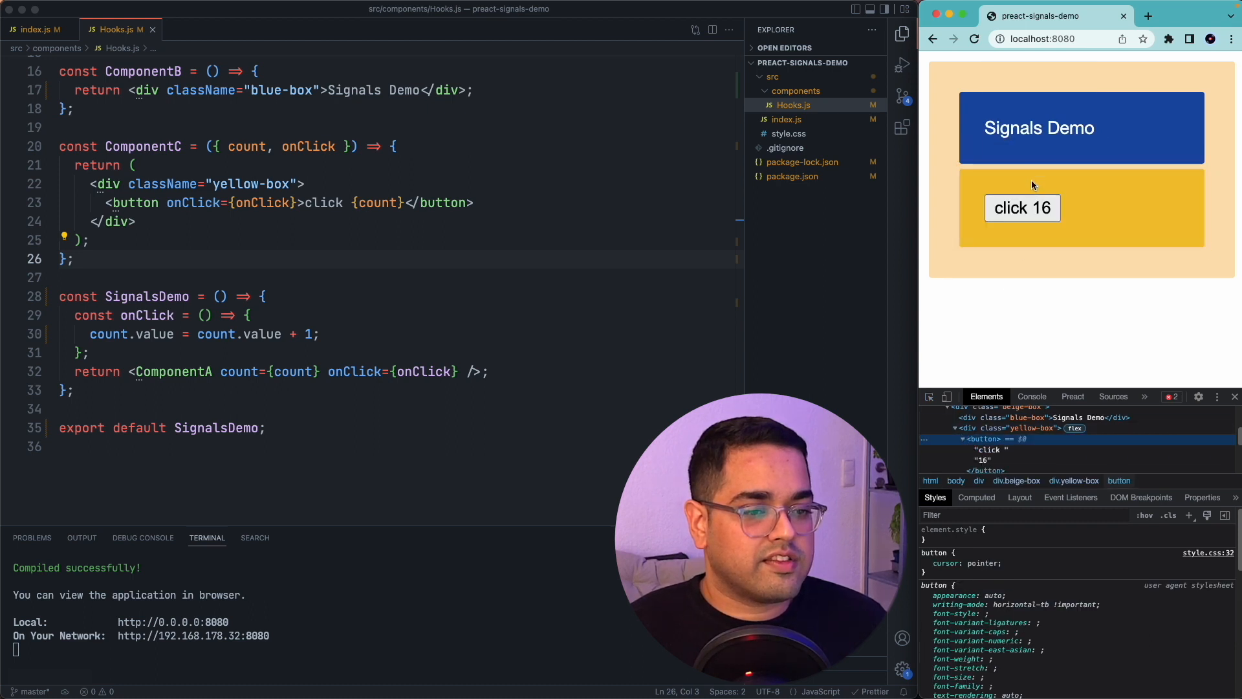
{"action": "left_click", "coordinate": [1022, 207]}
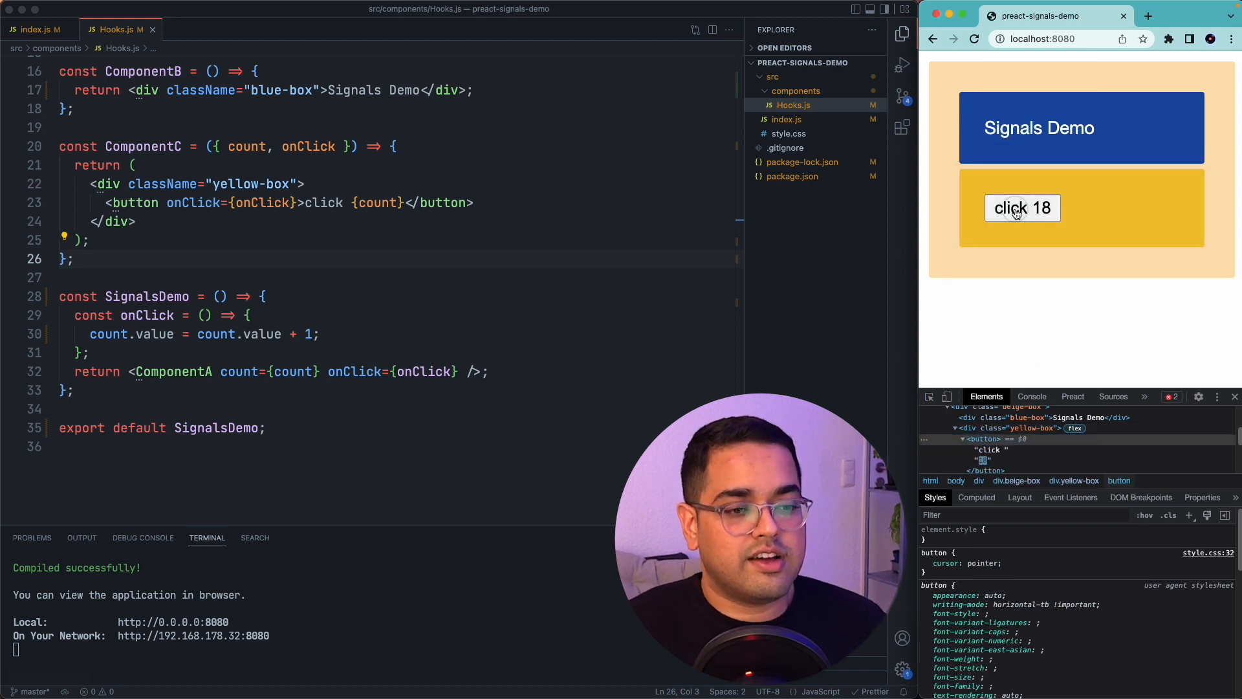
{"action": "left_click", "coordinate": [1022, 207]}
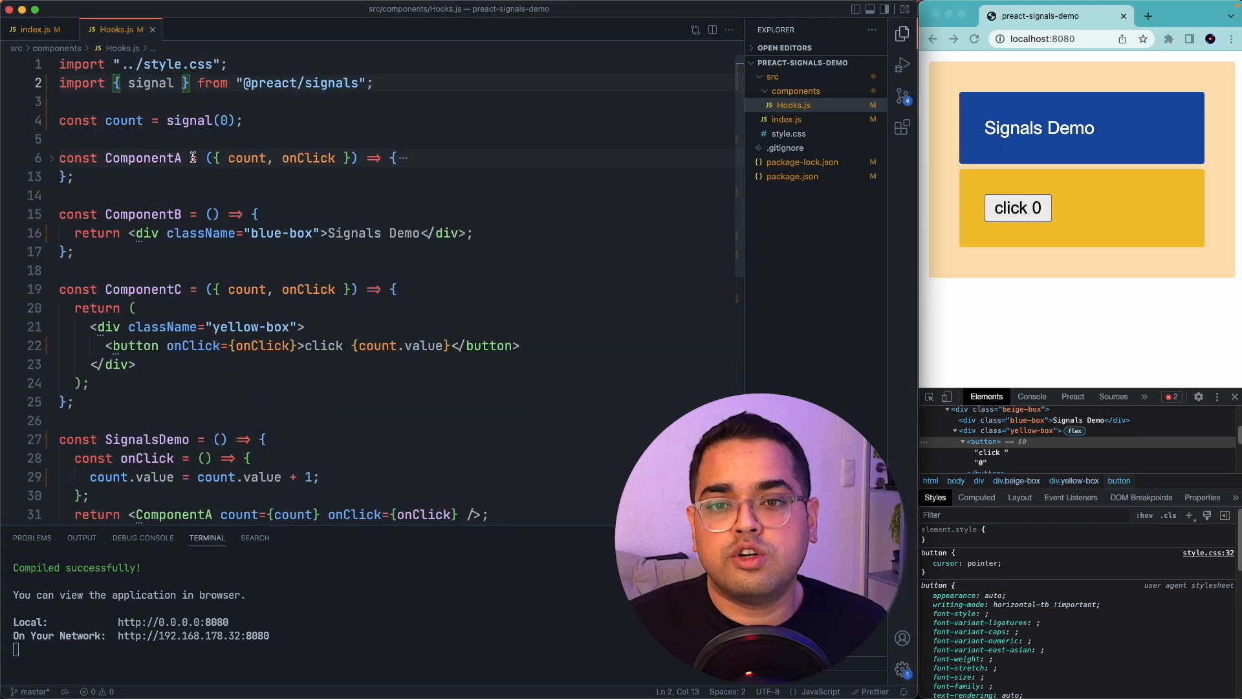
Step: Go to the signals-core.d.ts definitions and highlight the computed, effect and batch declarations
{"action": "right_click", "coordinate": [150, 82]}
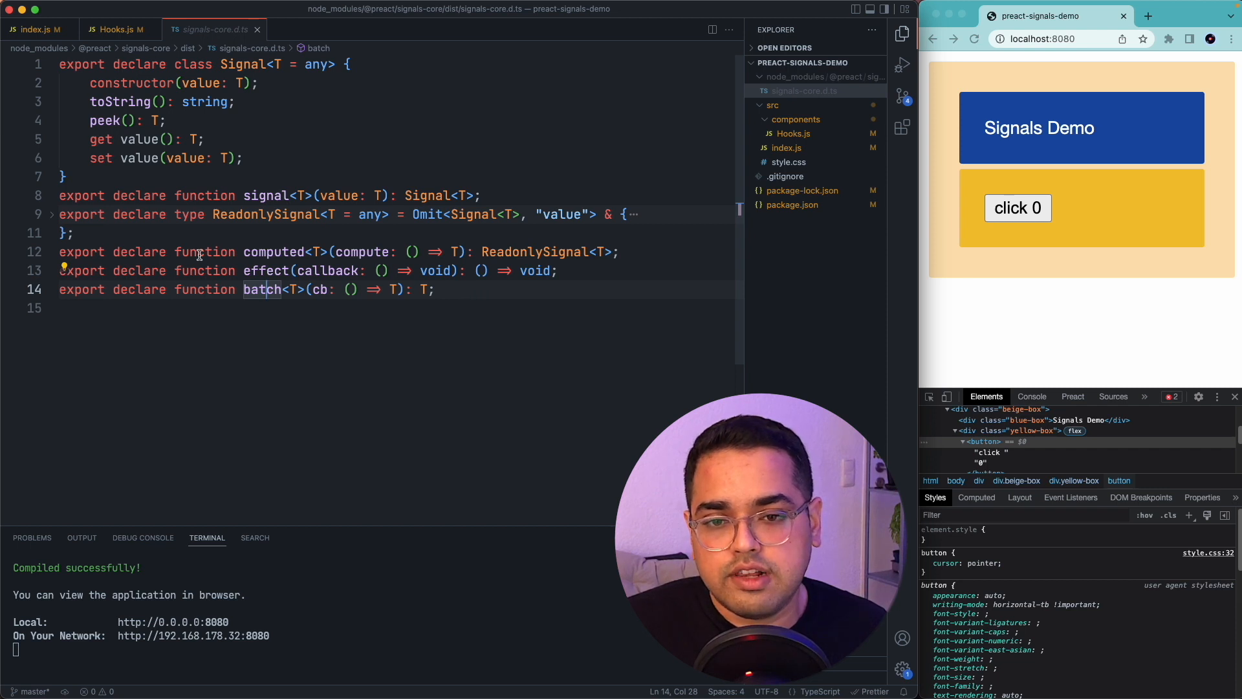
{"action": "left_click_drag", "start_coordinate": [59, 251], "coordinate": [434, 289]}
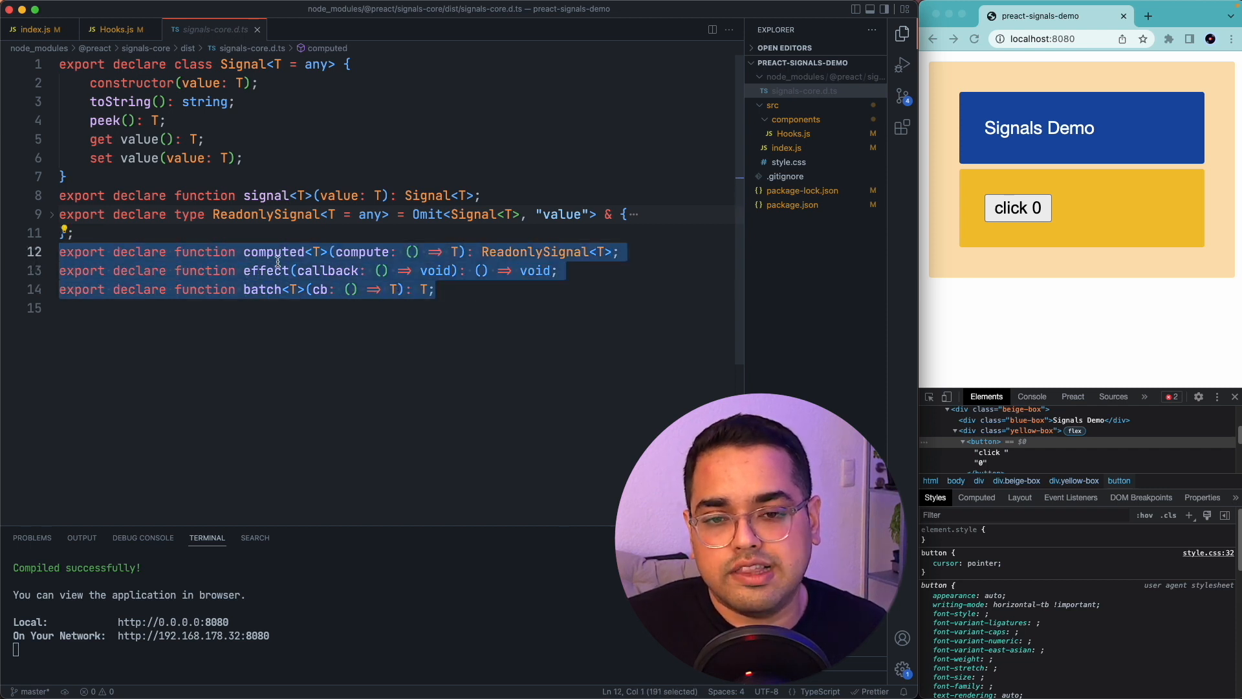
{"action": "double_click", "coordinate": [274, 251]}
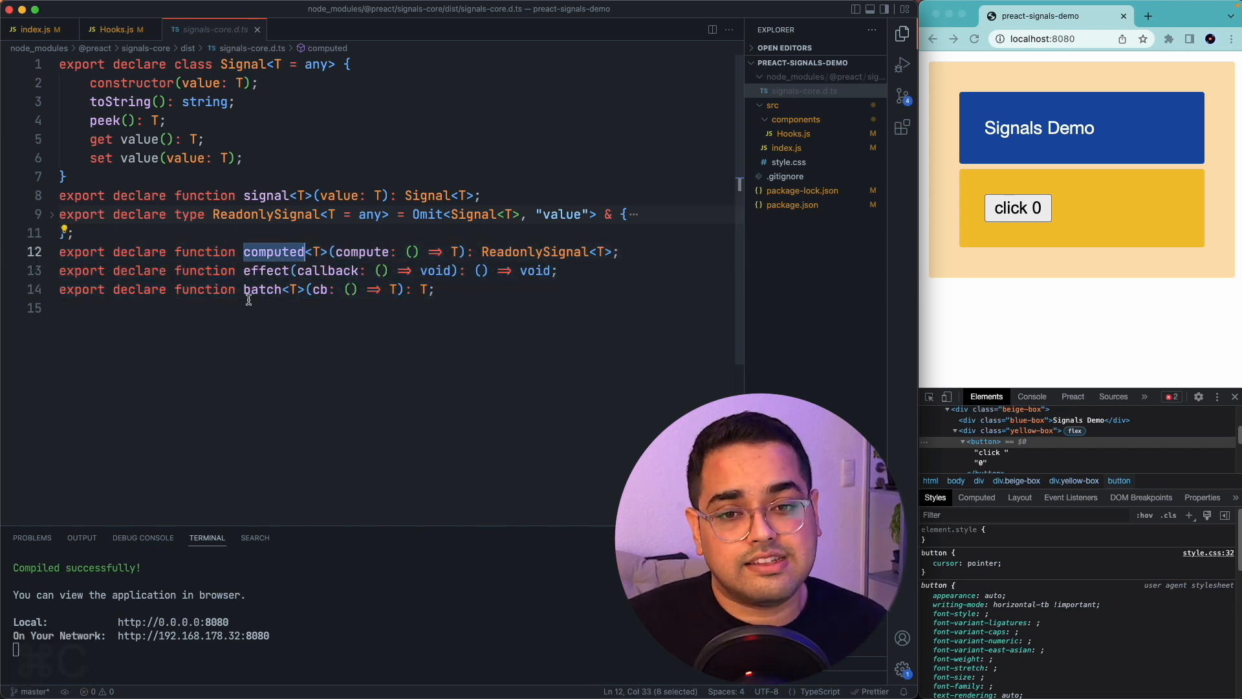
{"action": "left_click", "coordinate": [118, 29]}
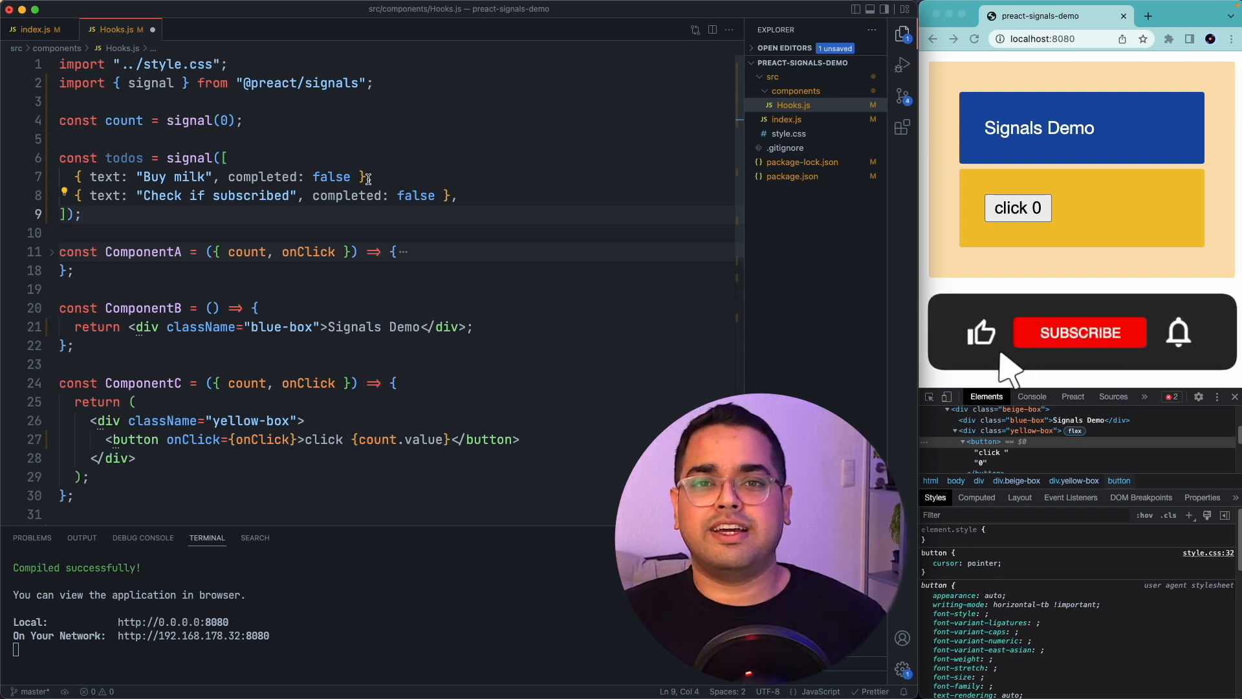
Step: Mark the Check if subscribed todo as completed: true in the todos signal
{"action": "left_click", "coordinate": [1079, 332]}
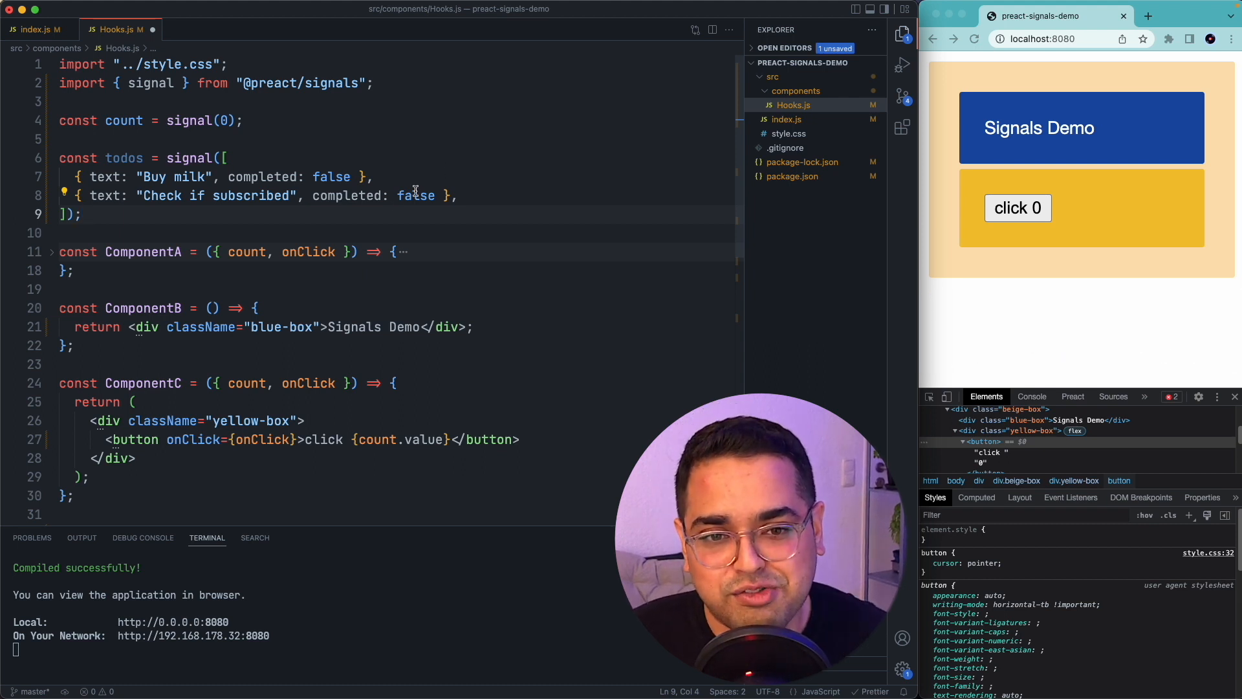
{"action": "double_click", "coordinate": [415, 196]}
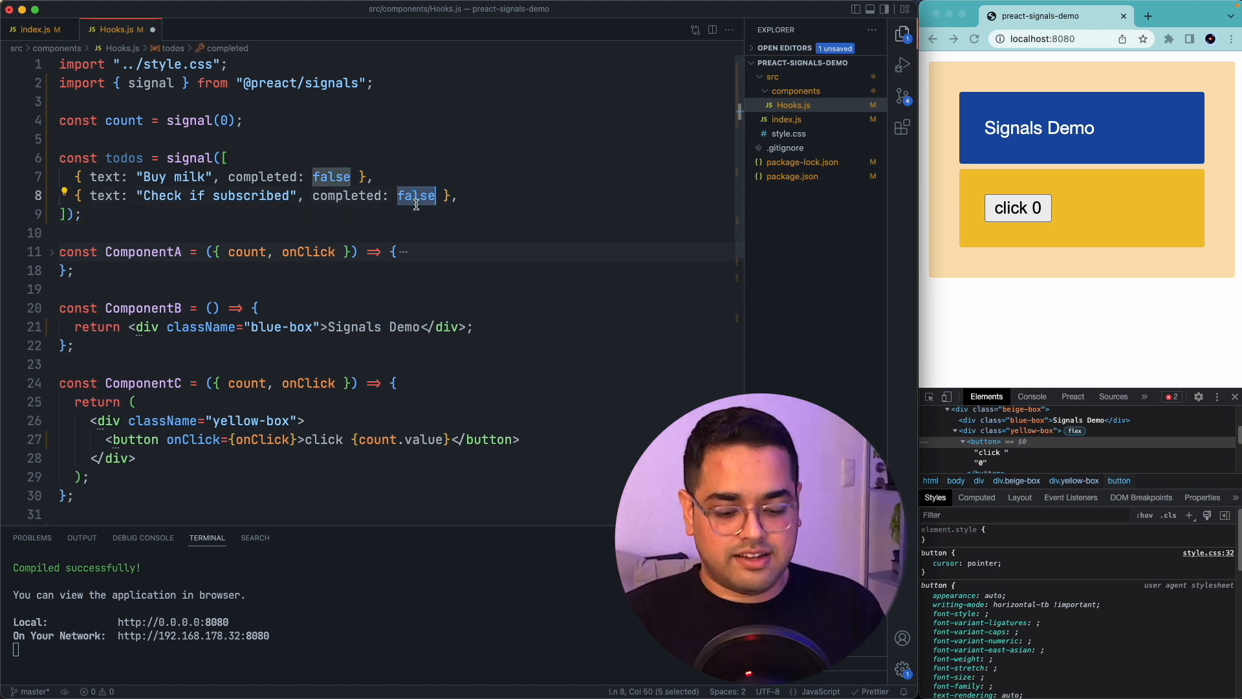
{"action": "type", "text": "true"}
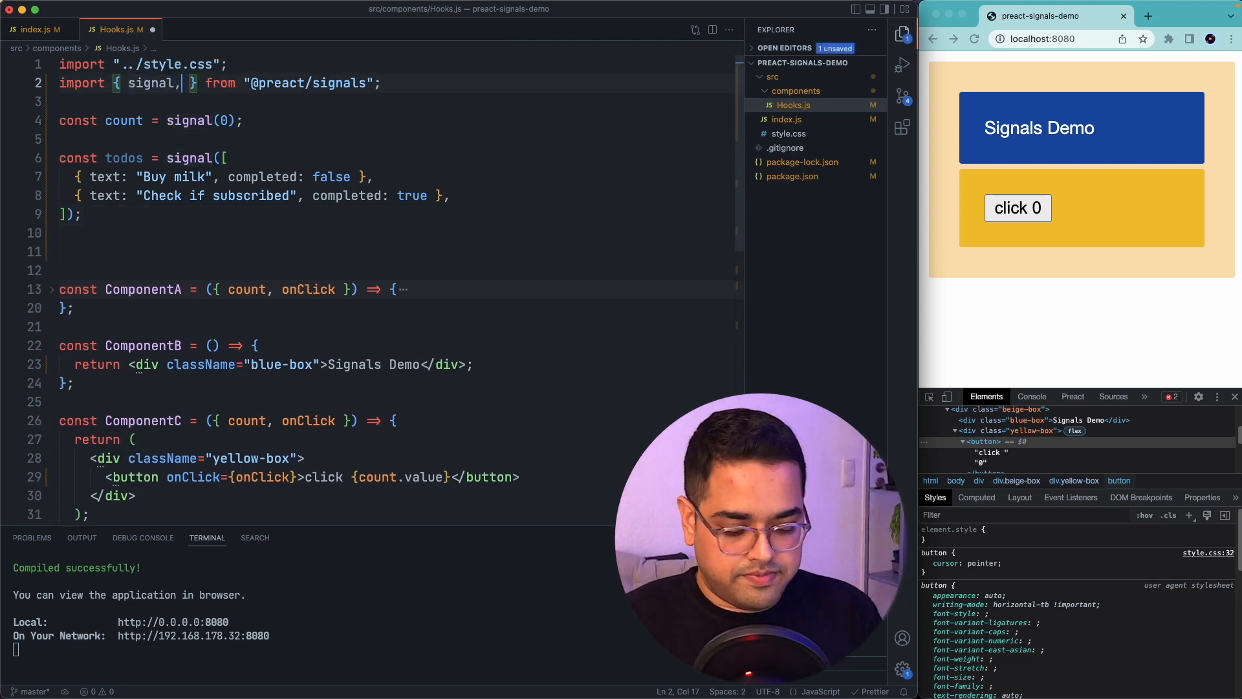
Step: Declare const remainingTodos as a computed with an arrow function body
{"action": "type", "text": "computed"}
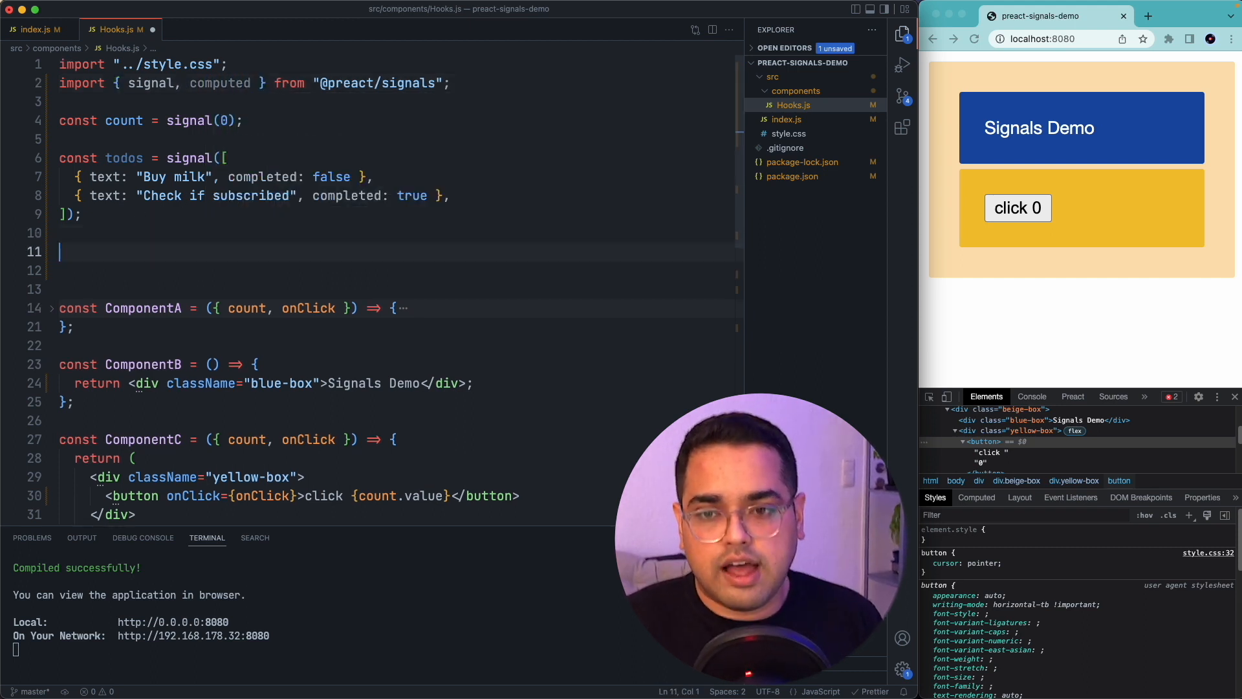
{"action": "type", "text": "co"}
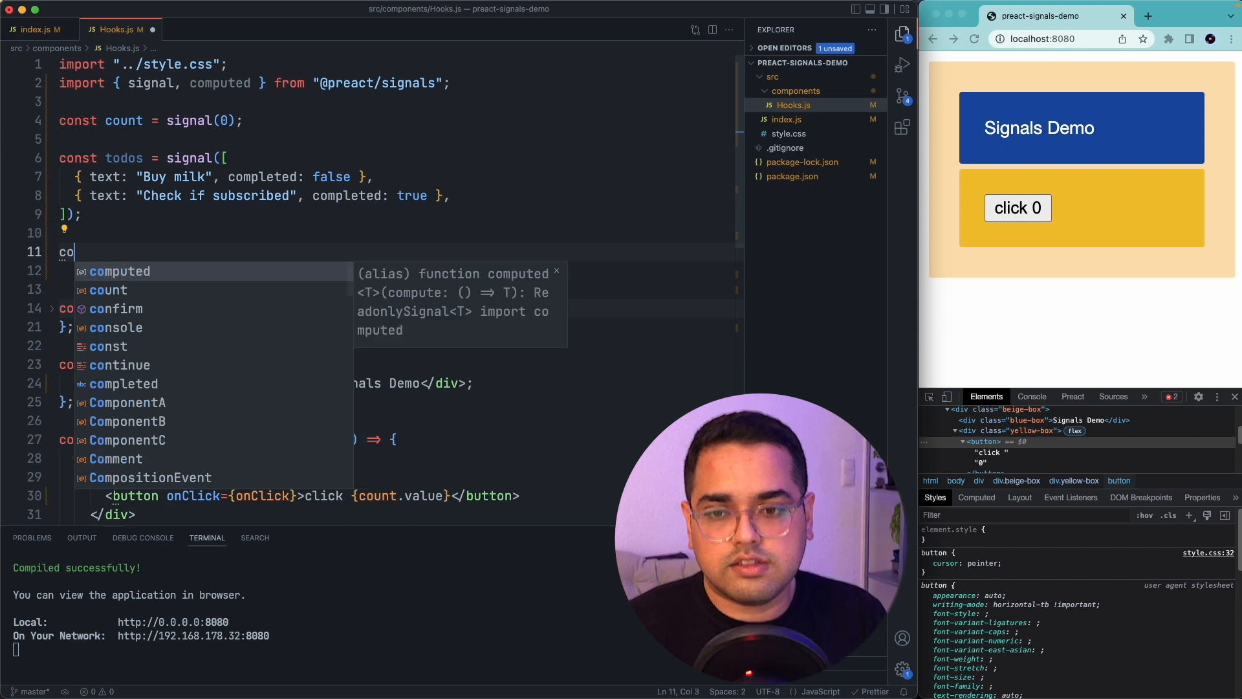
{"action": "type", "text": "nst remain"}
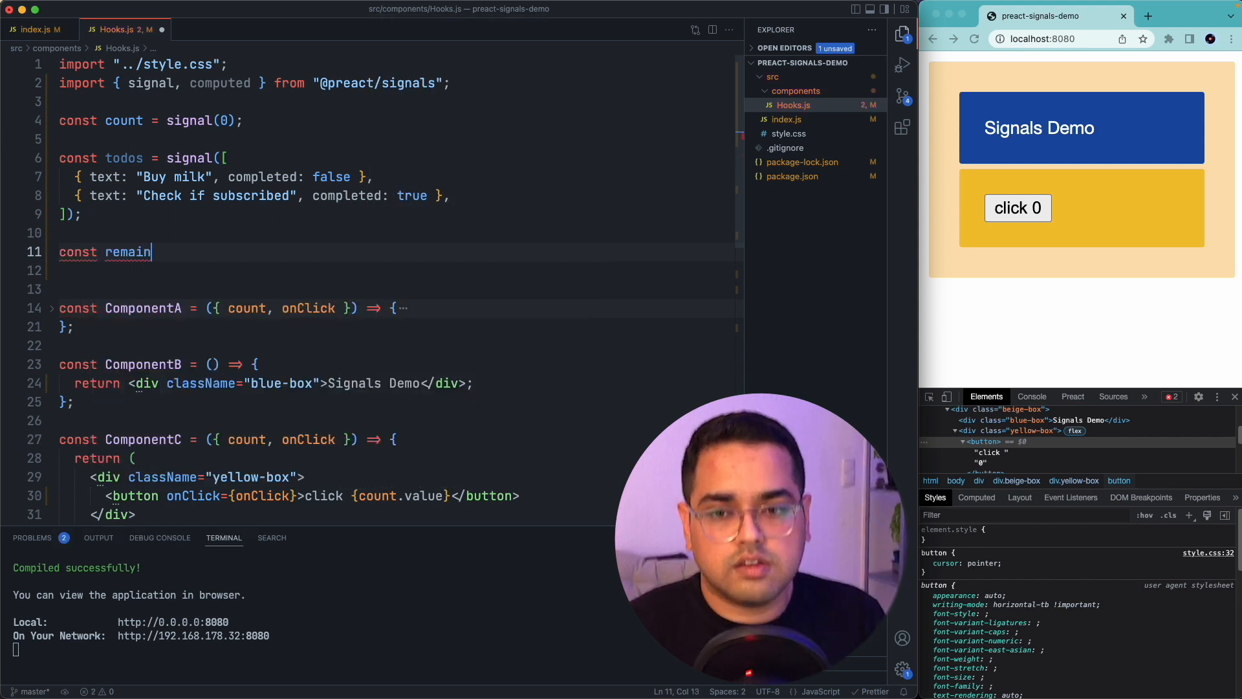
{"action": "type", "text": "ingTofo"}
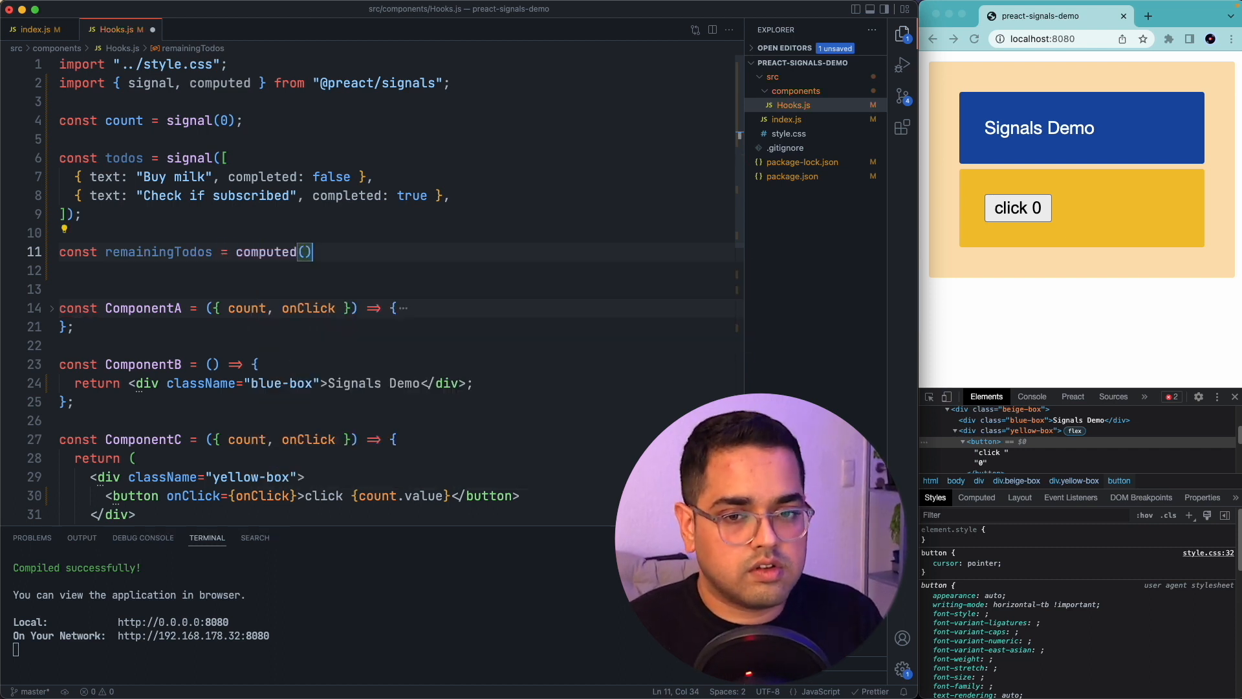
{"action": "type", "text": "() => {})"}
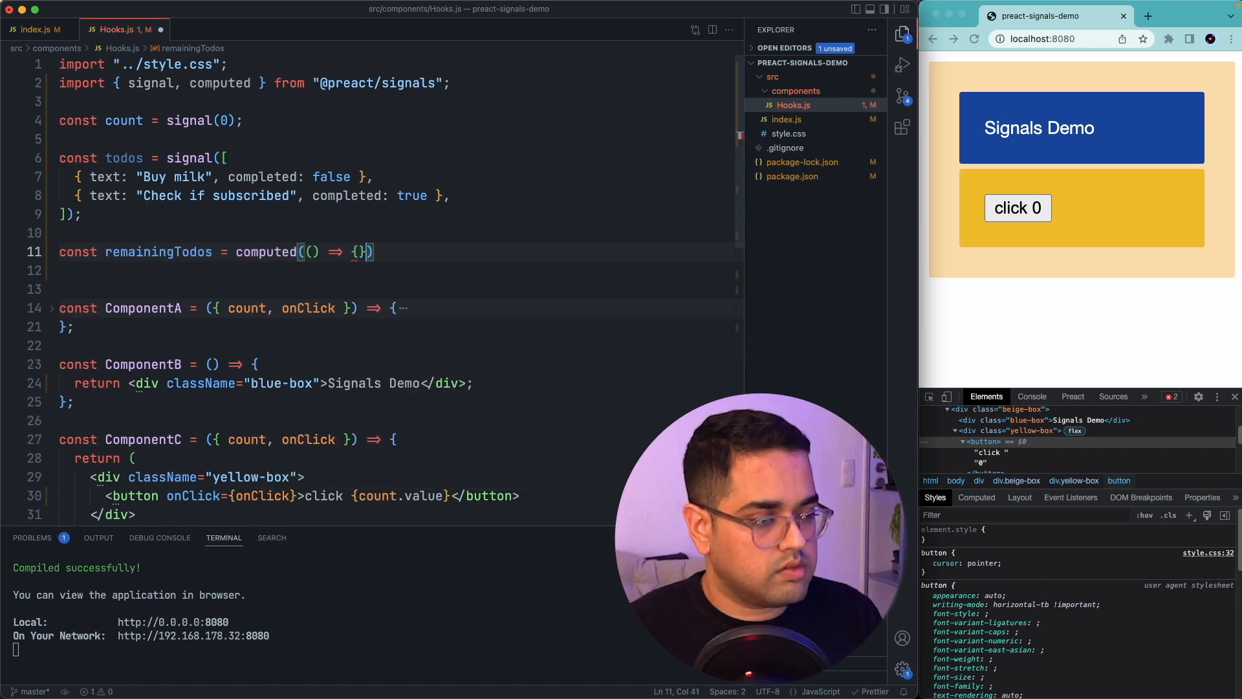
Step: Return todos.value filtered by !todo.completed and its length (typed as 'lenght')
{"action": "type", "text": "return todos.value"}
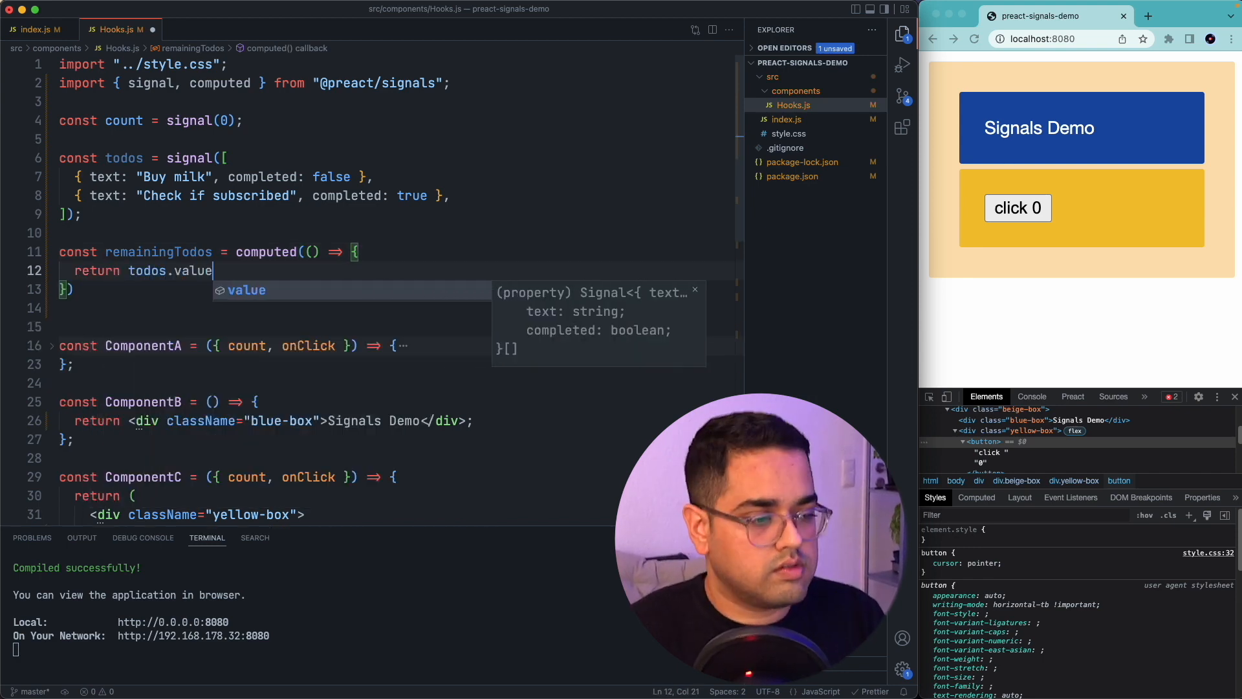
{"action": "type", "text": ".filter(todo => !tdo"}
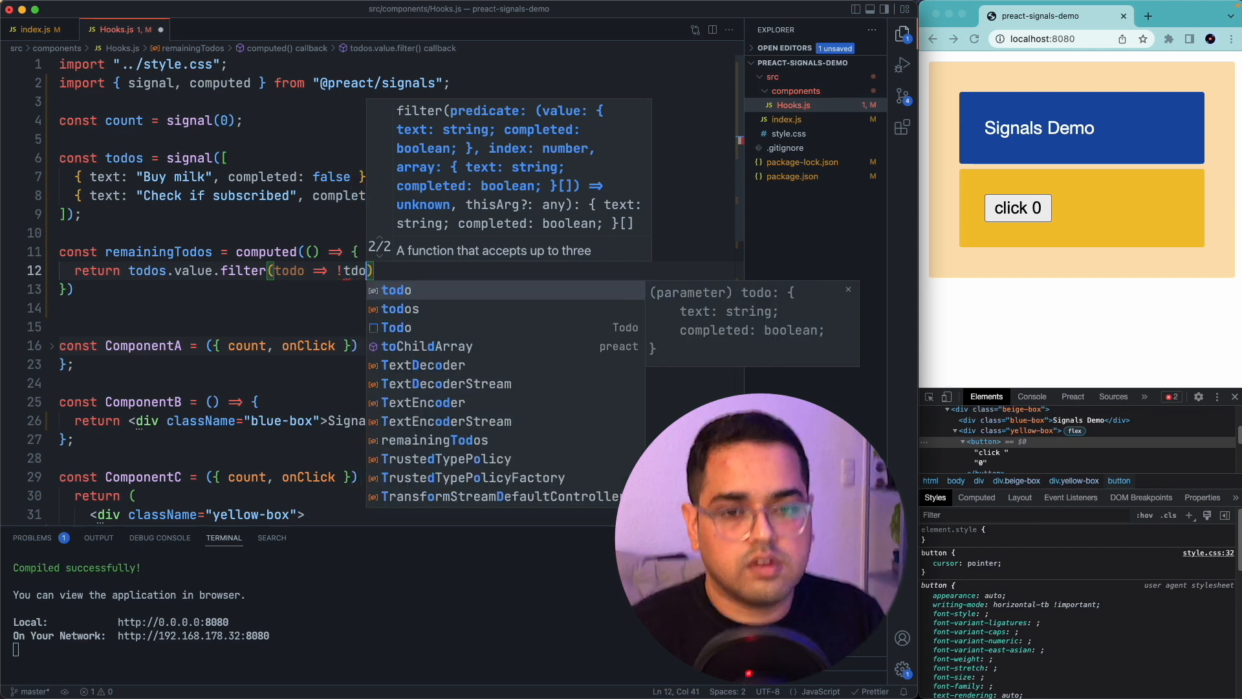
{"action": "type", "text": "."}
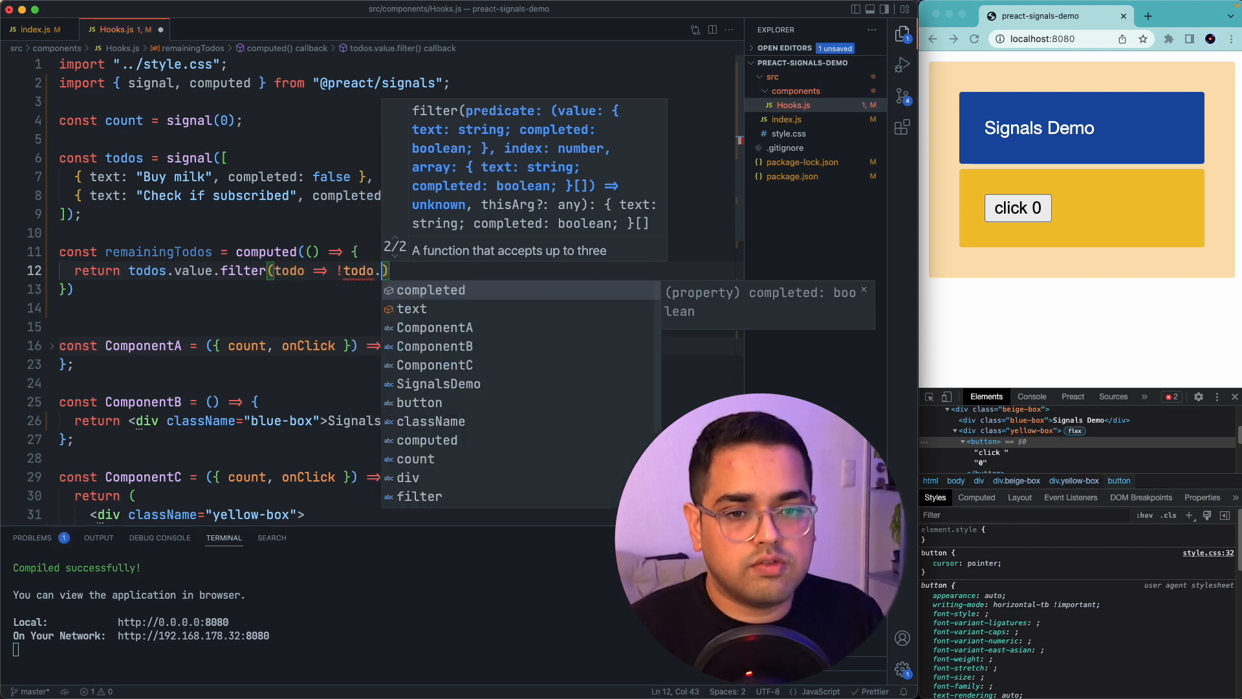
{"action": "type", "text": "c"}
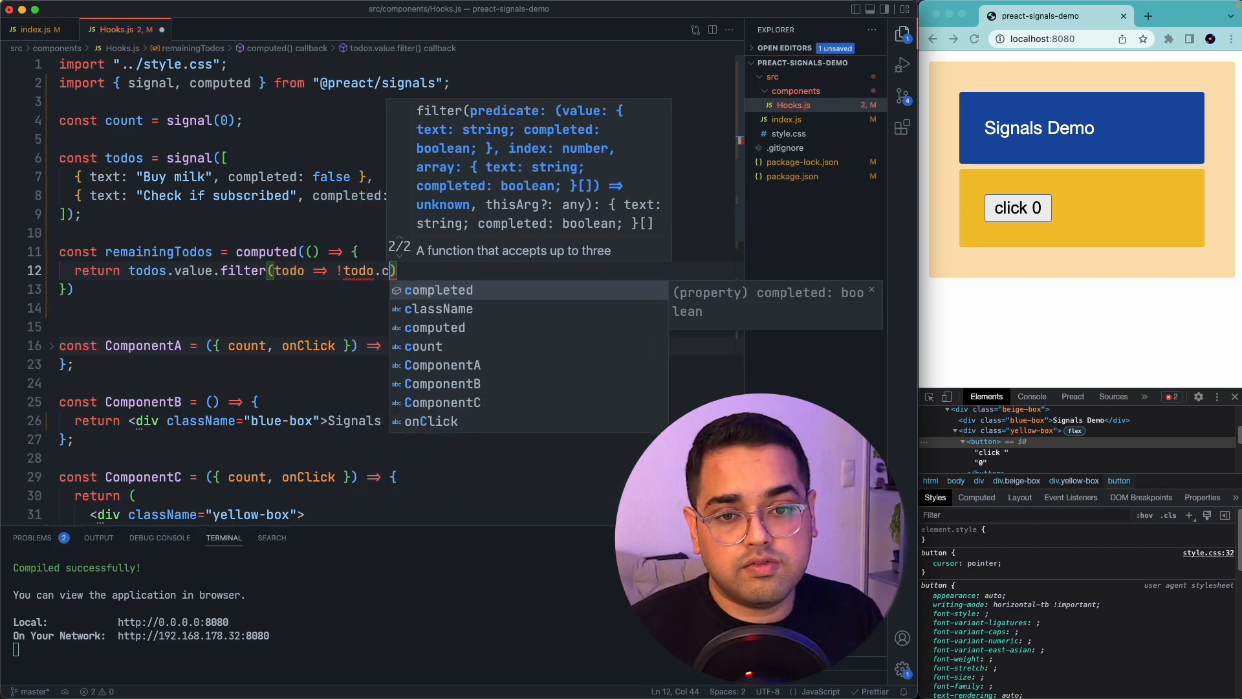
{"action": "type", "text": "ompleted"}
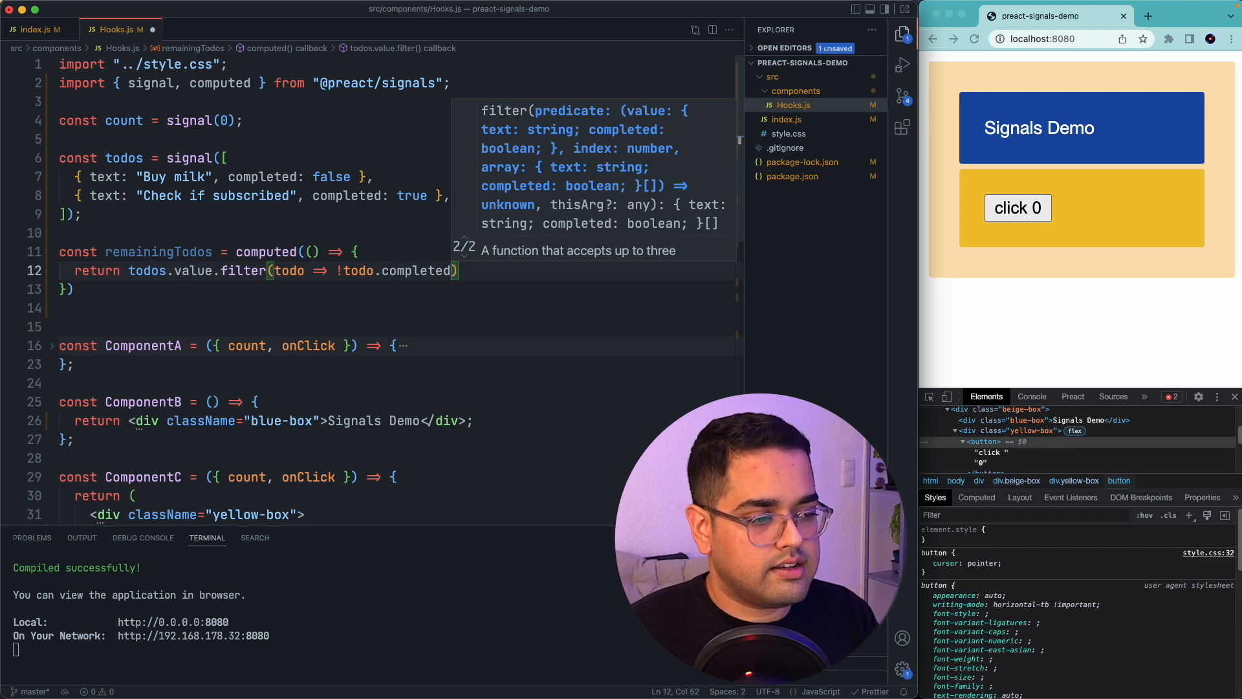
{"action": "type", "text": ".lenght;"}
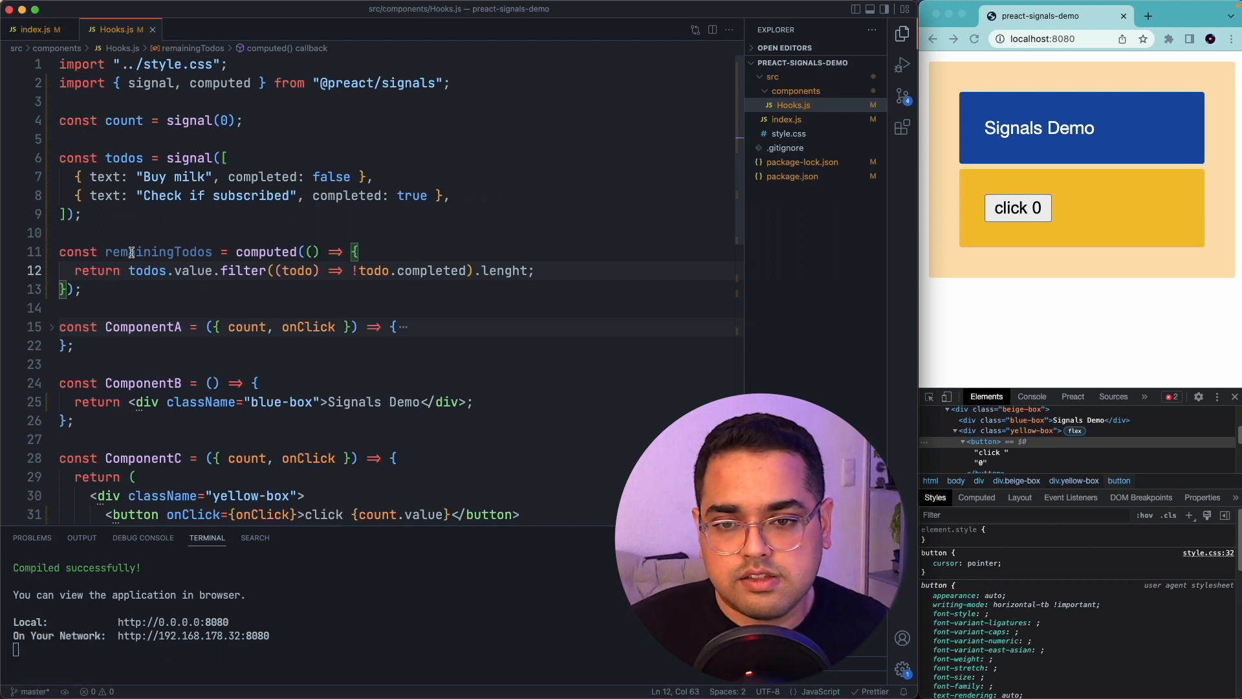
Step: Render {remainingTodos} under ComponentC's button and correct 'lenght' to 'length' so the page shows 1
{"action": "double_click", "coordinate": [158, 122]}
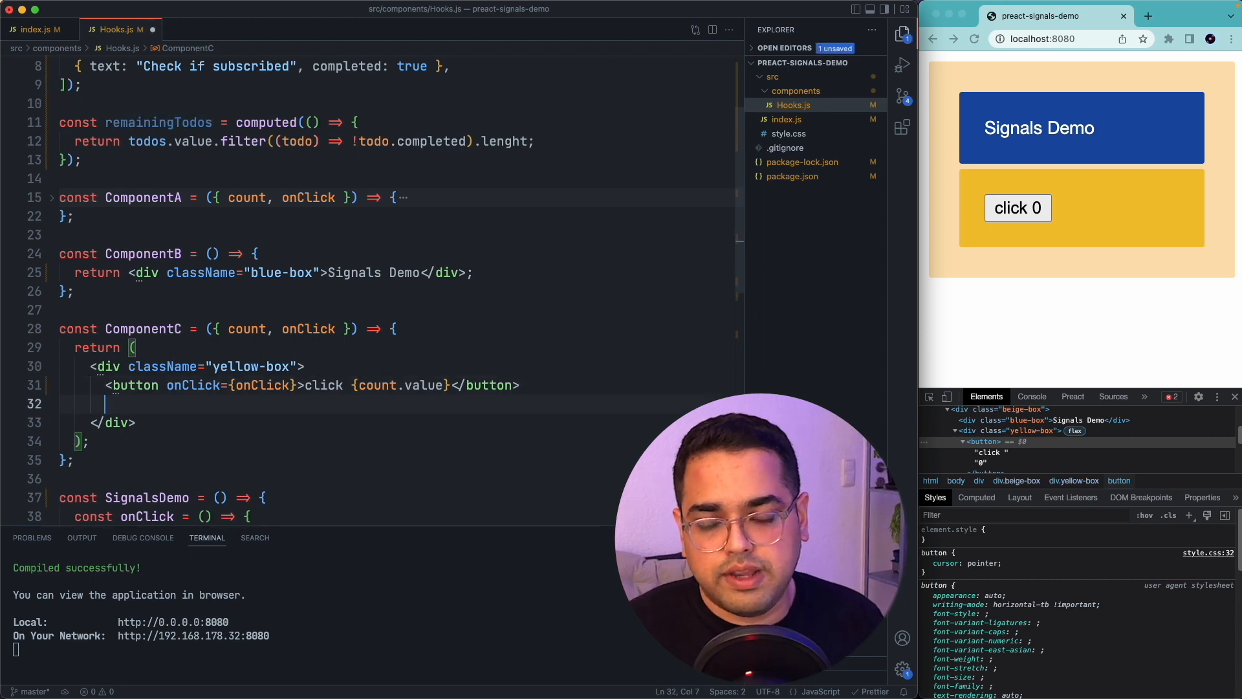
{"action": "type", "text": "{remainingTodos}"}
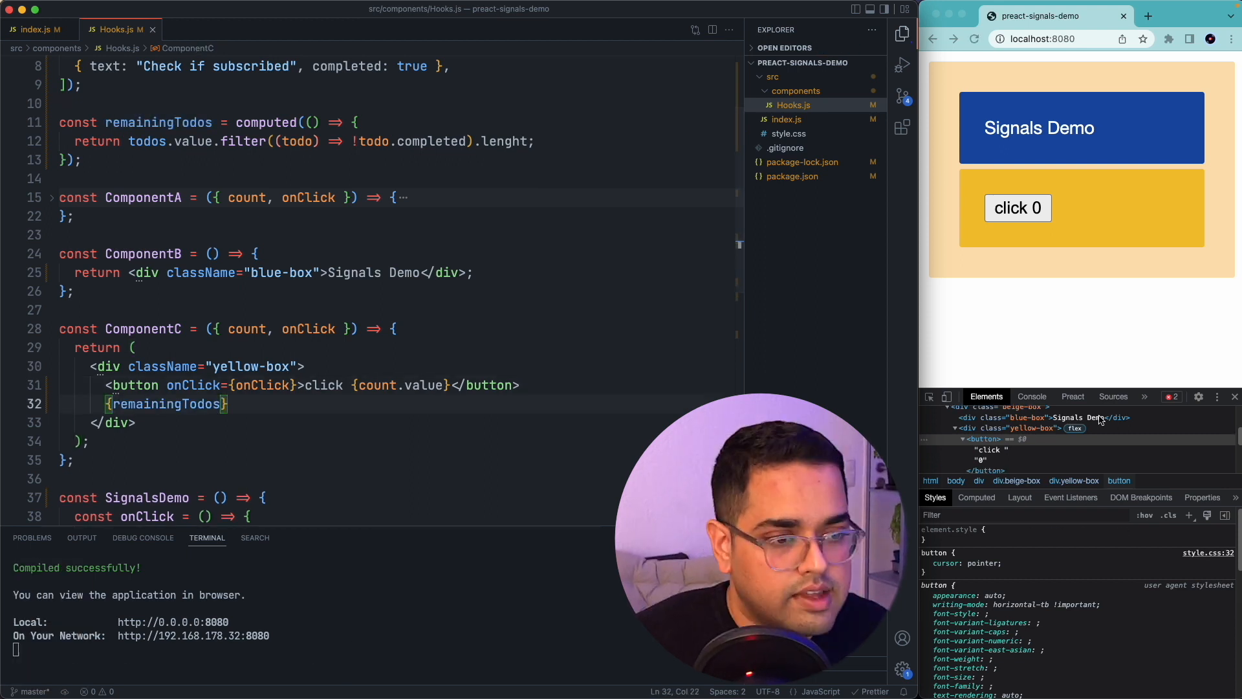
{"action": "left_click", "coordinate": [1031, 396]}
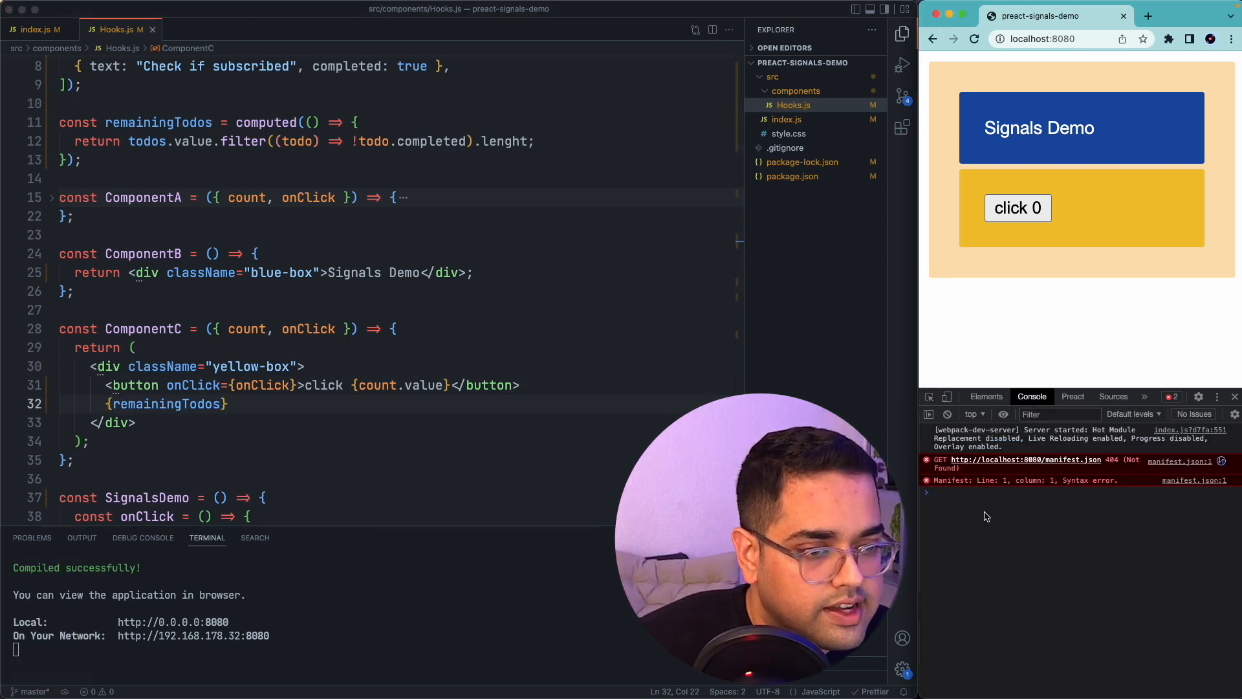
{"action": "left_click", "coordinate": [503, 141]}
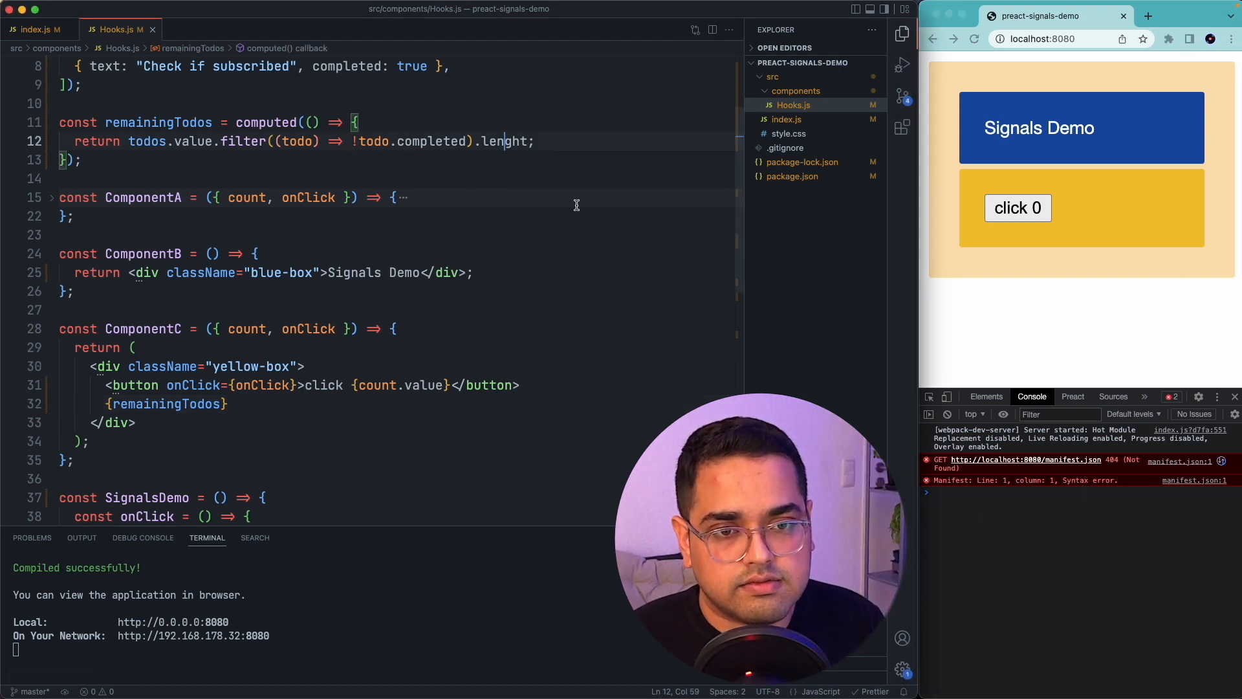
{"action": "type", "text": "tg"}
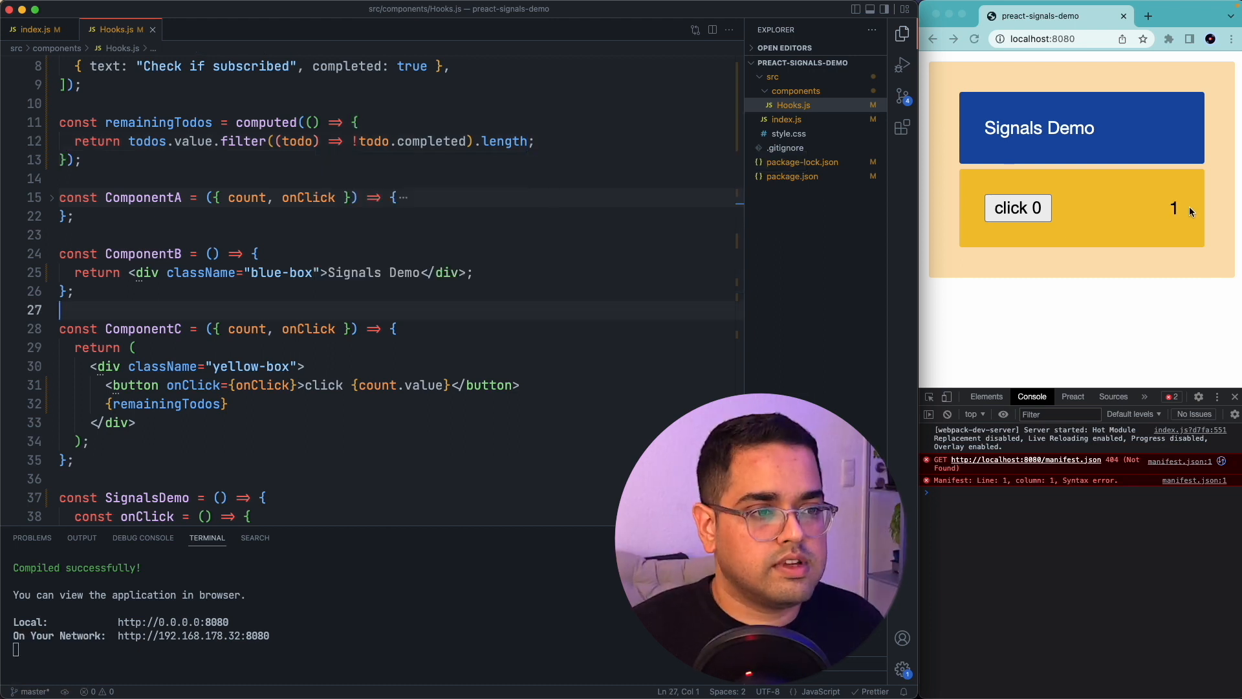
{"action": "mouse_move", "coordinate": [1196, 195]}
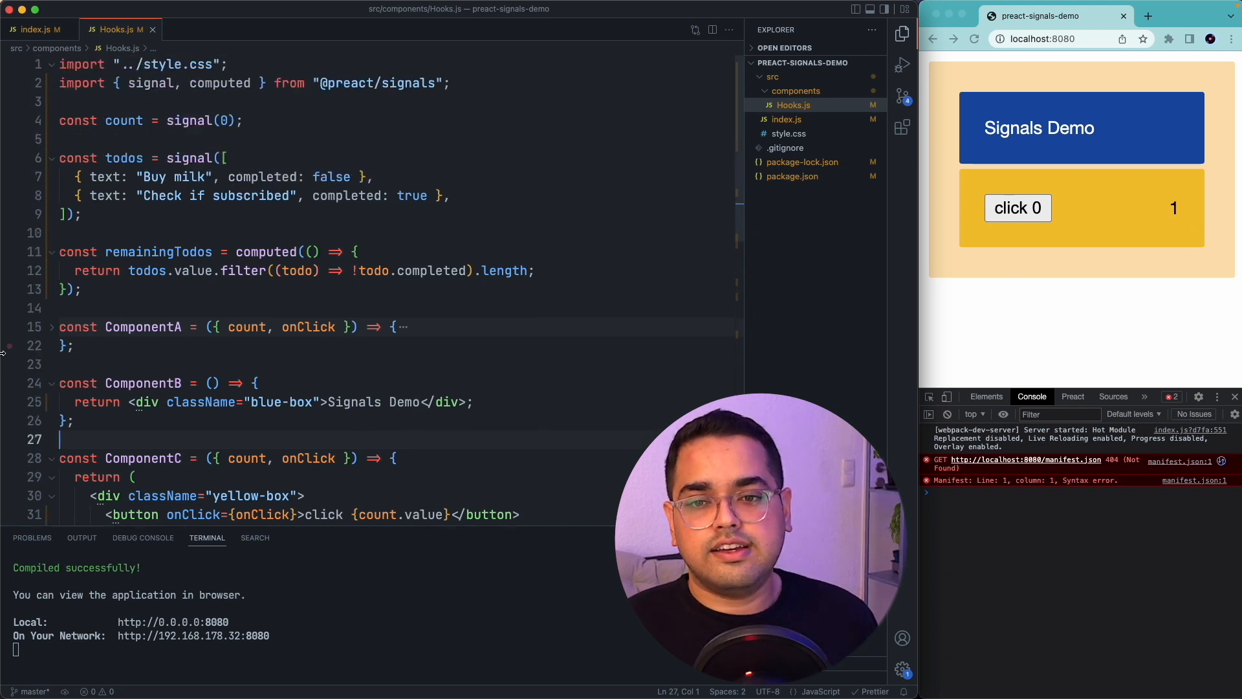
Step: Import effect and add effect(() => console.log(`value of count is : ${count}`))
{"action": "double_click", "coordinate": [267, 251]}
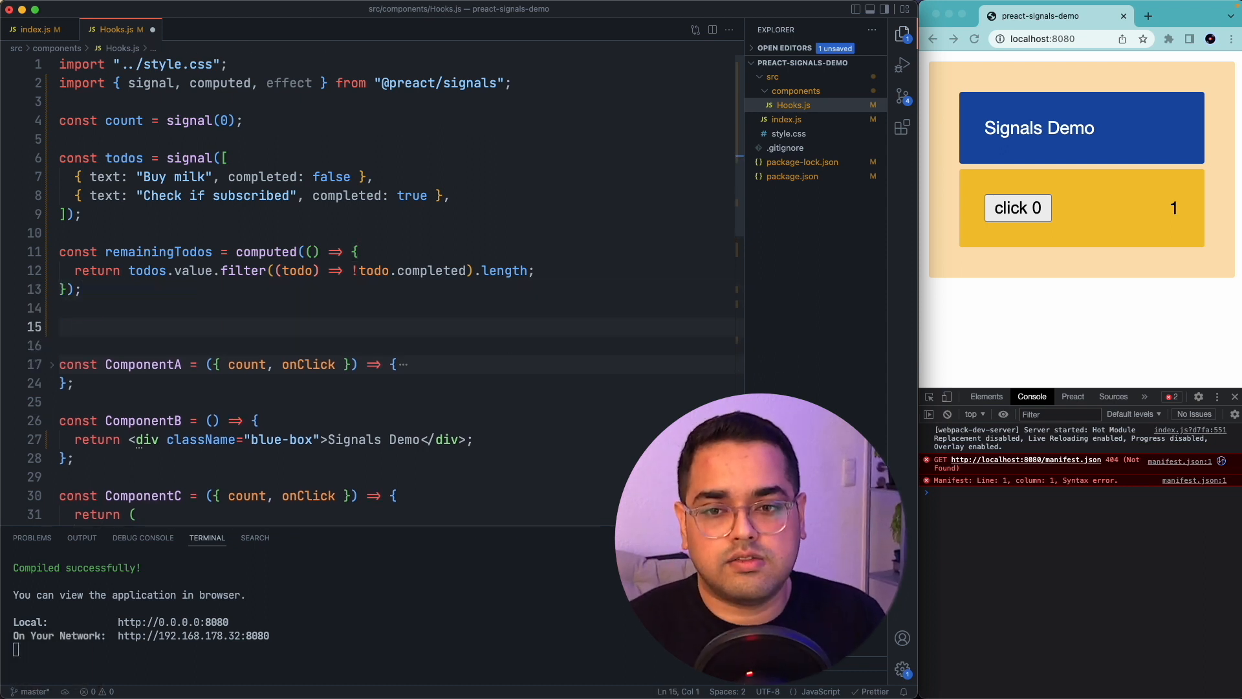
{"action": "type", "text": "effect()"}
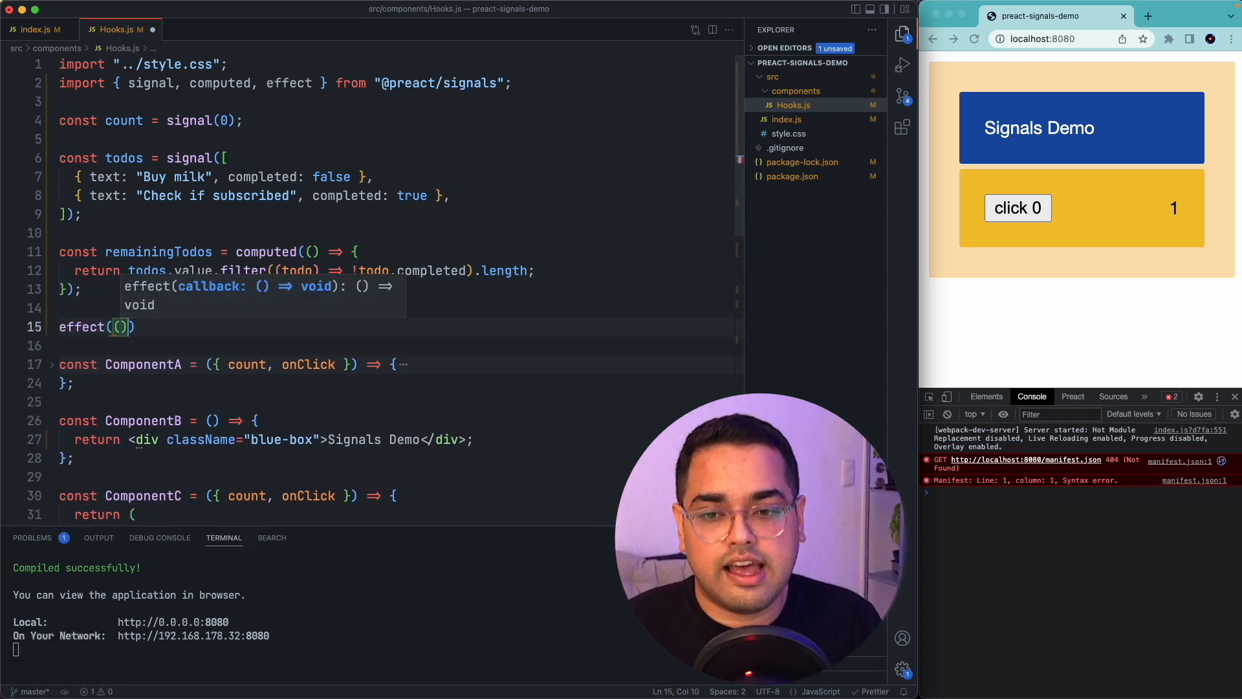
{"action": "type", "text": "() => {"}
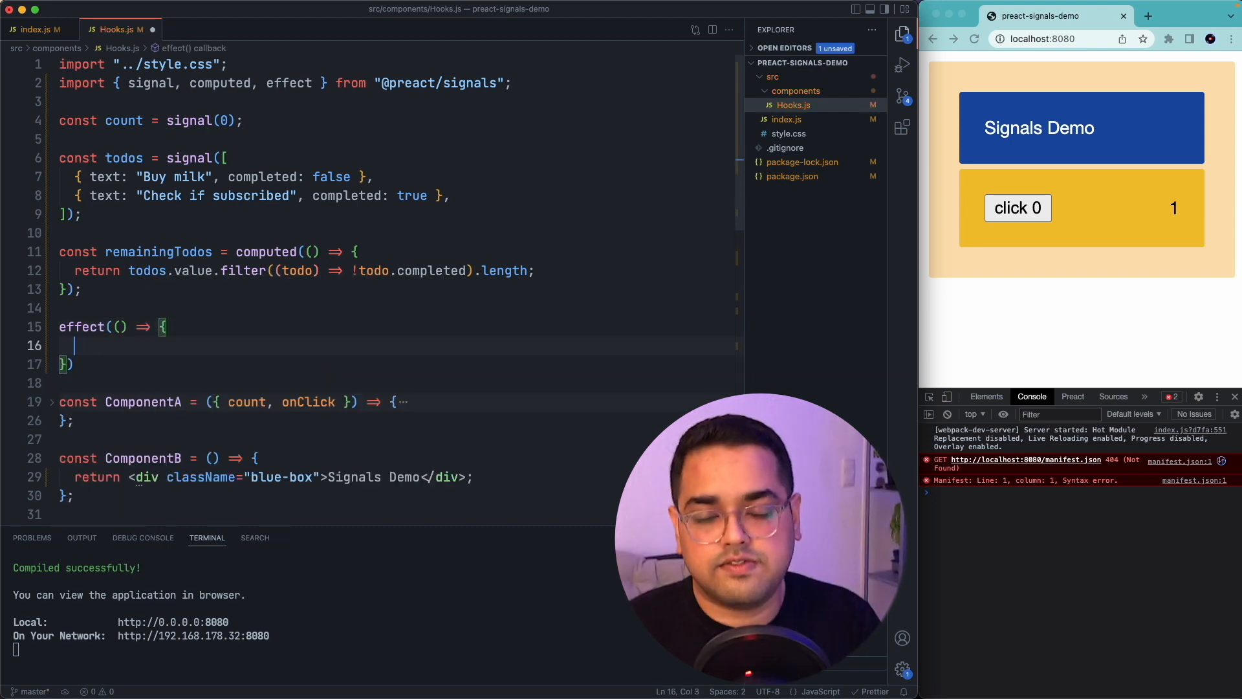
{"action": "type", "text": "consu"}
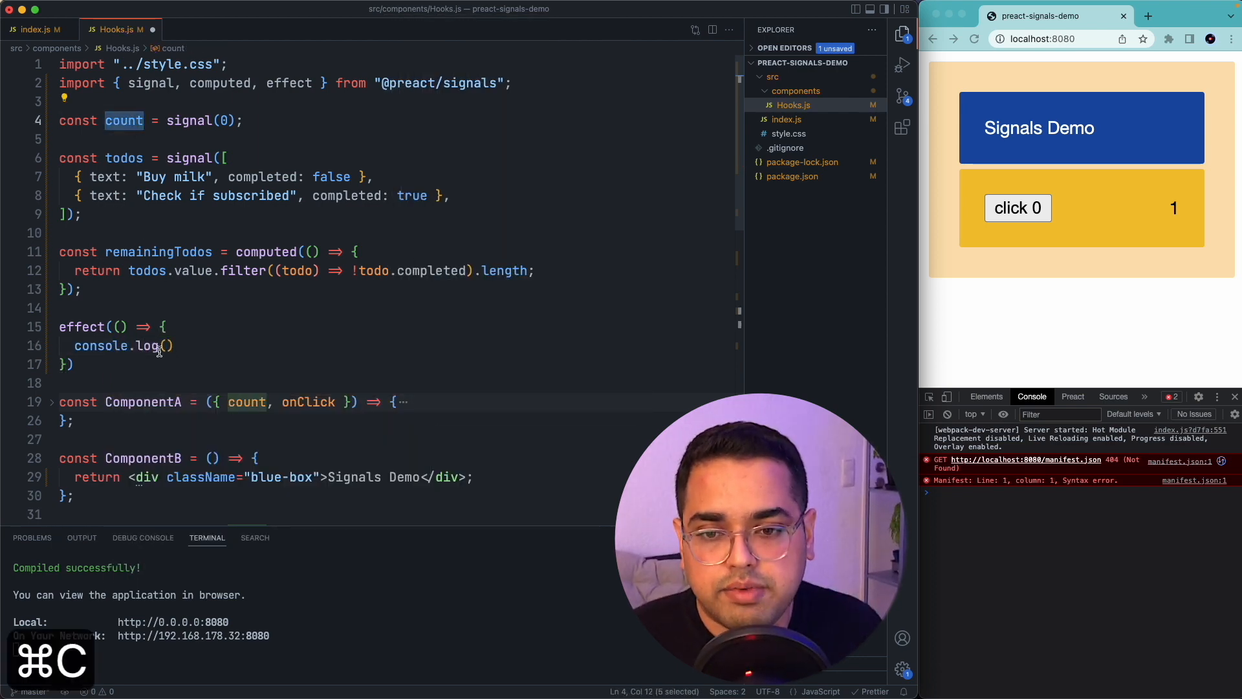
{"action": "type", "text": "`value of $"}
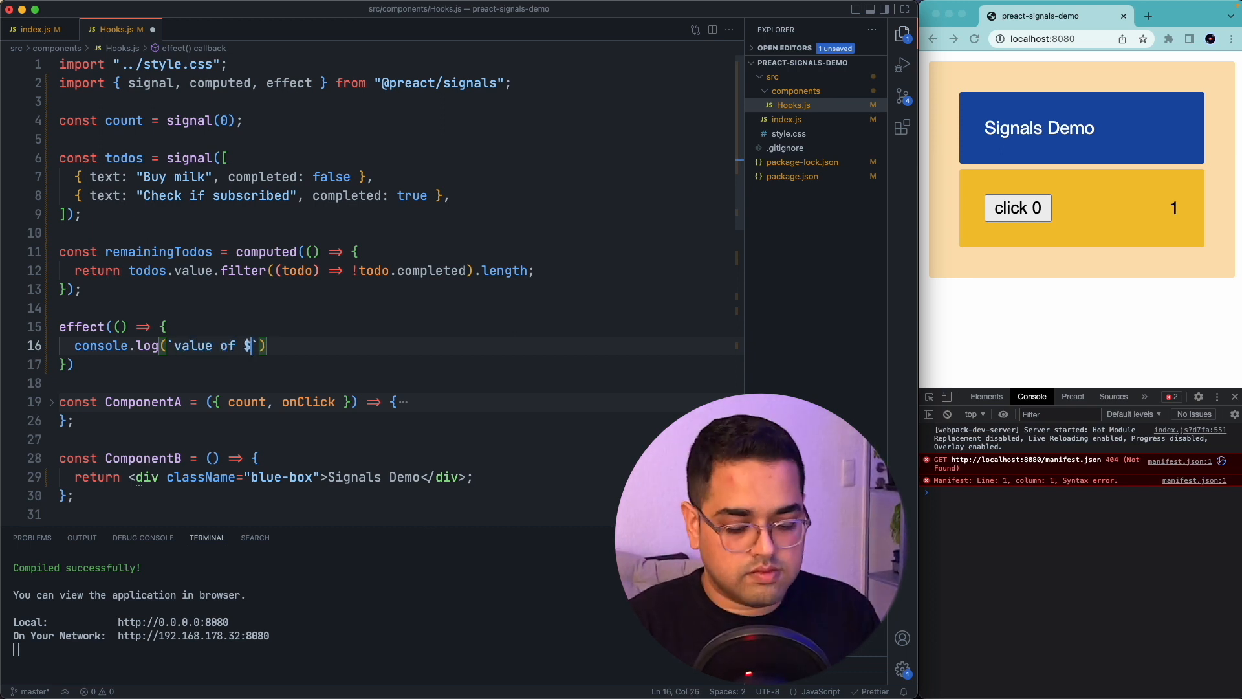
{"action": "type", "text": "${count}"}
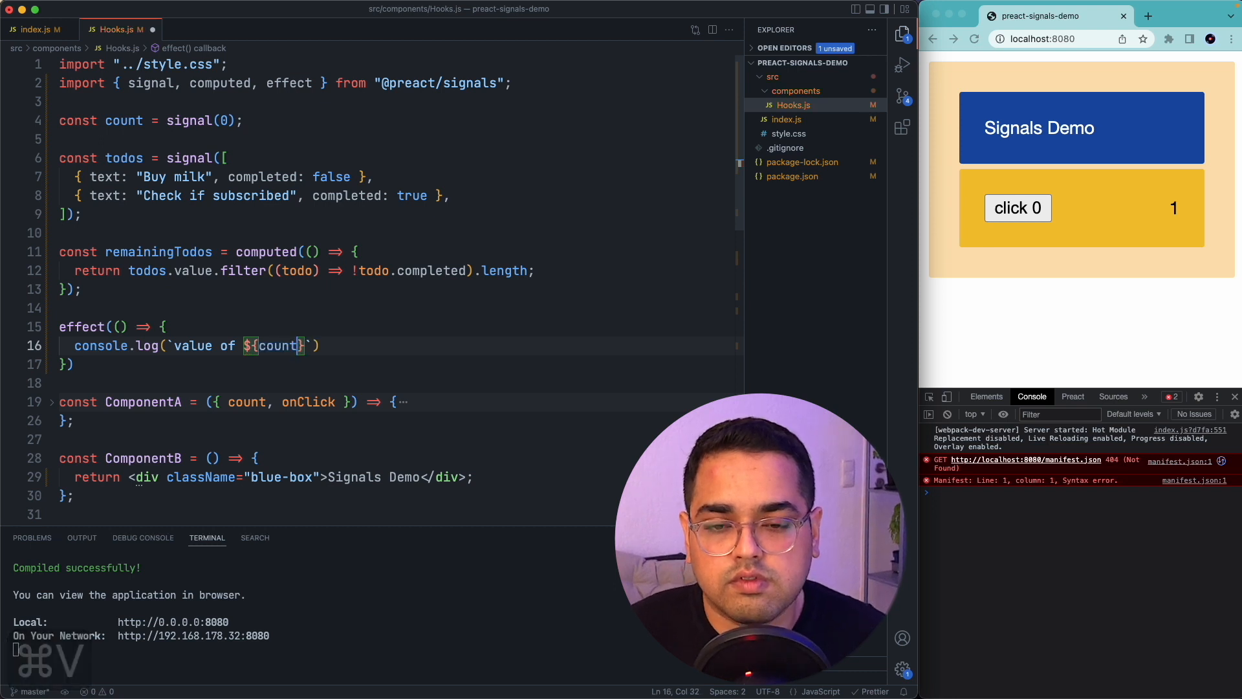
{"action": "type", "text": "count is :"}
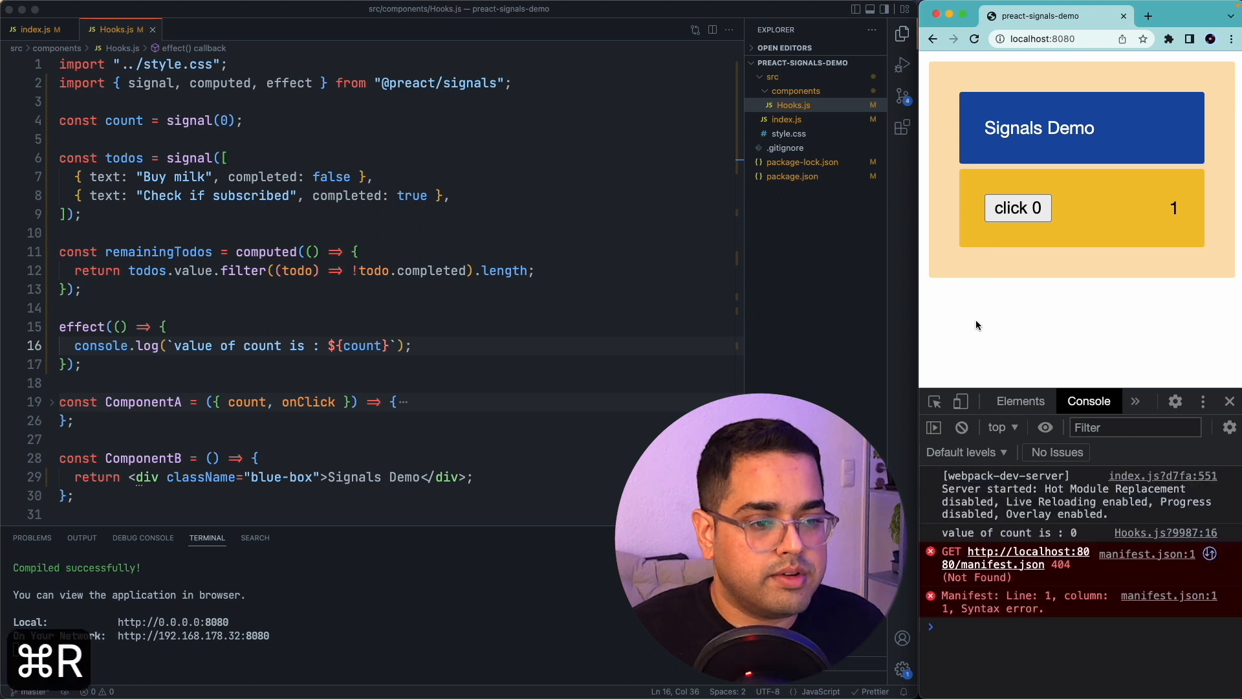
Step: Filter the console by 'valu' and click the page button to raise the count, logging each value
{"action": "type", "text": "valu"}
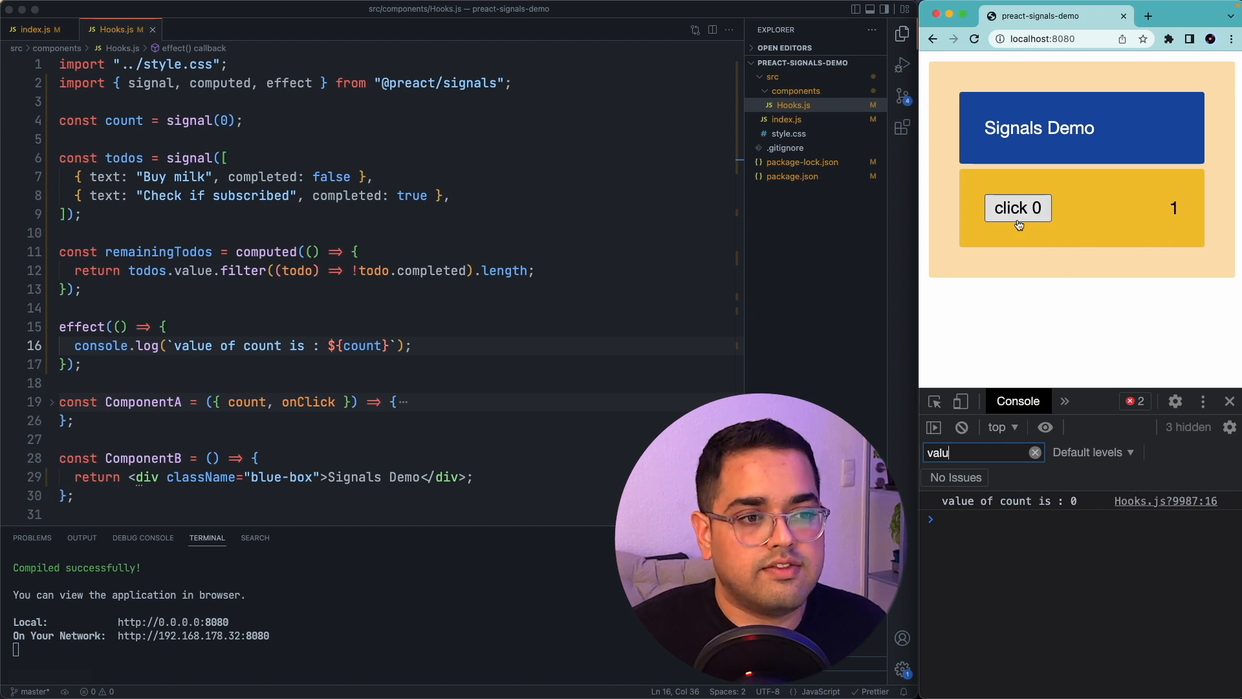
{"action": "left_click", "coordinate": [1017, 207]}
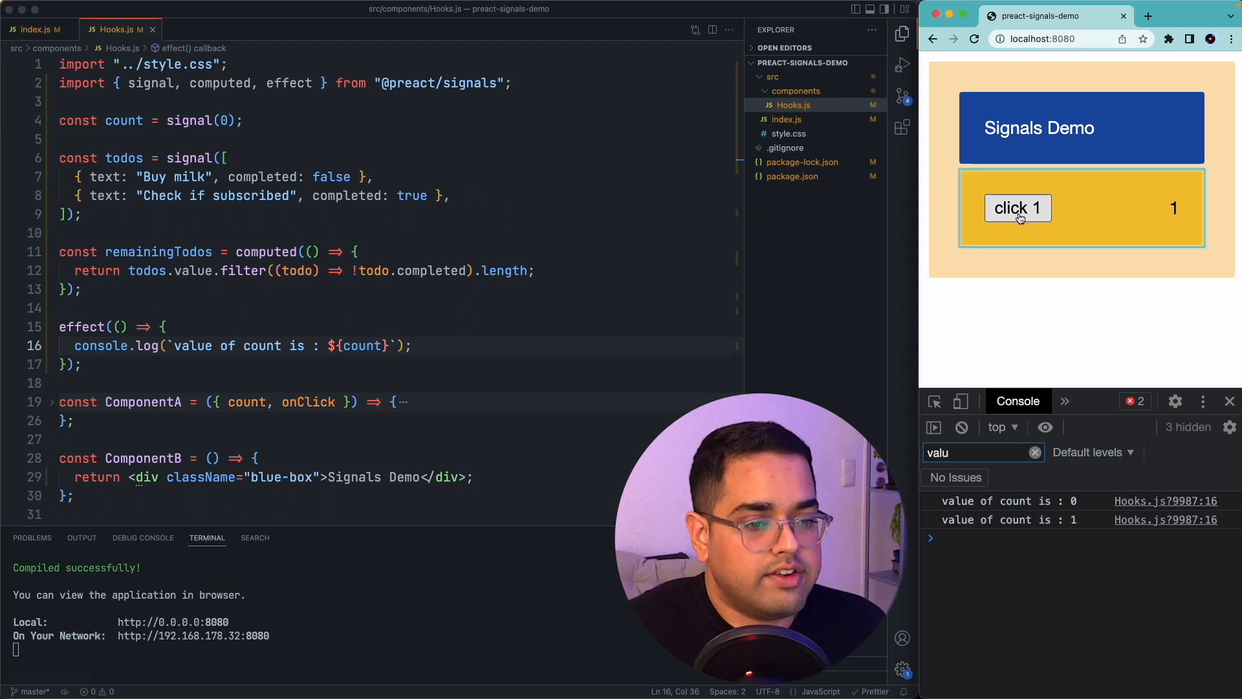
{"action": "left_click", "coordinate": [1016, 207]}
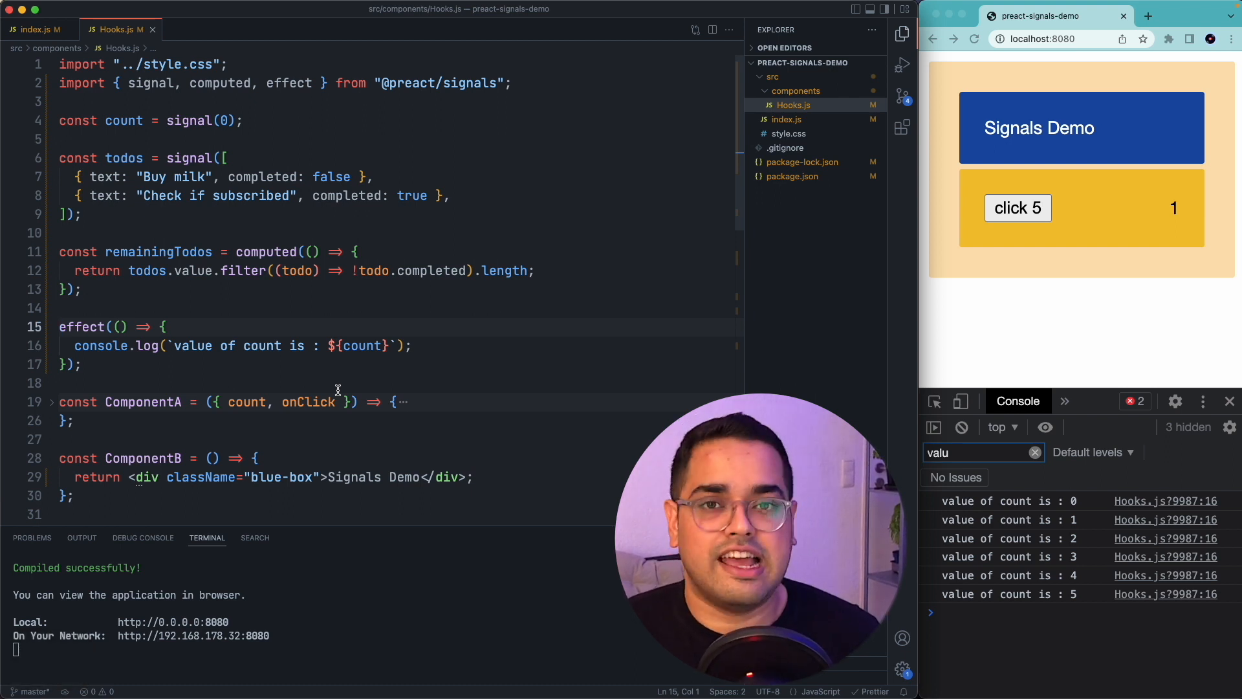
Step: Store the effect as const dispose and call dispose(); on a new line before SignalsDemo
{"action": "type", "text": "c"}
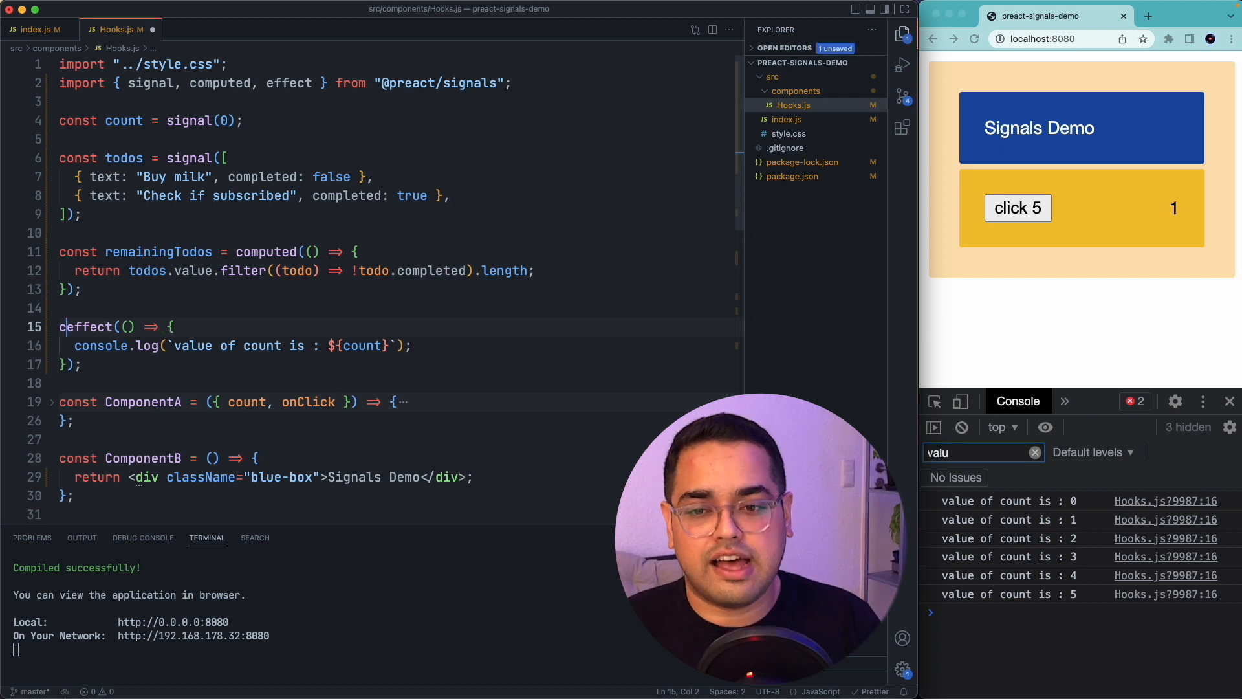
{"action": "type", "text": "onst dispose ="}
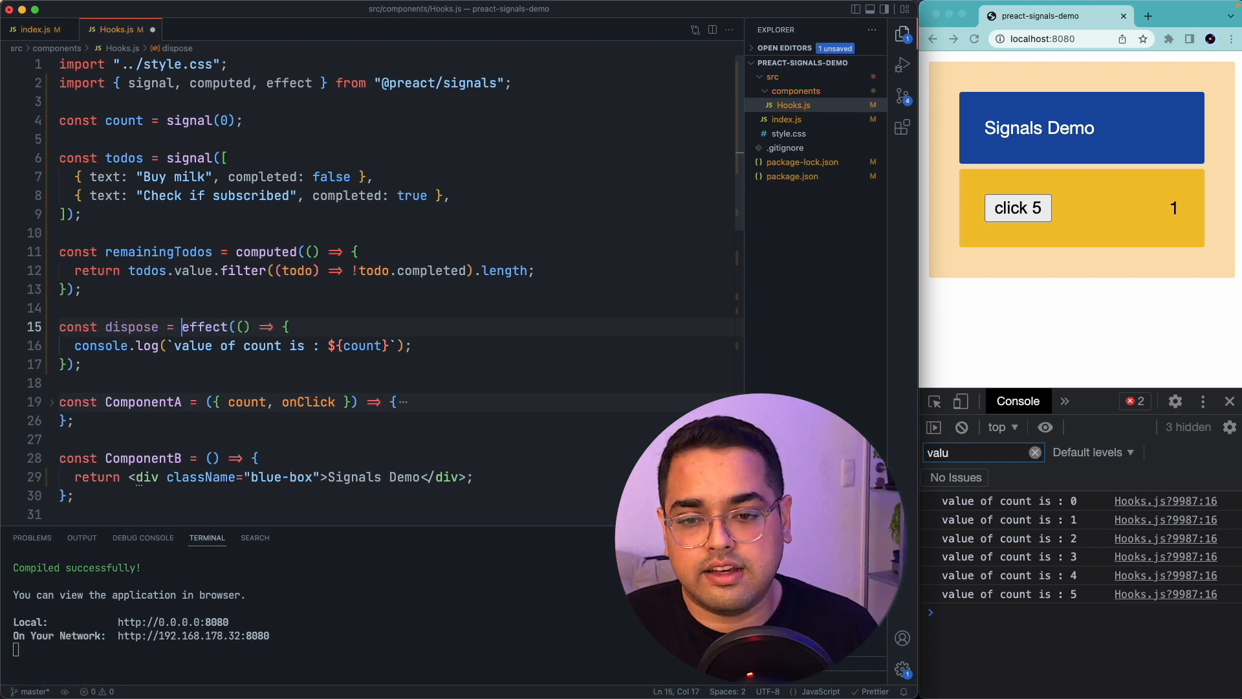
{"action": "scroll", "scroll_direction": "down", "scroll_amount": 3}
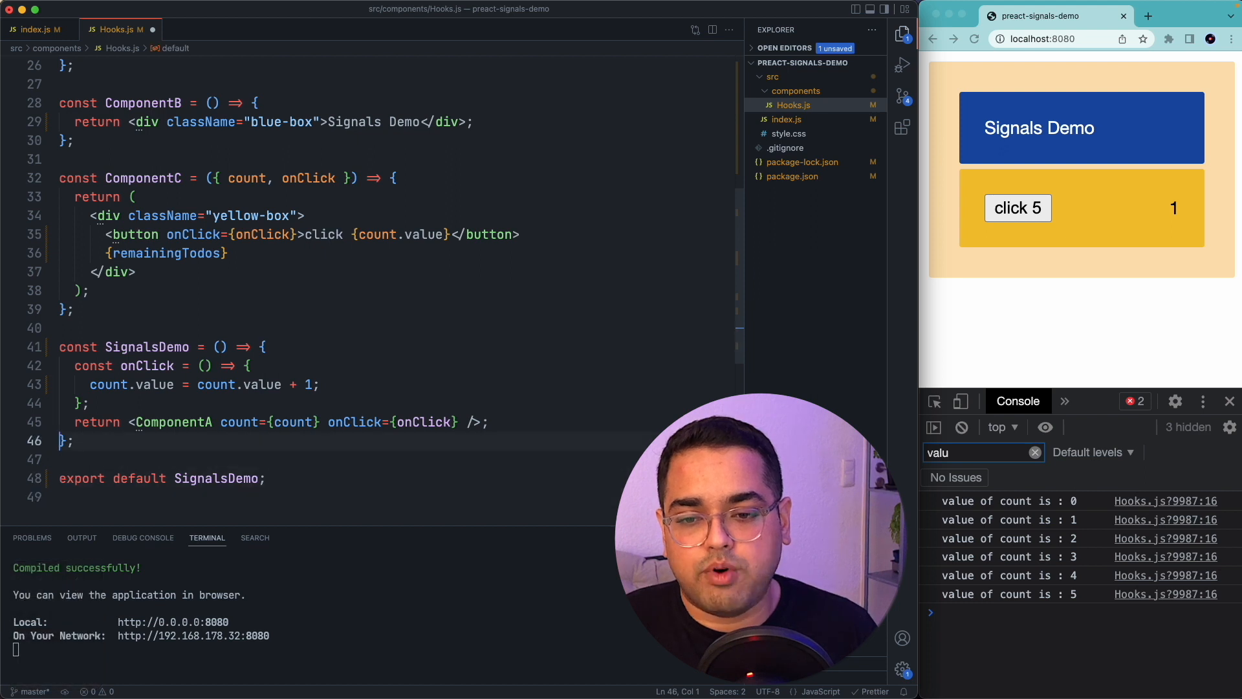
{"action": "key", "text": "Enter"}
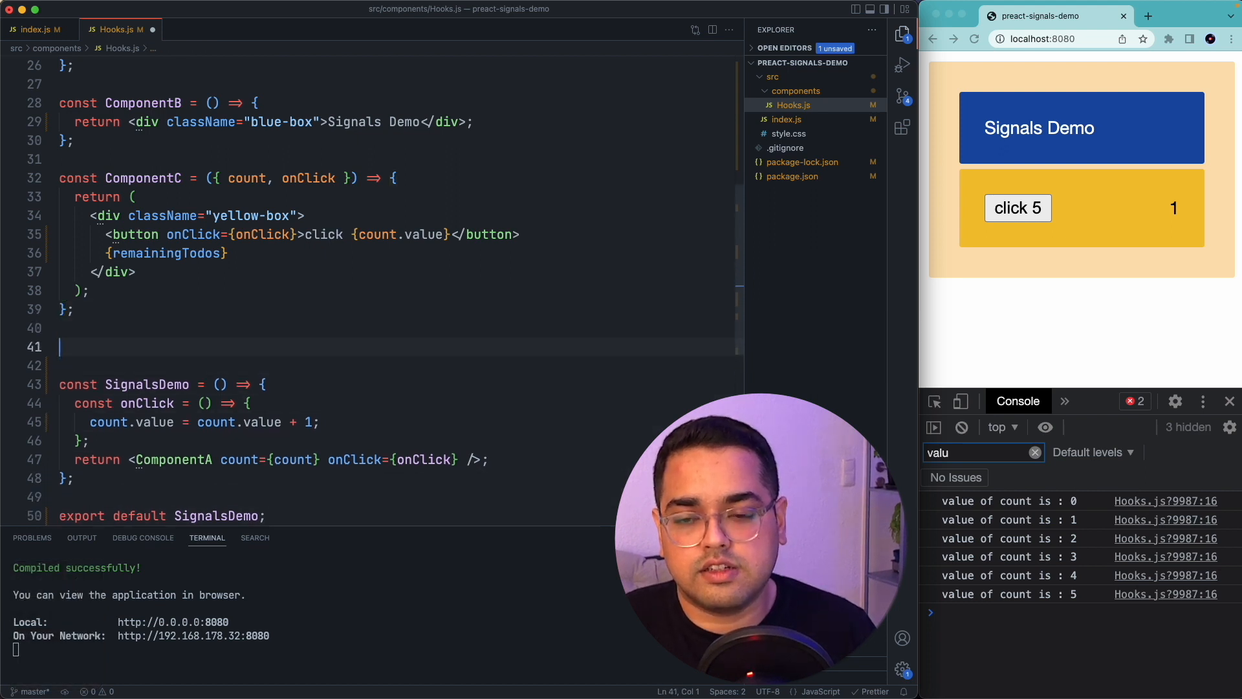
{"action": "type", "text": "dispose();"}
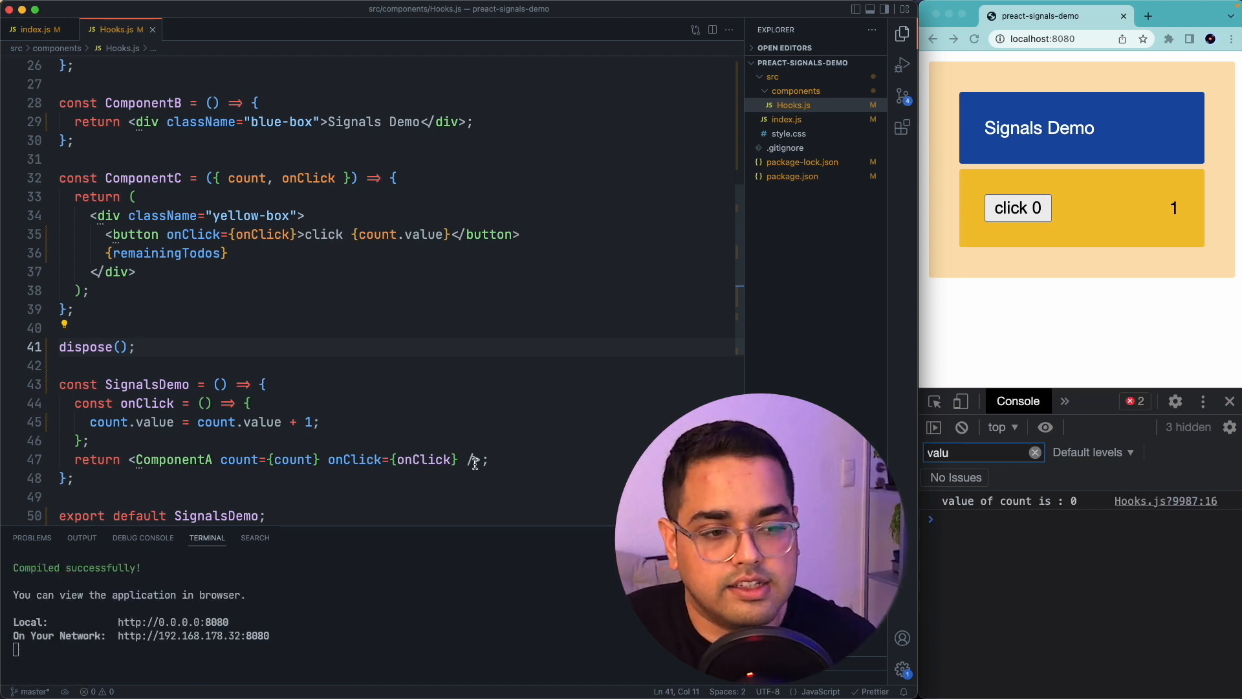
Step: Click the page button three times to confirm no further count logs appear
{"action": "left_click", "coordinate": [1018, 207]}
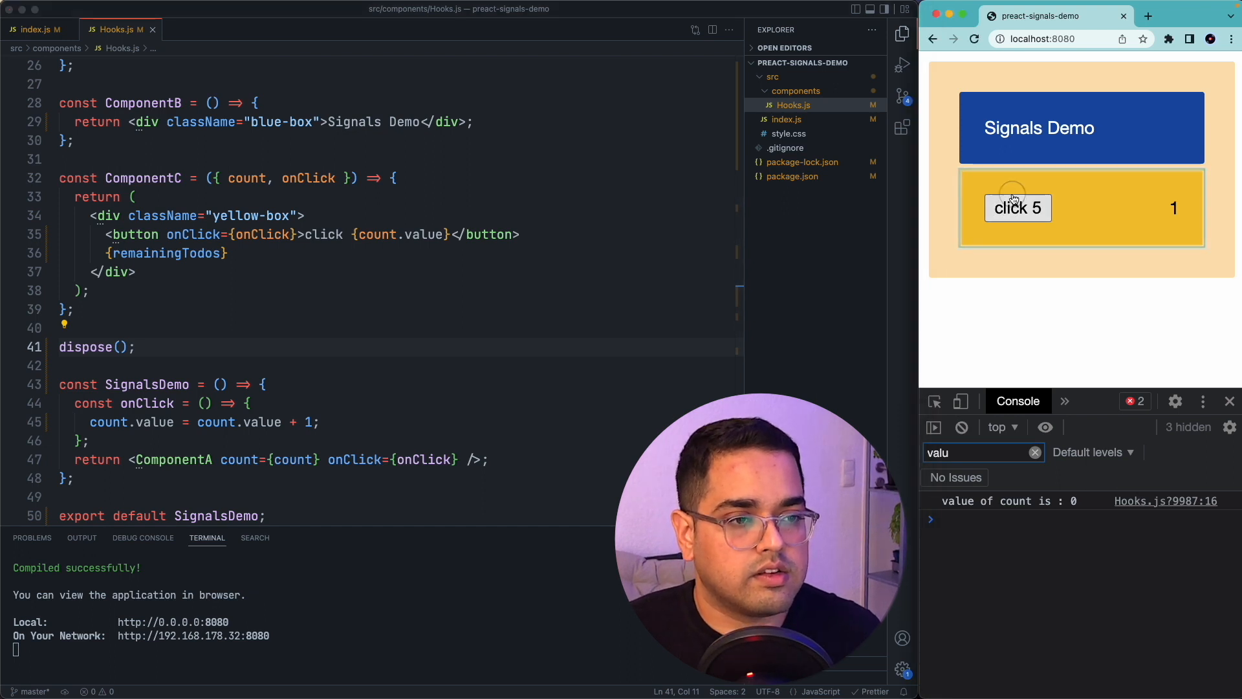
{"action": "left_click", "coordinate": [1019, 207]}
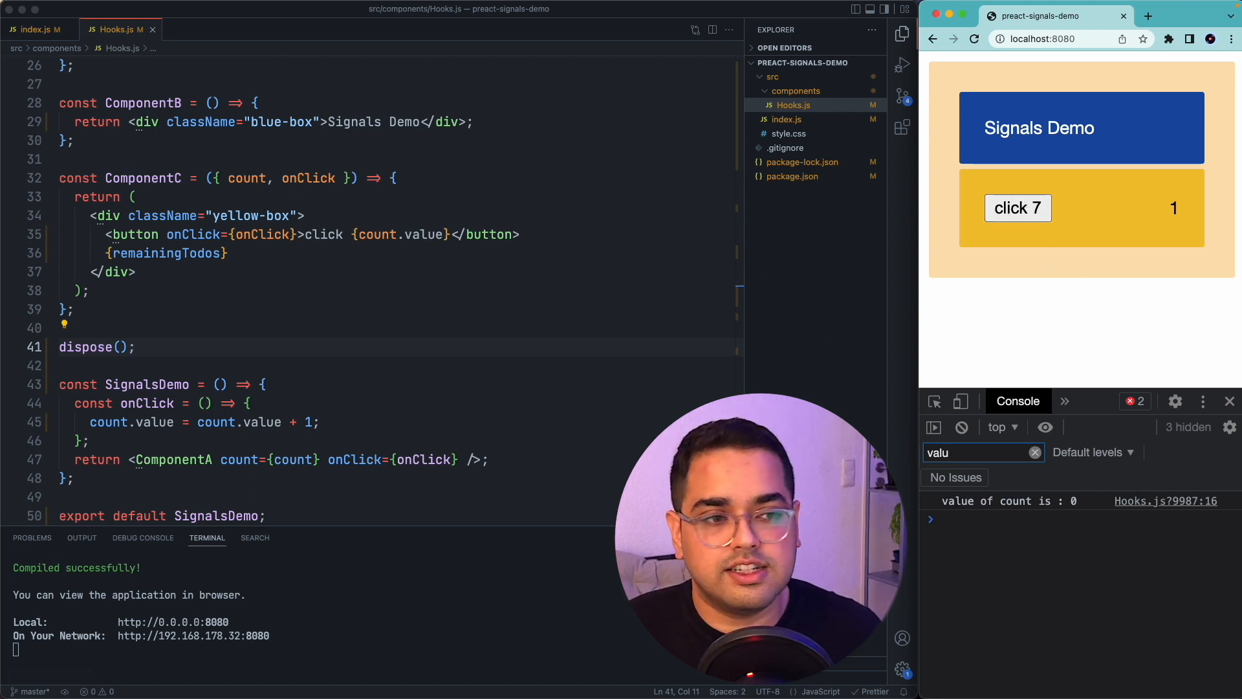
{"action": "left_click", "coordinate": [1018, 207]}
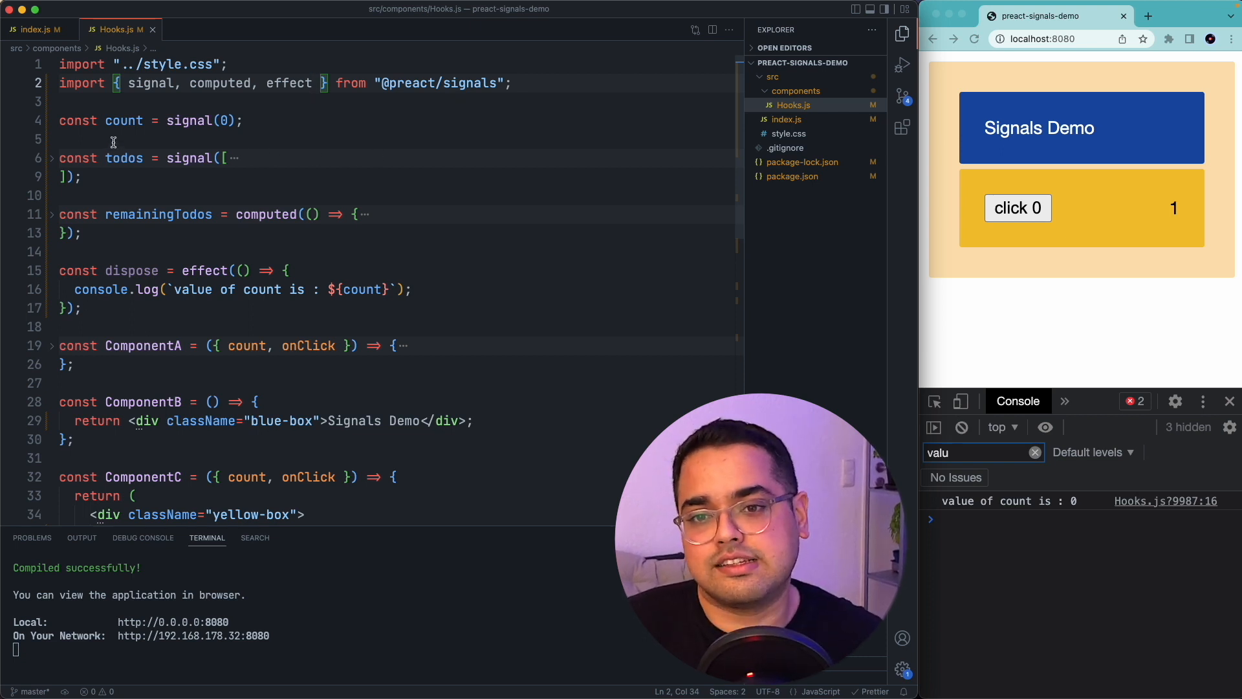
{"action": "scroll", "scroll_direction": "down", "scroll_amount": 3}
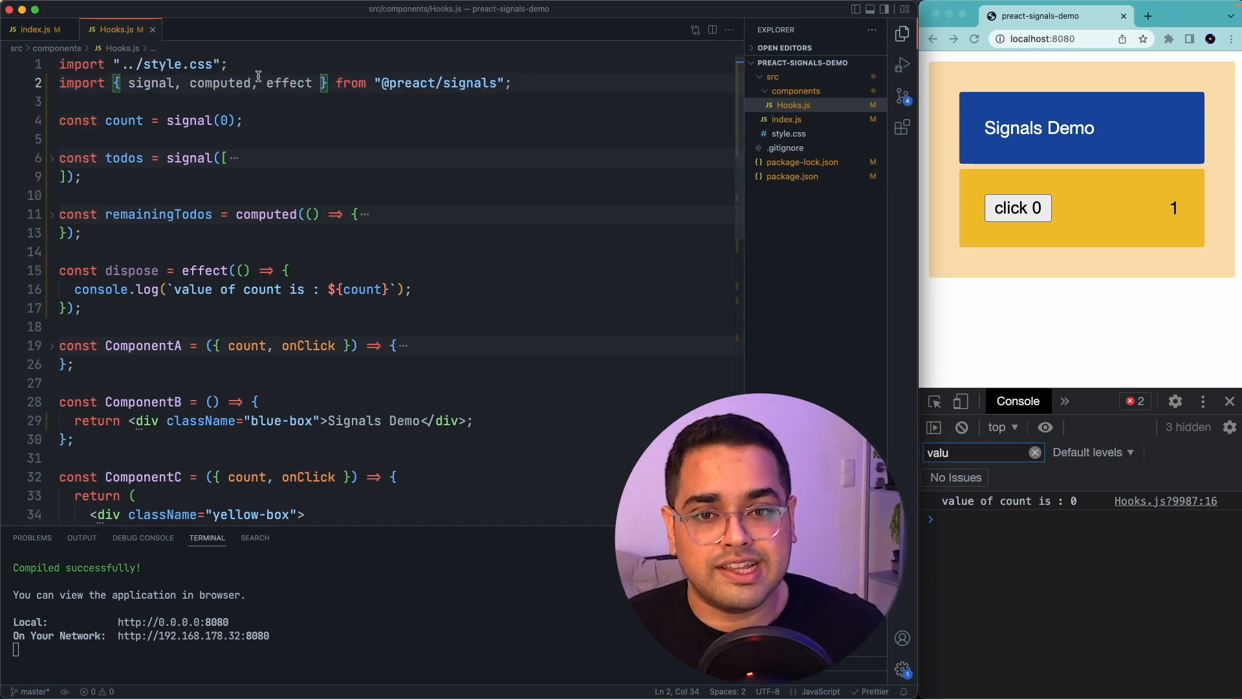
{"action": "type", "text": ", batch"}
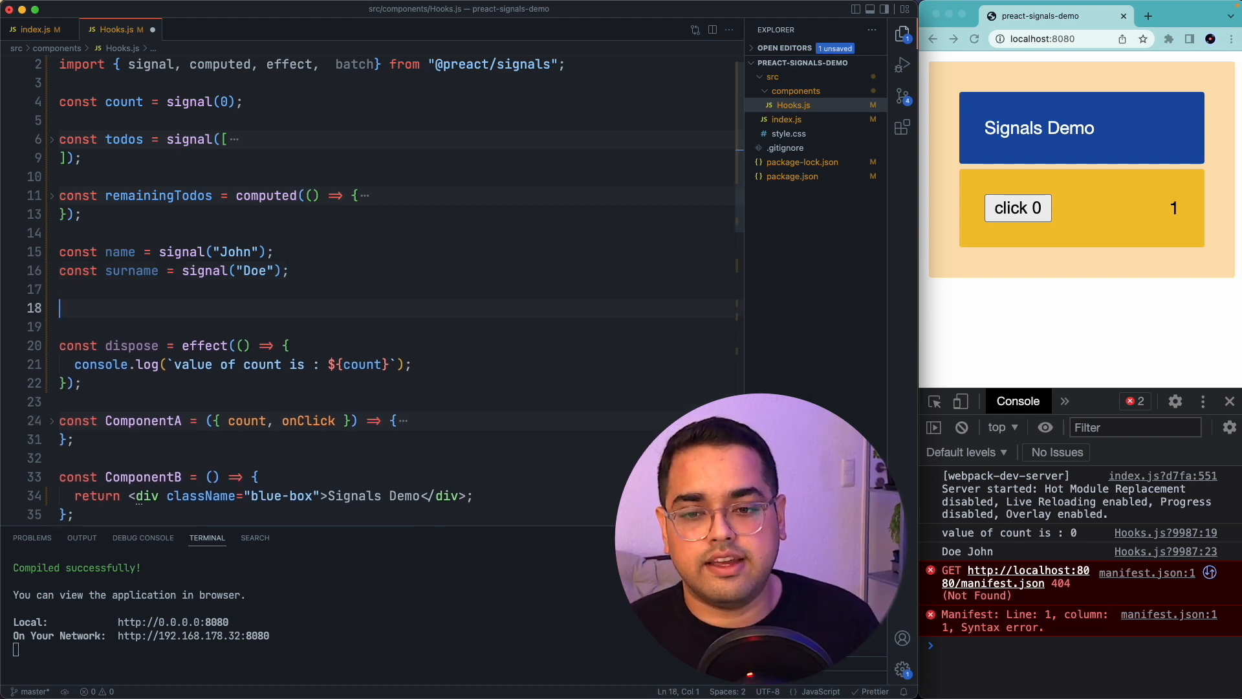
Step: Write an effect logging 'full name : ', name.value, surname.value and filter the console for 'full'
{"action": "type", "text": "effect() ="}
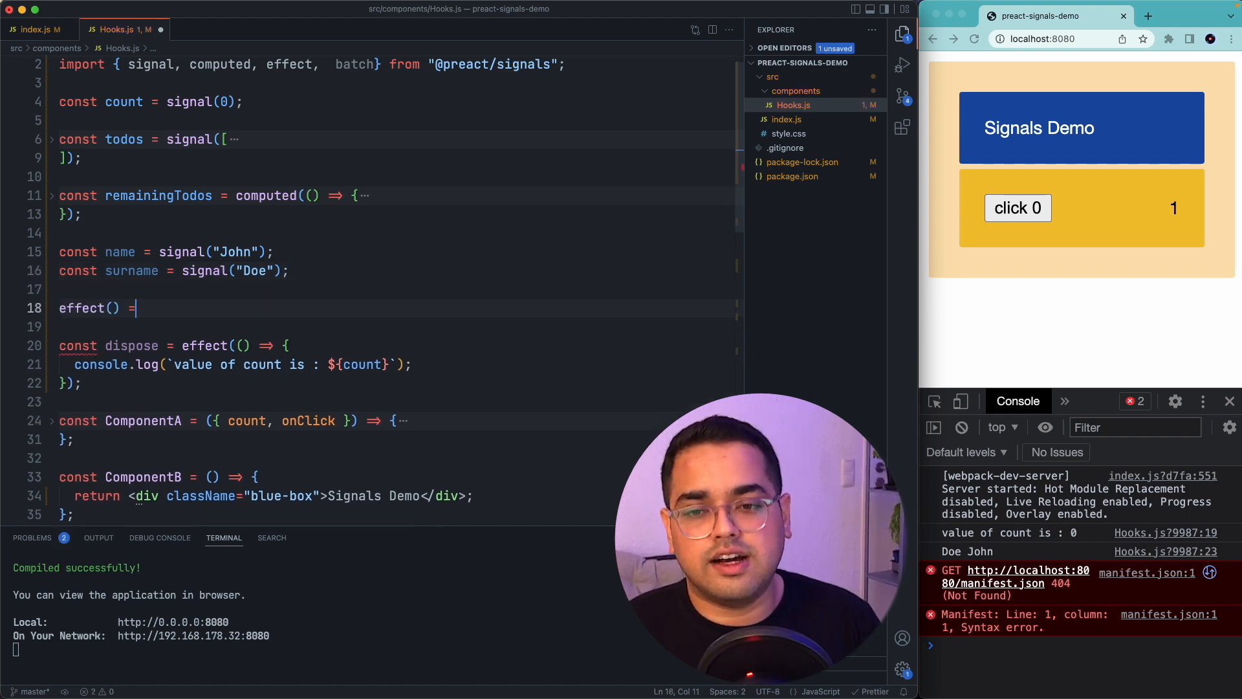
{"action": "type", "text": "(() => (console.log(`"}
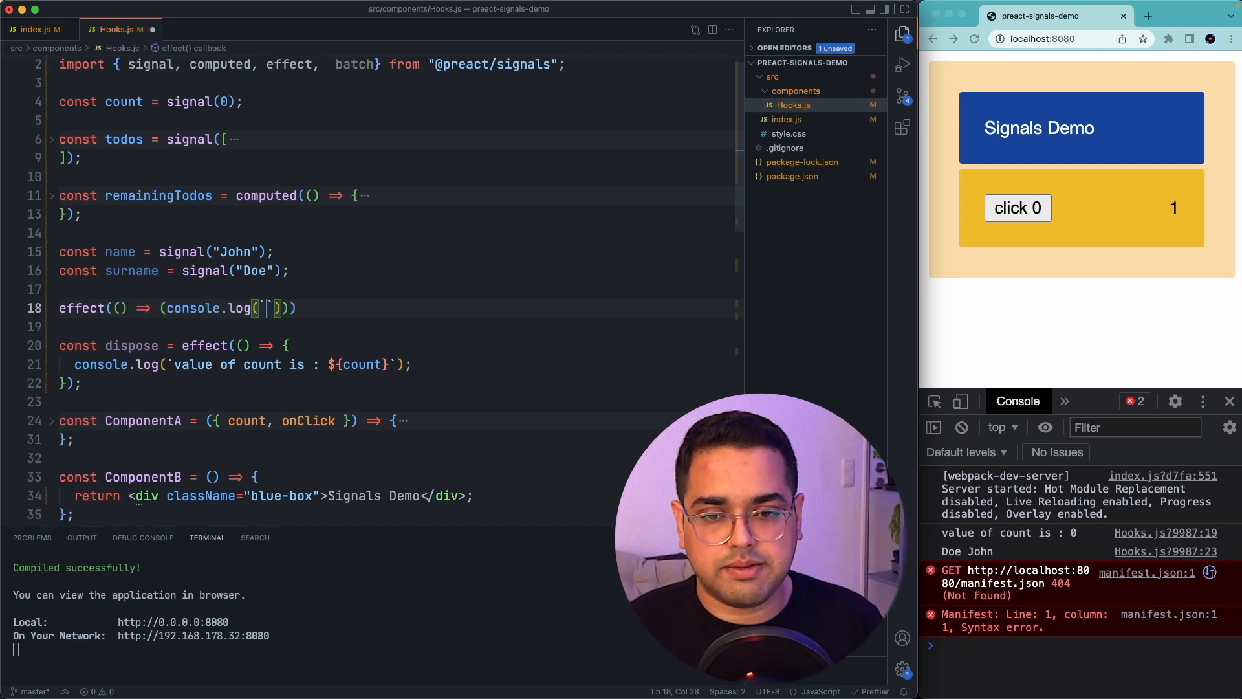
{"action": "type", "text": "full nam', name, surname"}
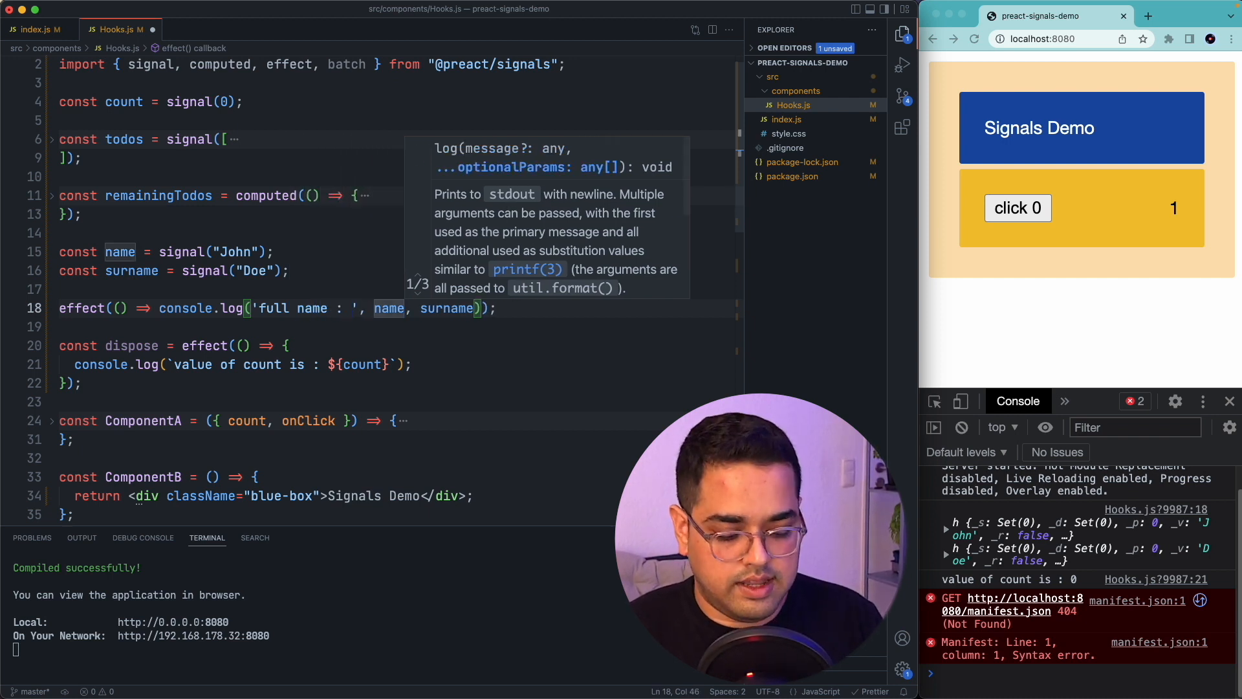
{"action": "type", "text": ".value"}
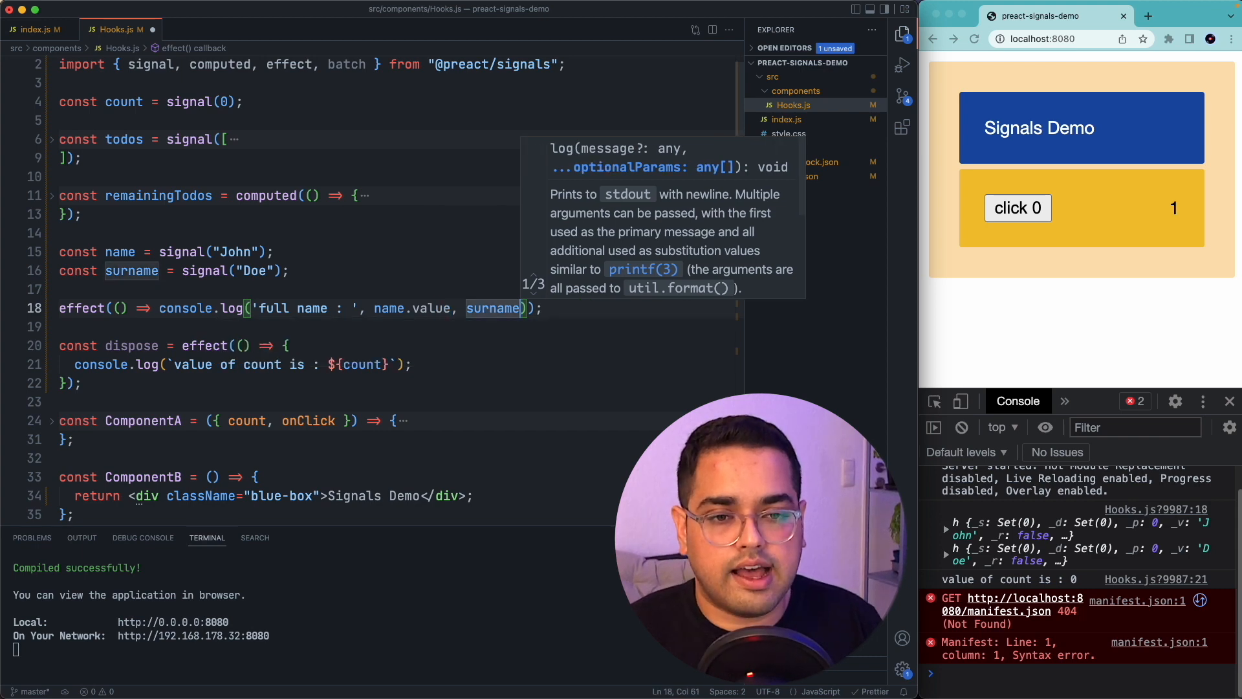
{"action": "type", "text": ".value"}
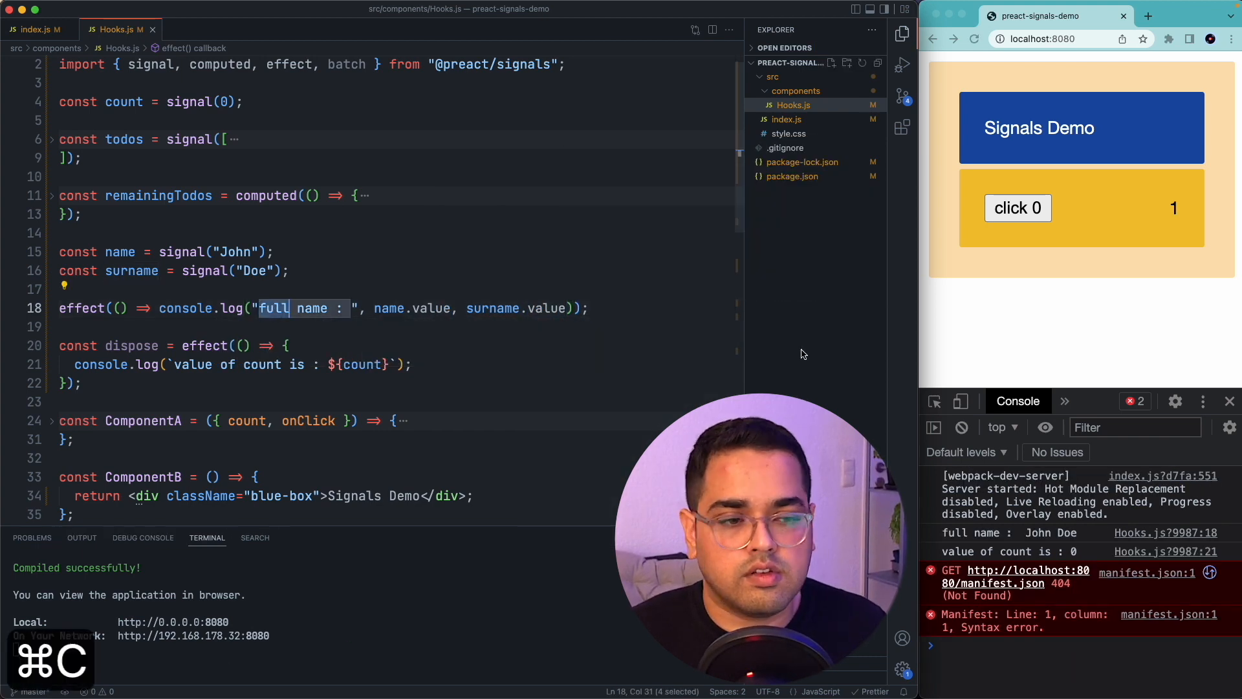
{"action": "type", "text": "full"}
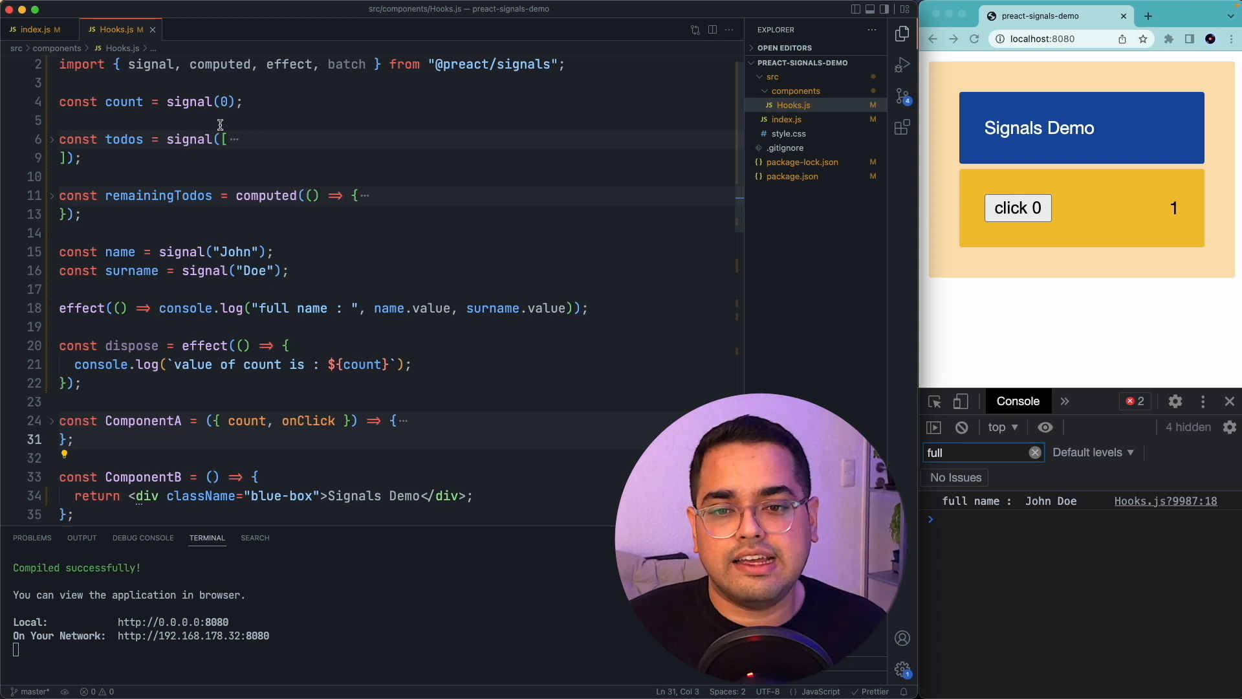
{"action": "mouse_move", "coordinate": [116, 251]}
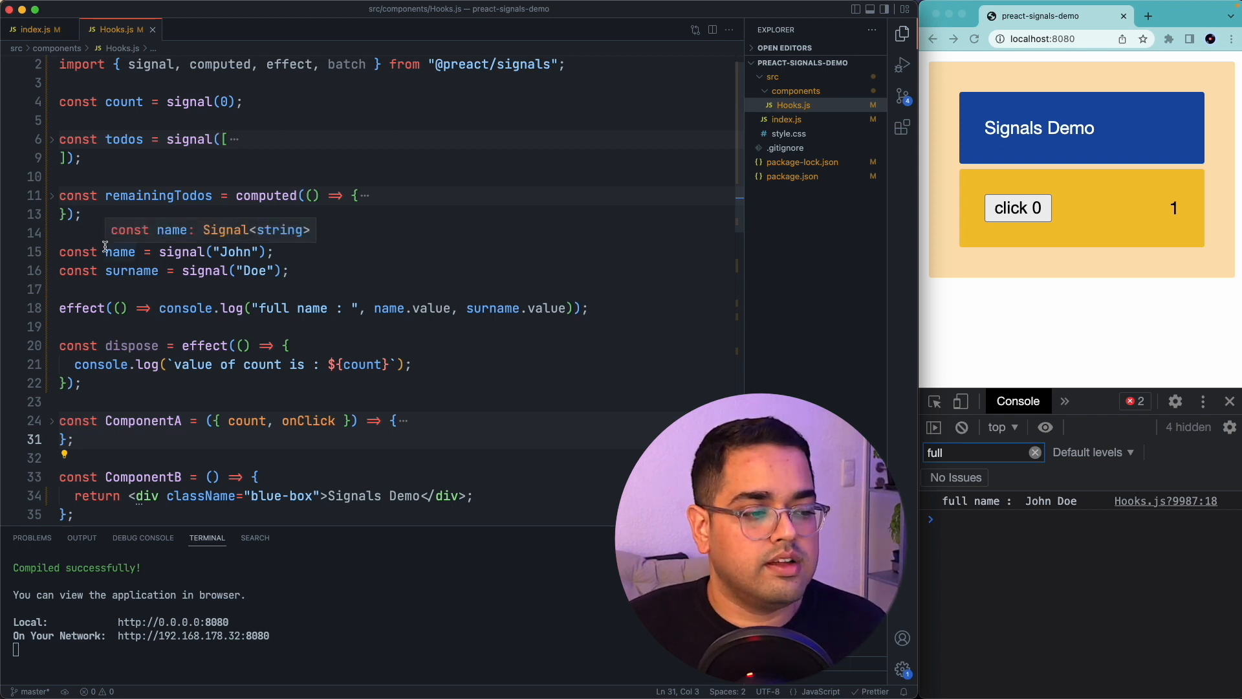
{"action": "mouse_move", "coordinate": [583, 166]}
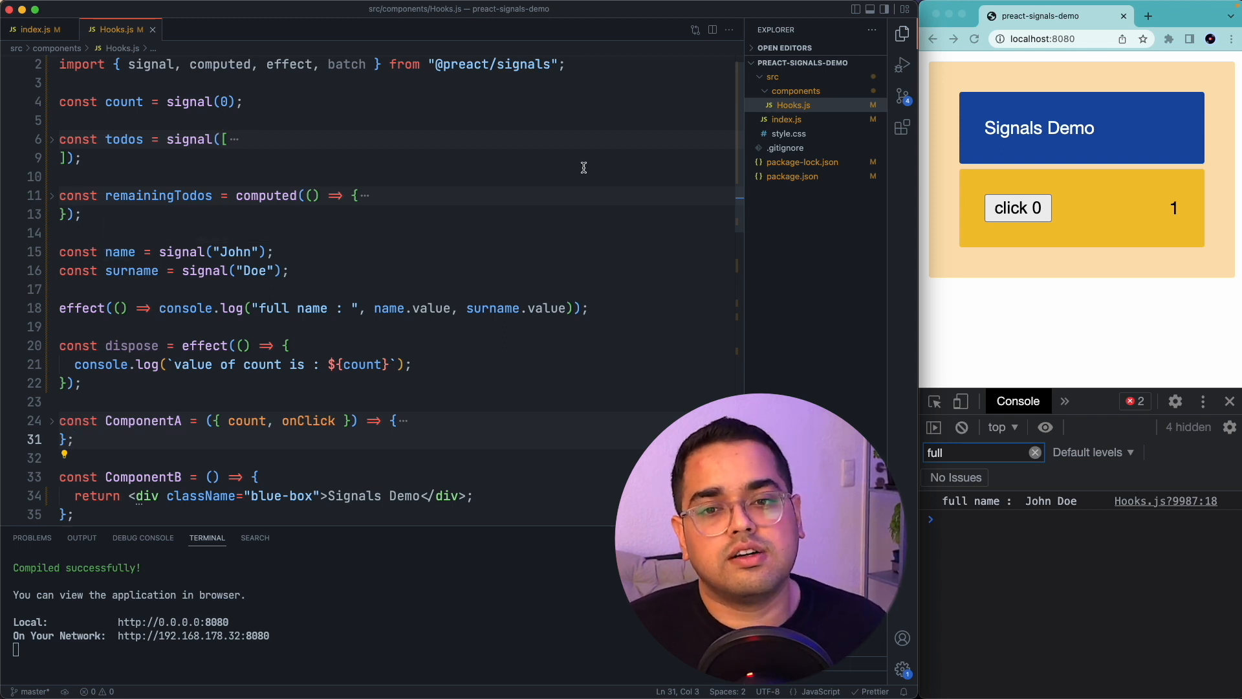
{"action": "scroll", "scroll_direction": "down", "scroll_amount": 3}
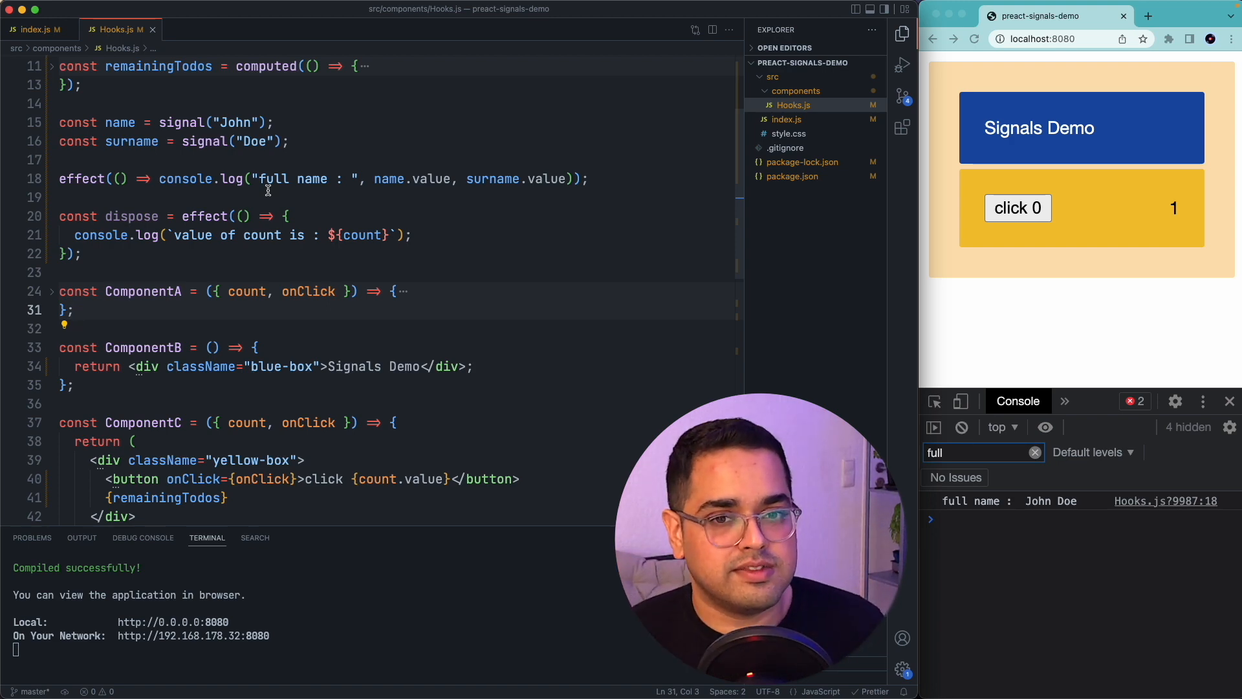
{"action": "mouse_move", "coordinate": [265, 216]}
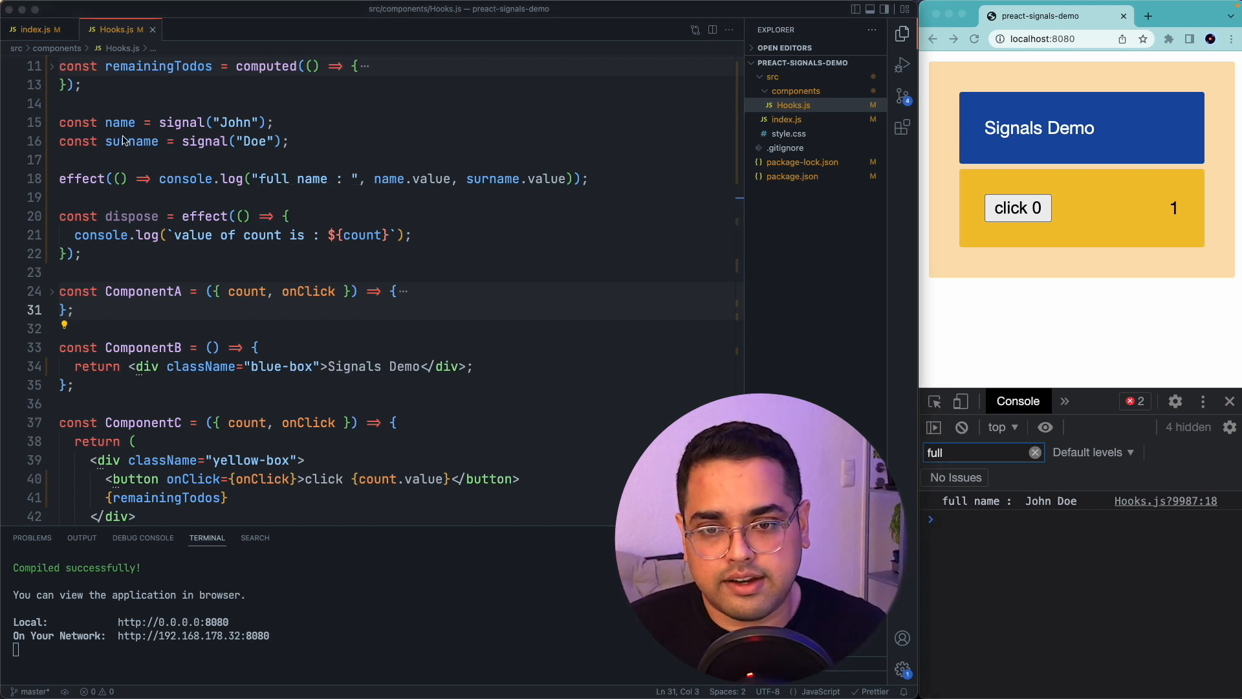
{"action": "double_click", "coordinate": [119, 122]}
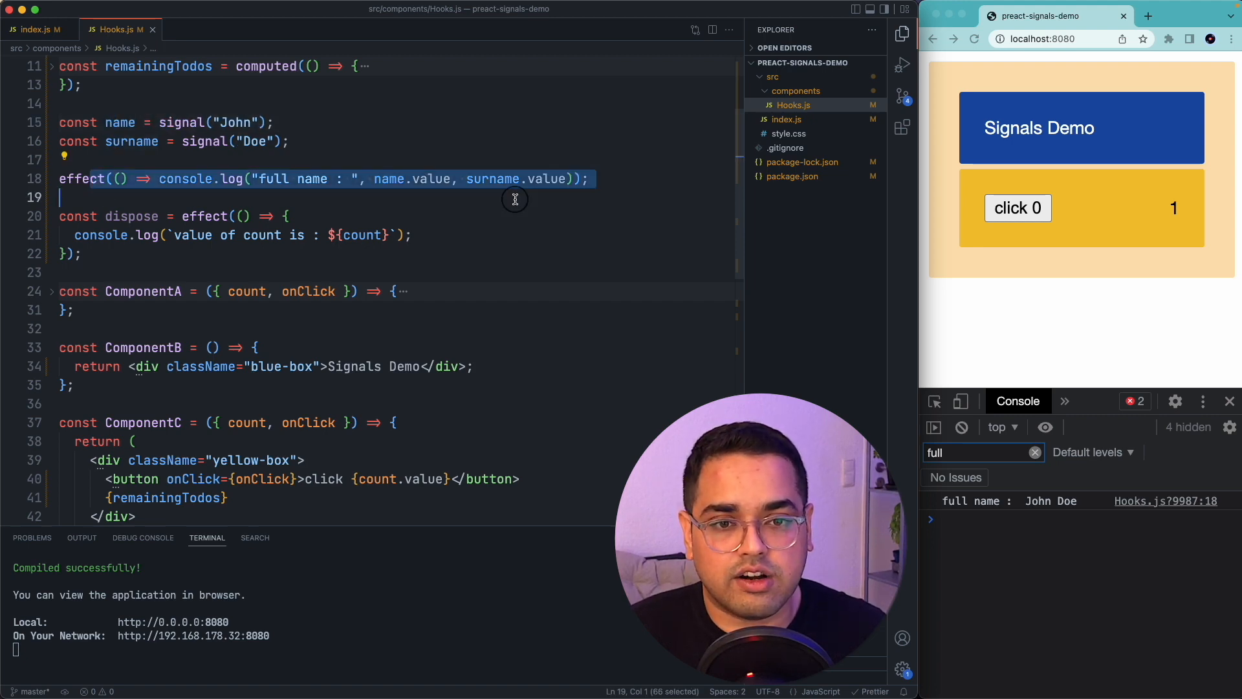
{"action": "scroll", "scroll_direction": "down", "scroll_amount": 3}
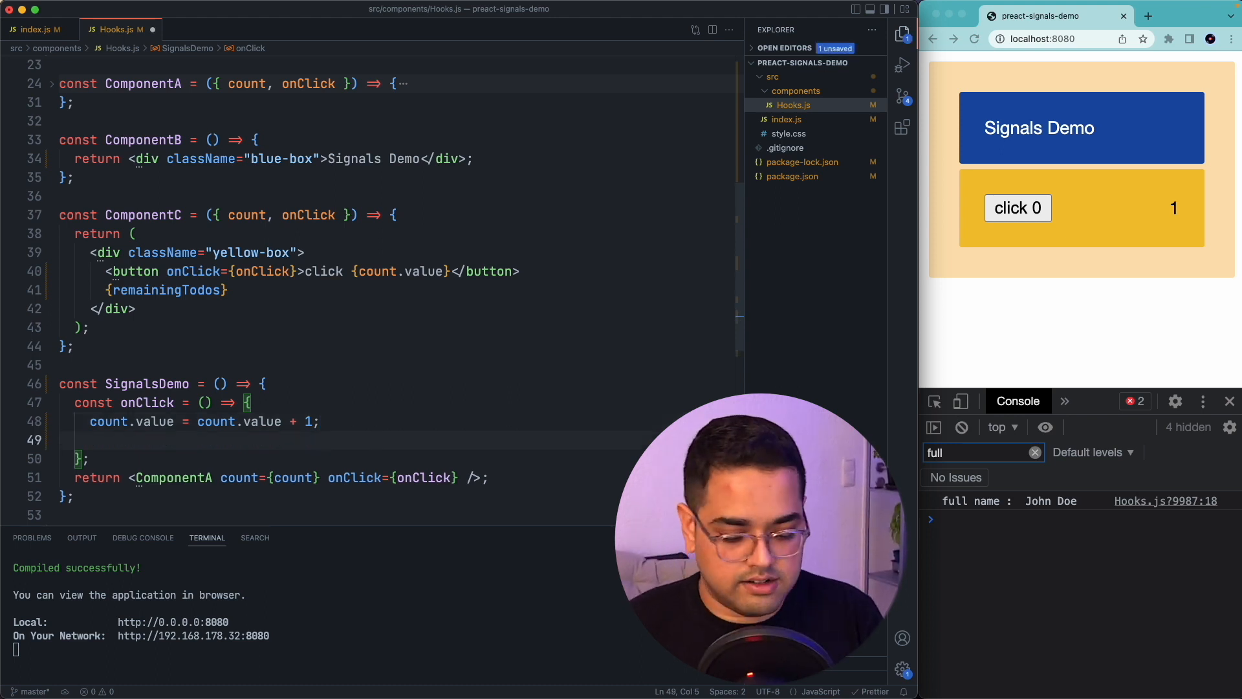
Step: In onClick, add batch(() => { name.value = 'Jane'; surname.value = 'Smith' })
{"action": "type", "text": "bac"}
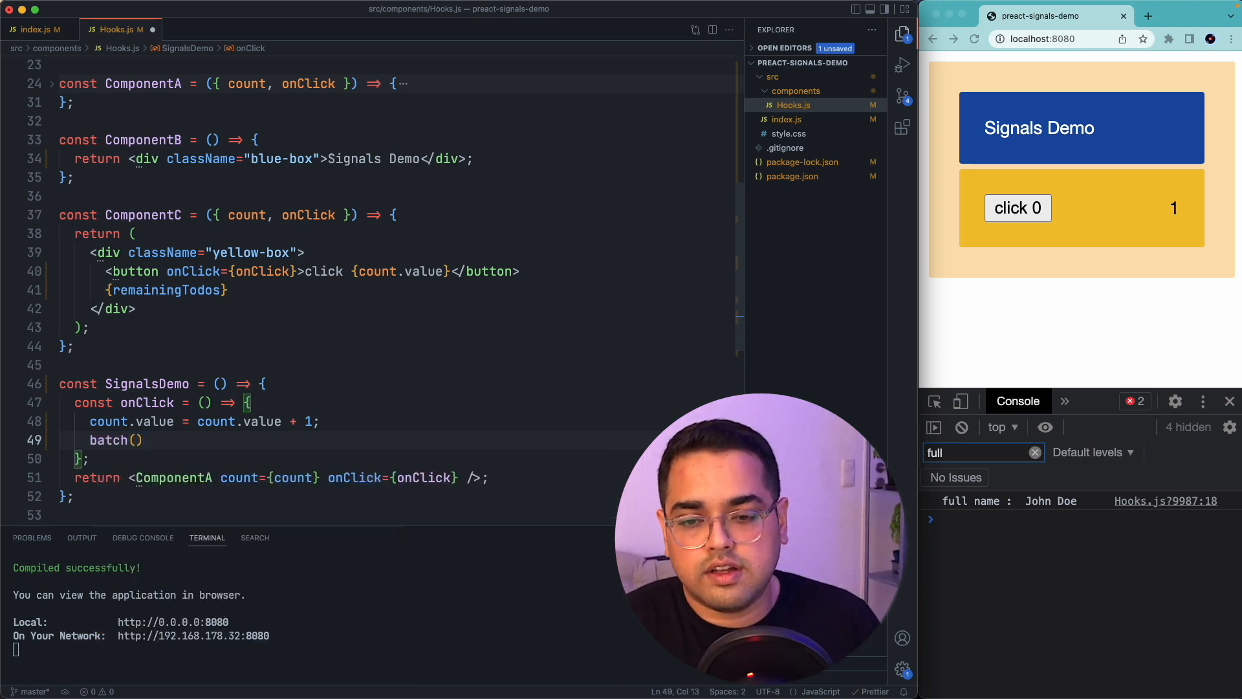
{"action": "type", "text": "(() =>"}
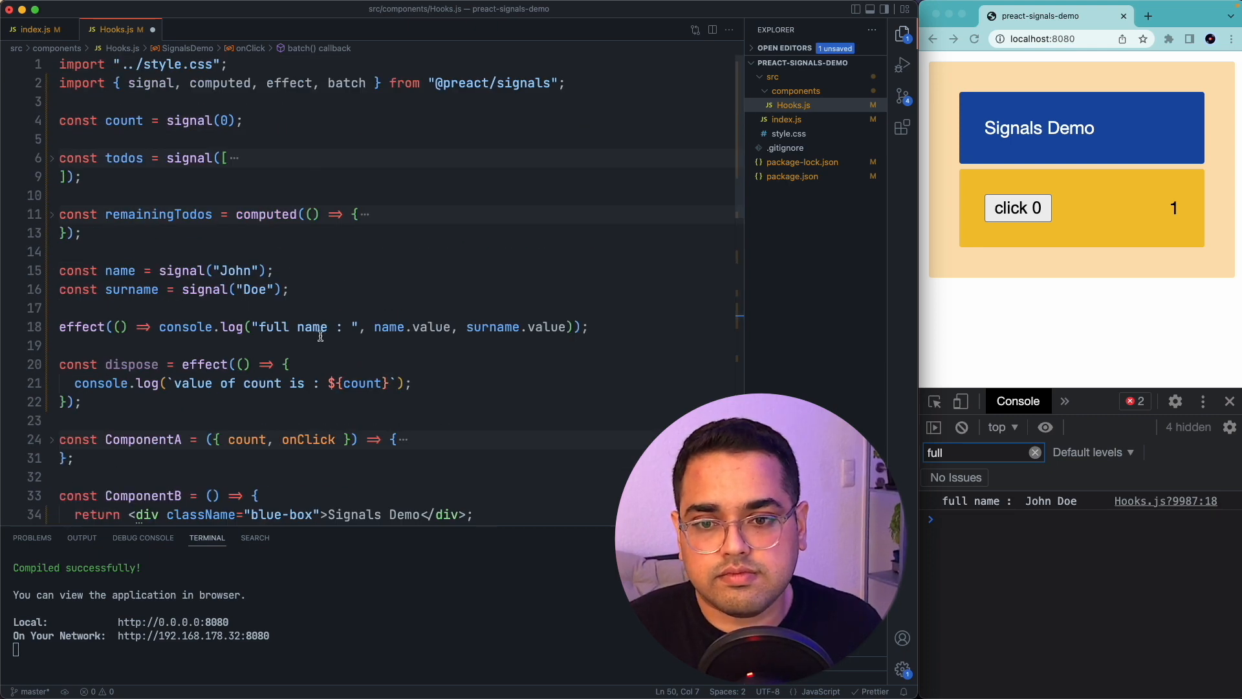
{"action": "type", "text": "name"}
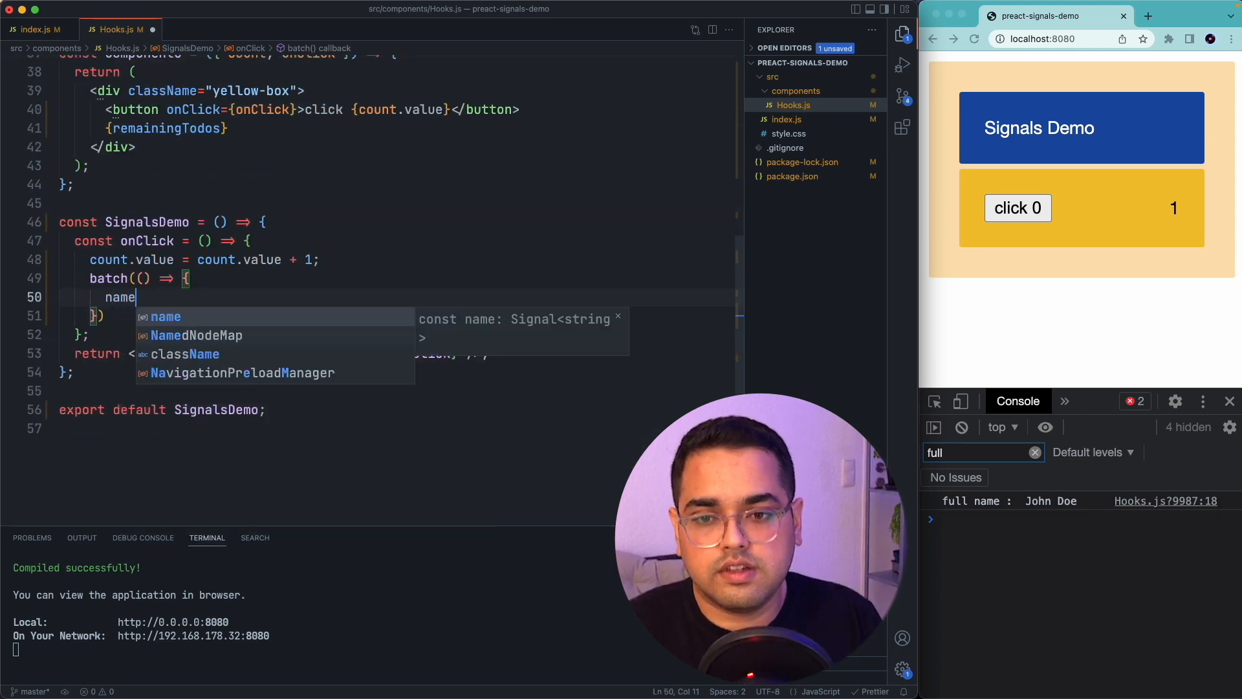
{"action": "type", "text": ".value ="}
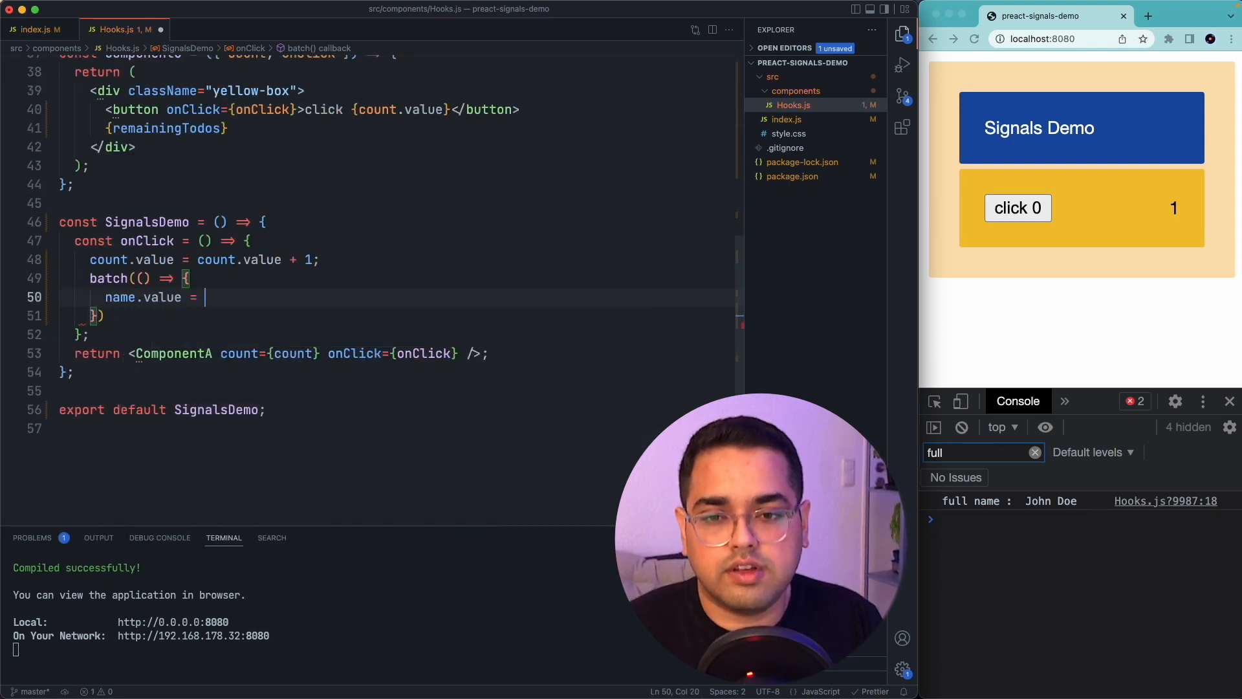
{"action": "type", "text": "'Jane'"}
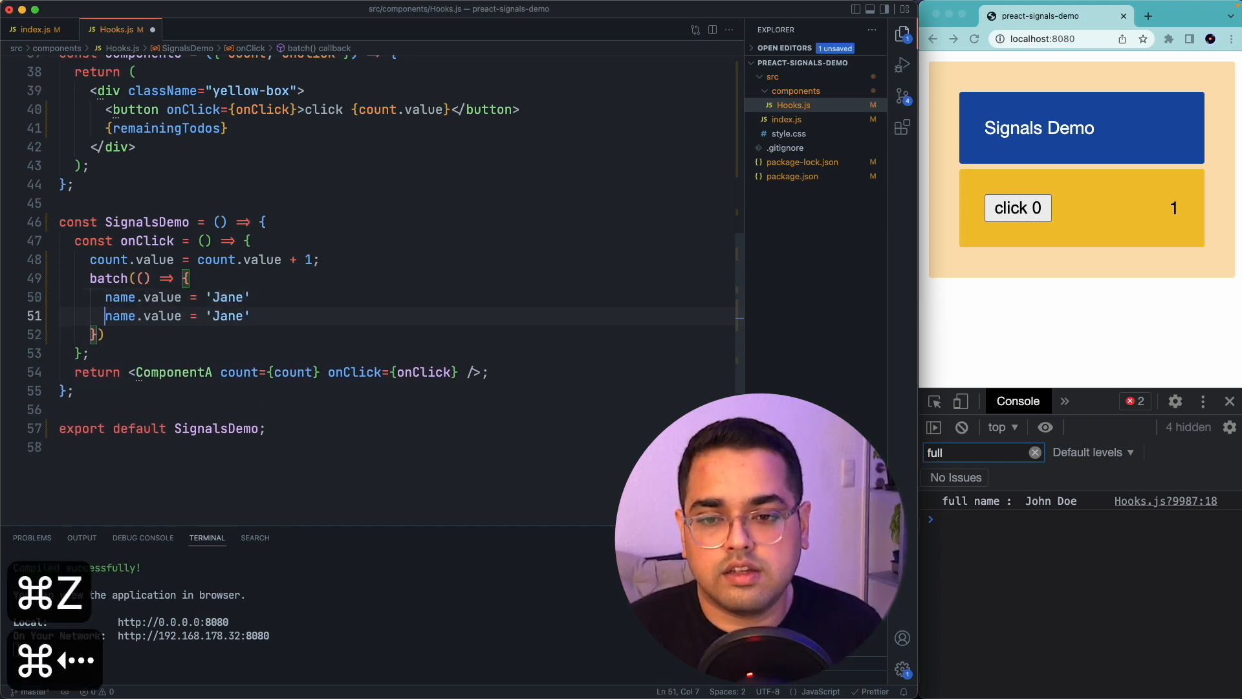
{"action": "type", "text": "sur"}
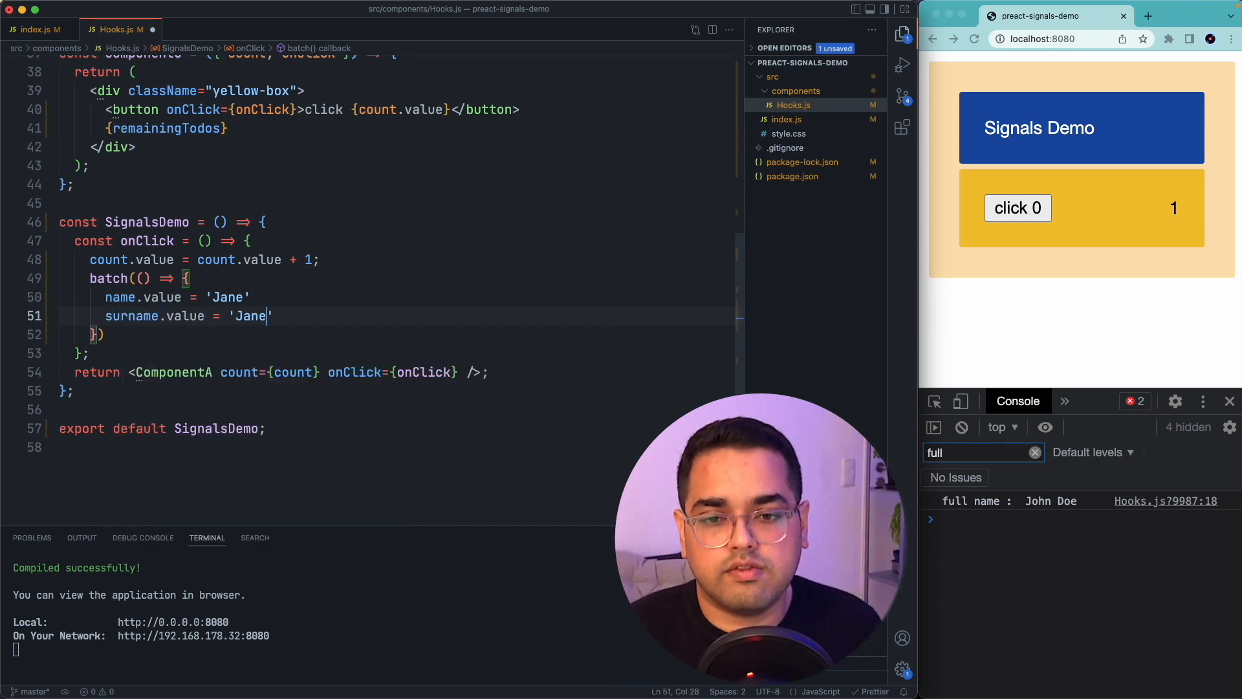
{"action": "type", "text": "Smith\";"}
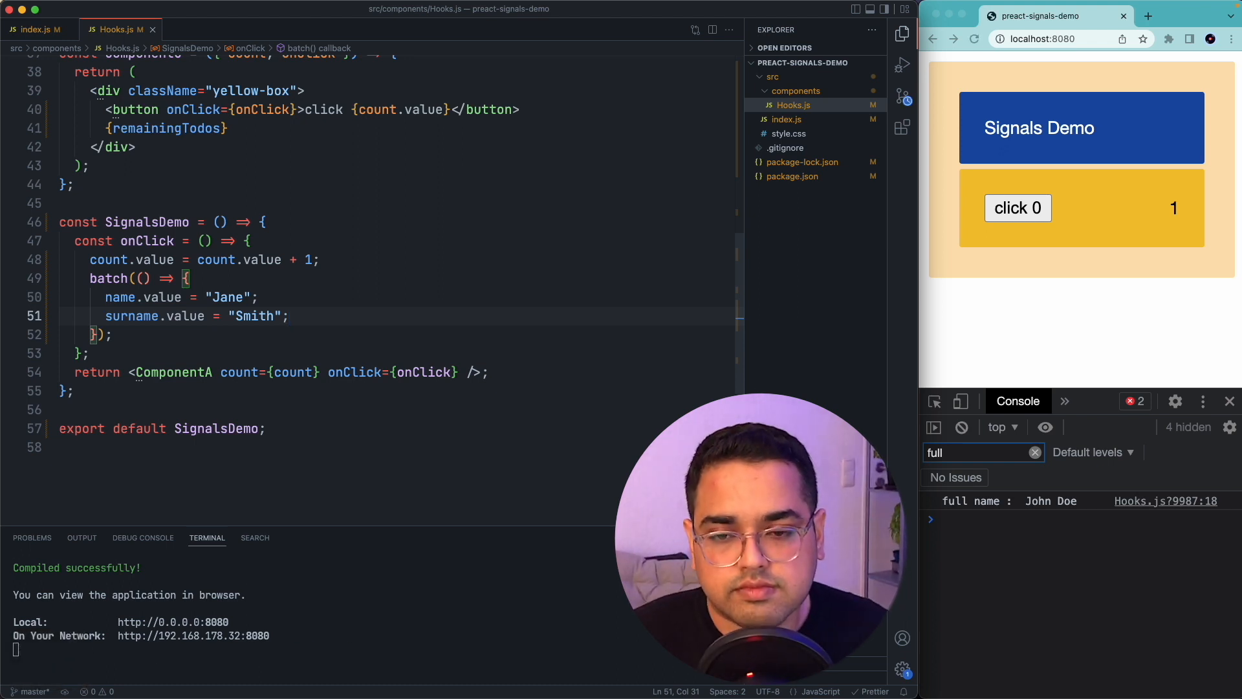
{"action": "mouse_move", "coordinate": [262, 259]}
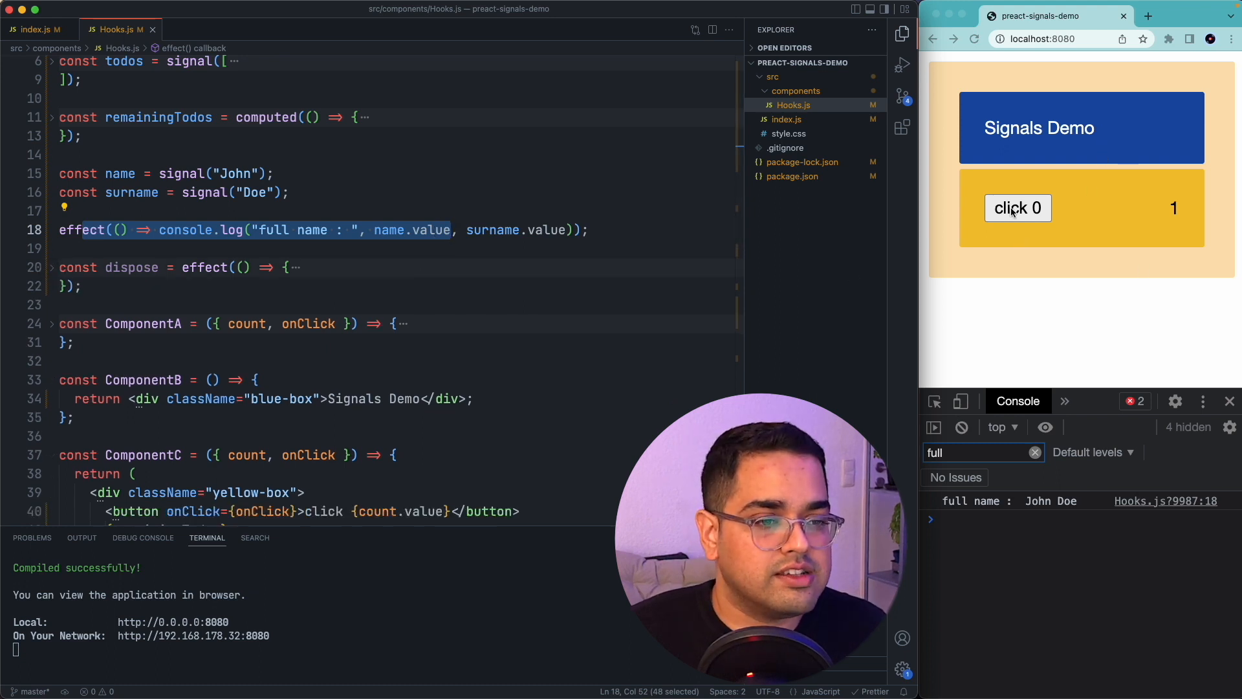
Step: Click the page button repeatedly to 10, confirming 'full name : Jane Smith' logs only once
{"action": "left_click", "coordinate": [1017, 207]}
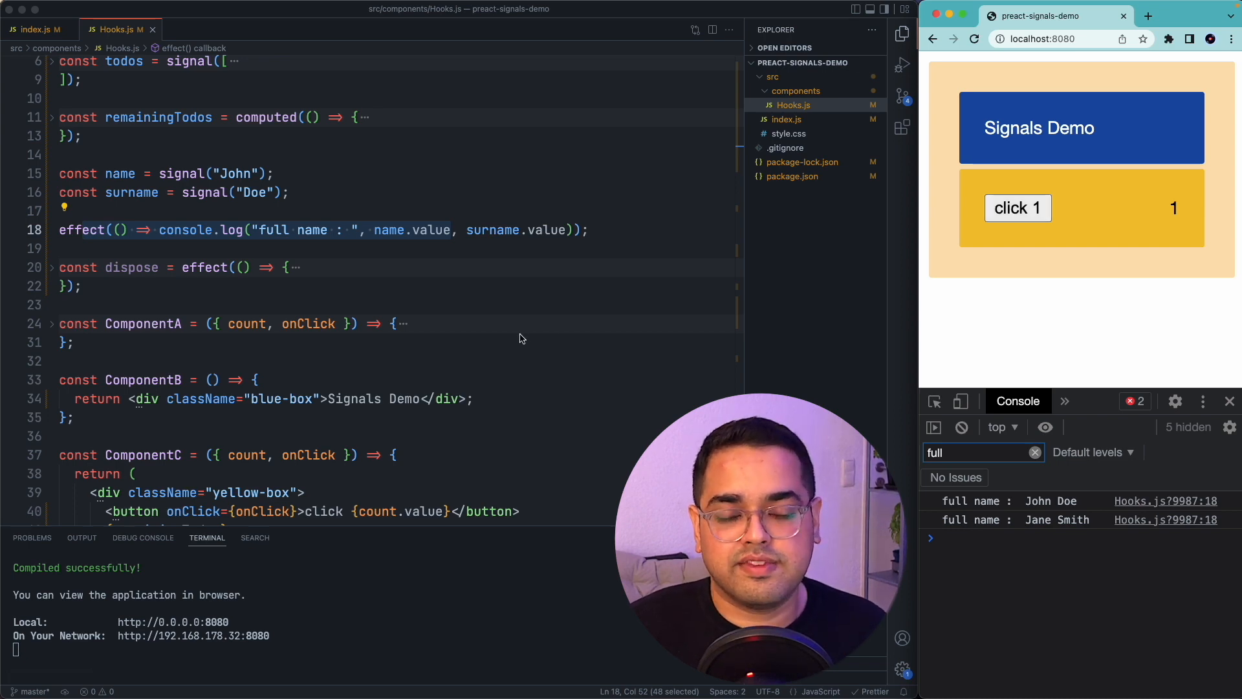
{"action": "scroll", "scroll_direction": "down", "scroll_amount": 3}
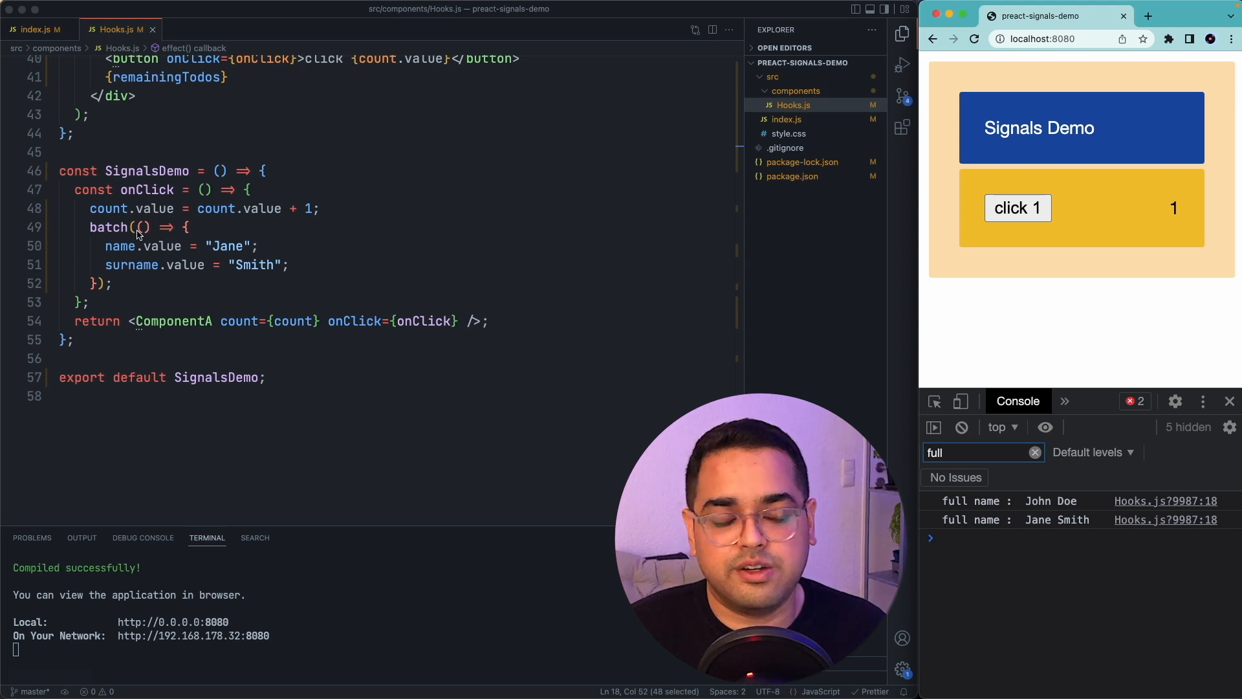
{"action": "left_click", "coordinate": [1017, 207]}
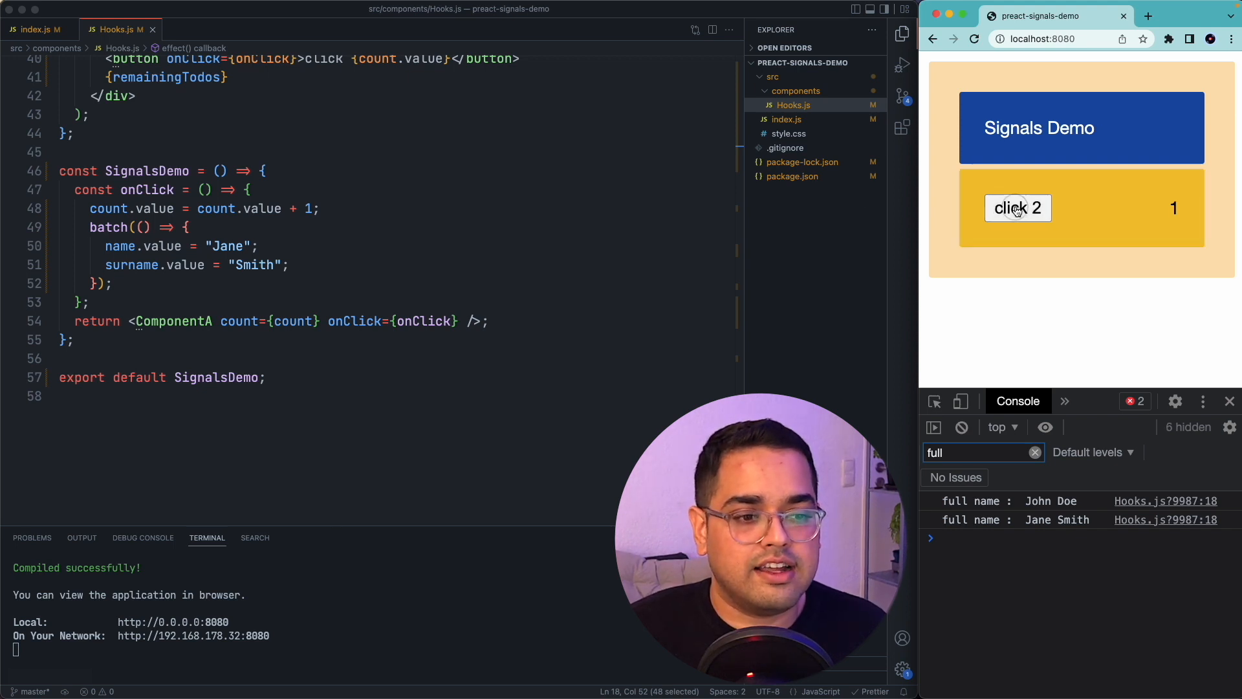
{"action": "left_click", "coordinate": [1017, 207]}
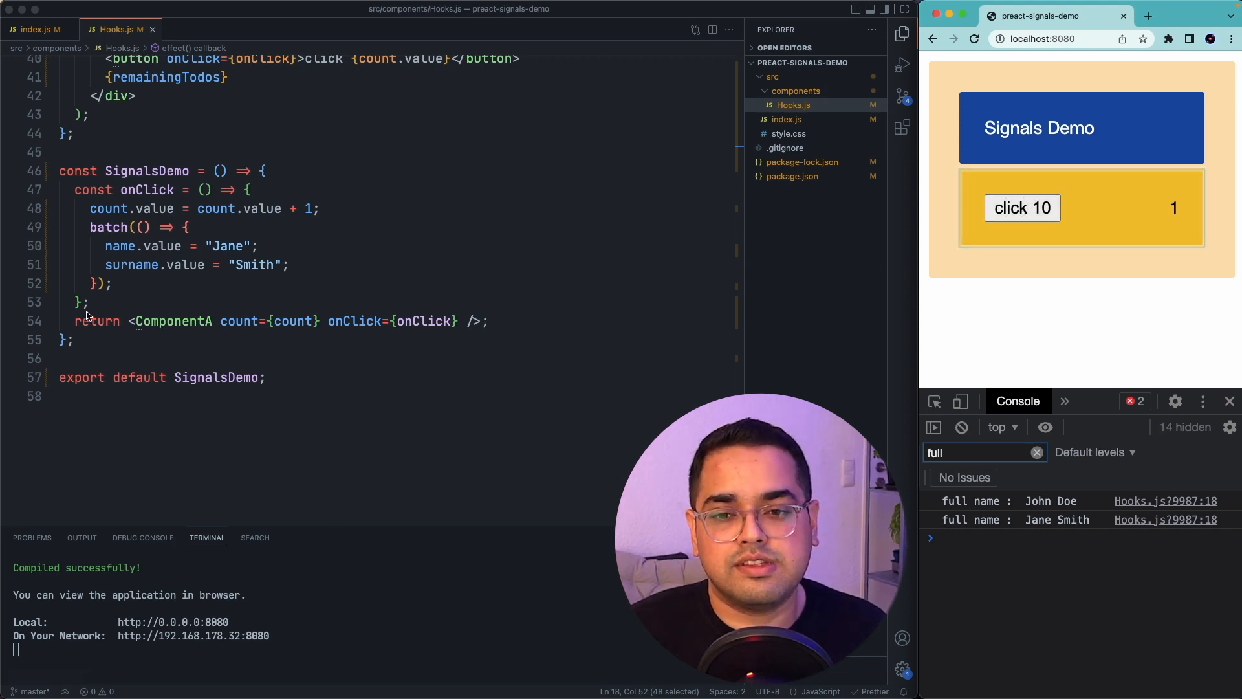
{"action": "scroll", "scroll_direction": "up", "scroll_amount": 3}
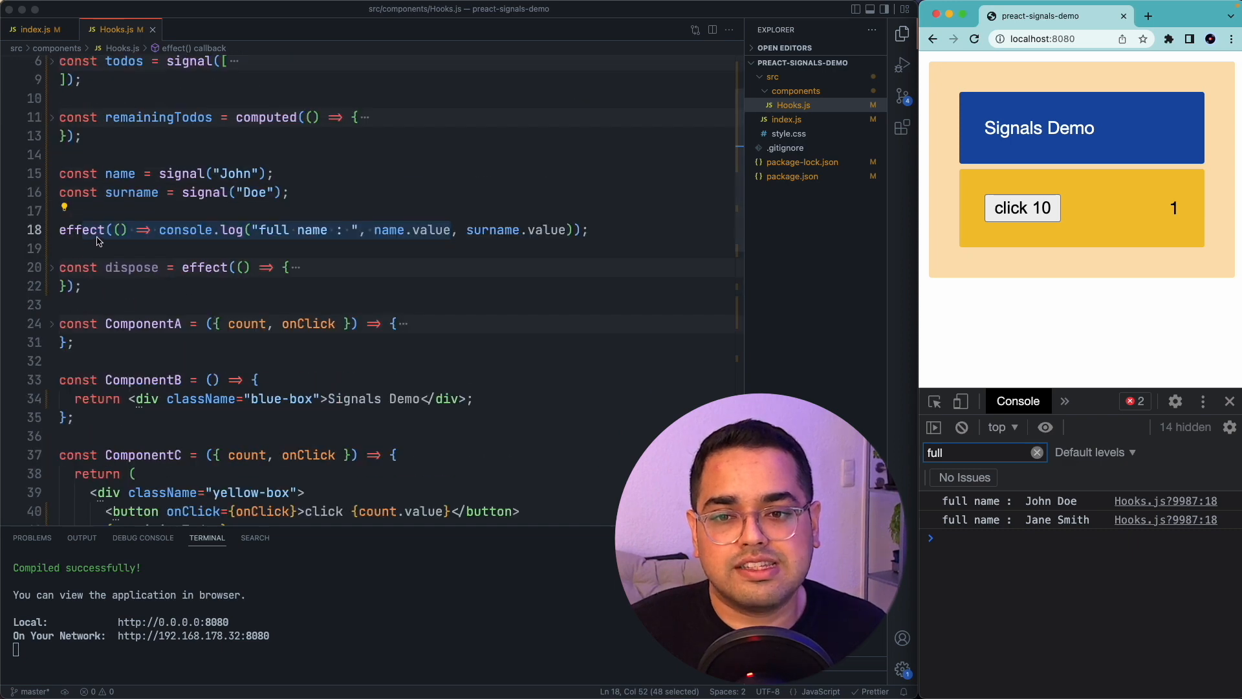